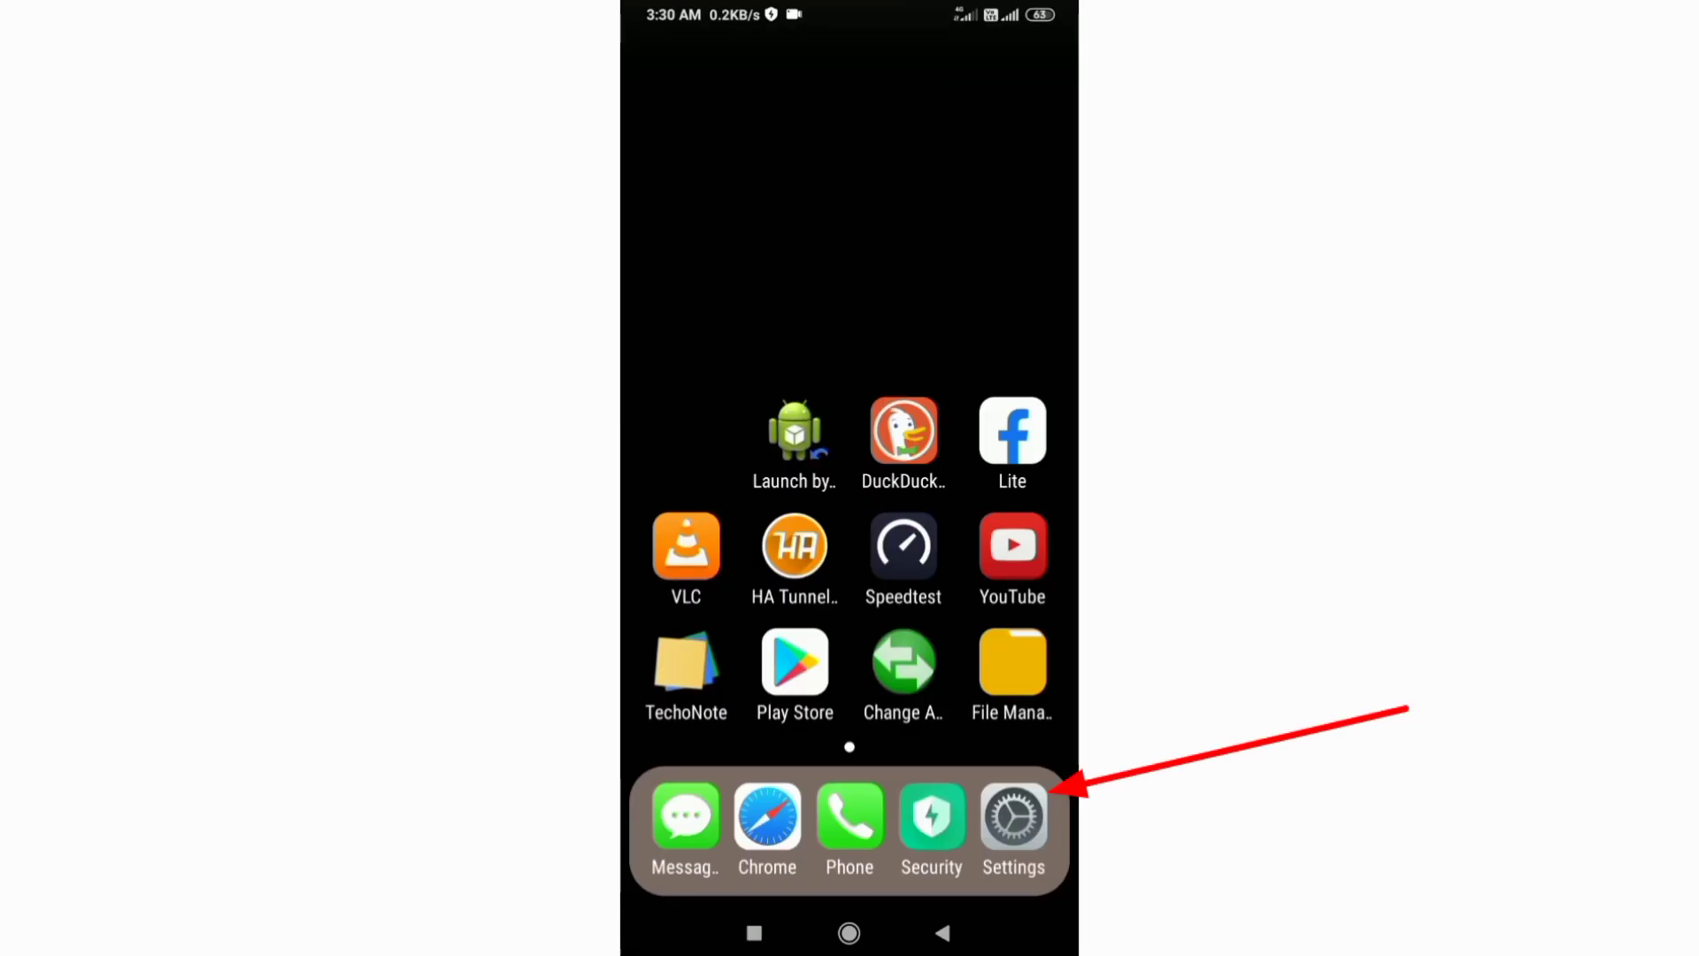
# Open the Vi India 4G SIM's Access Point Names and start a new access point
pyautogui.click(1012, 815)
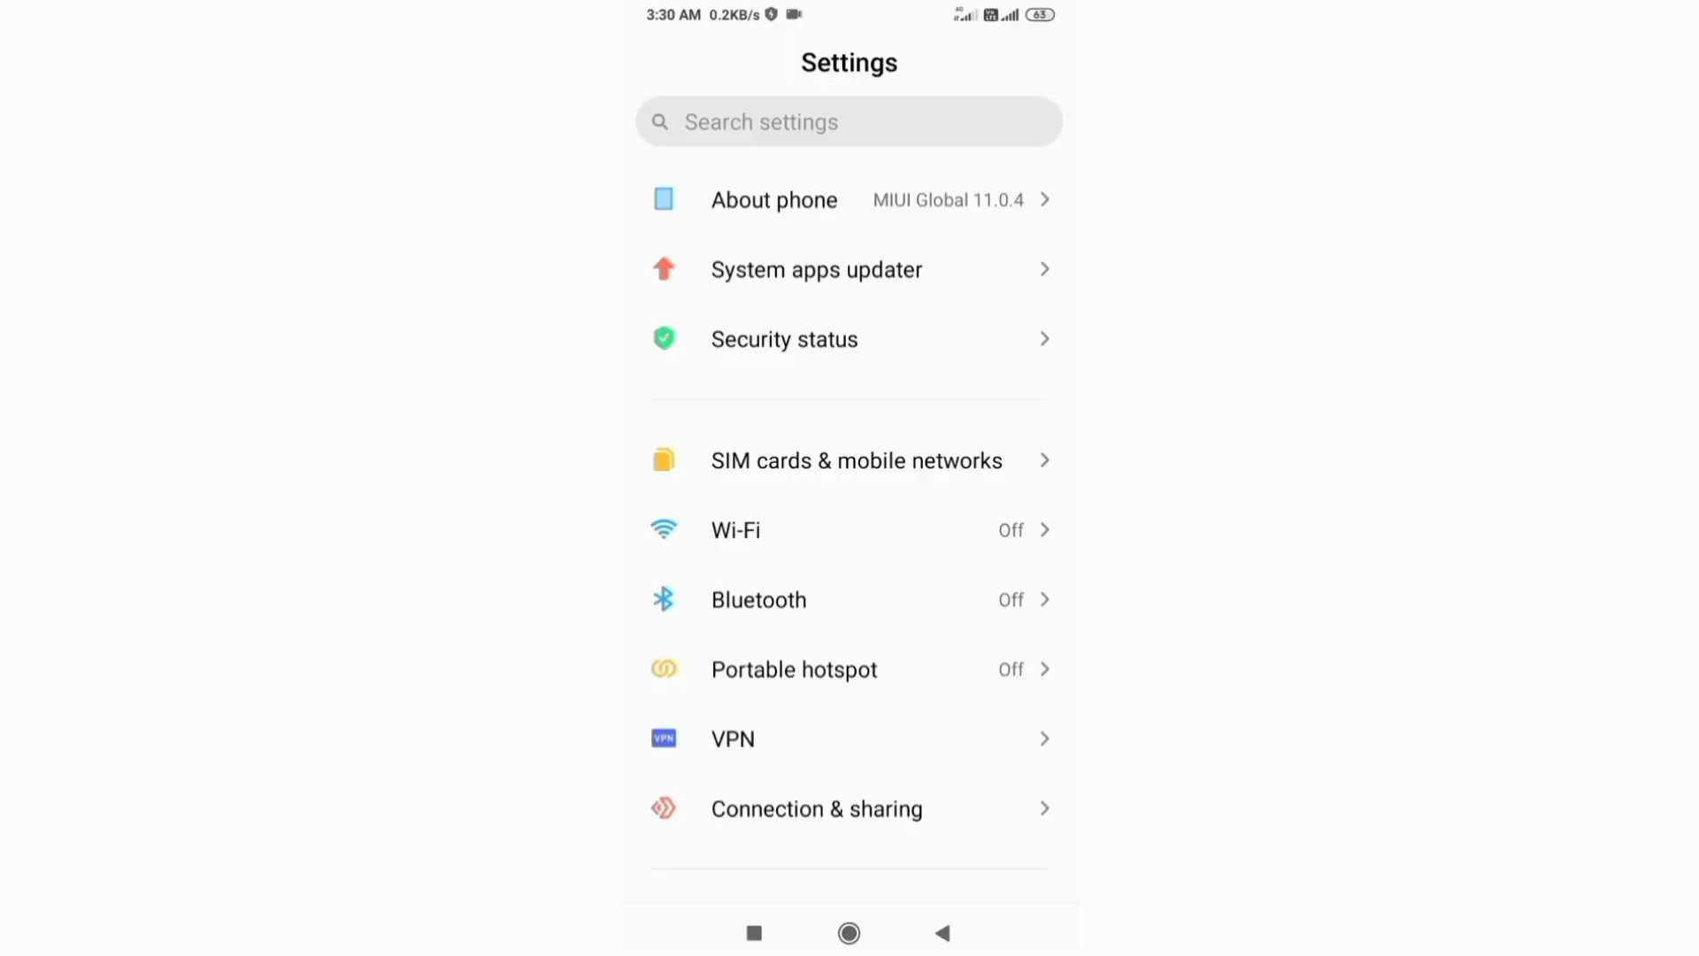
pyautogui.click(849, 459)
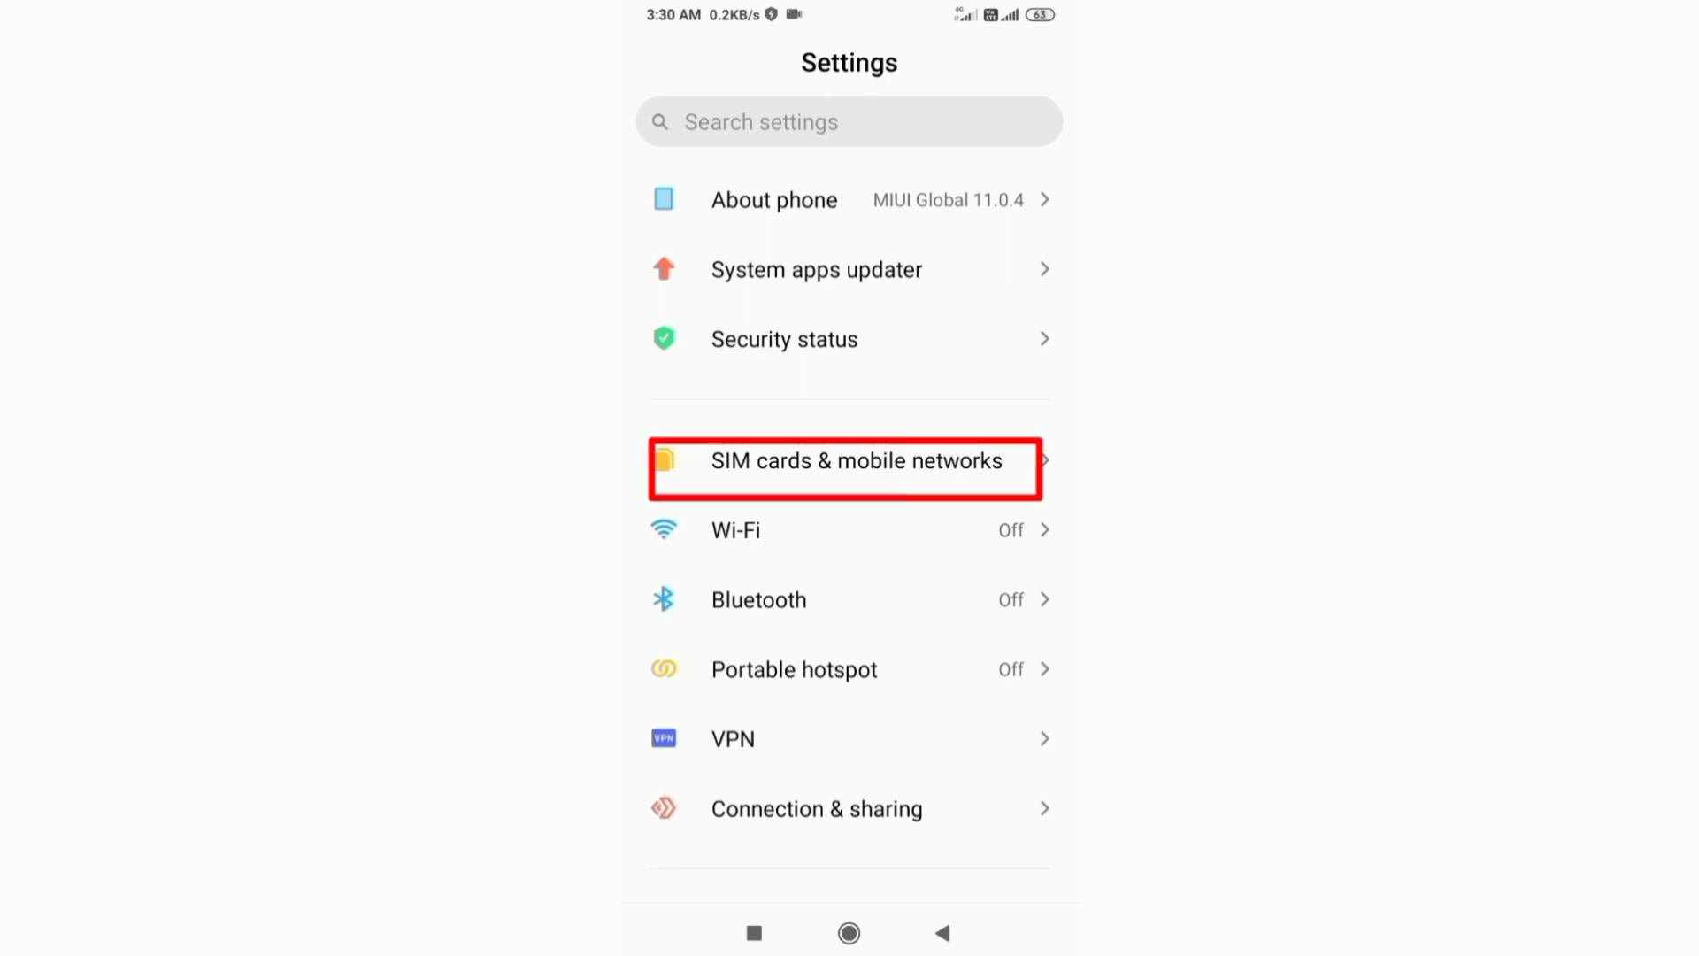
pyautogui.click(844, 468)
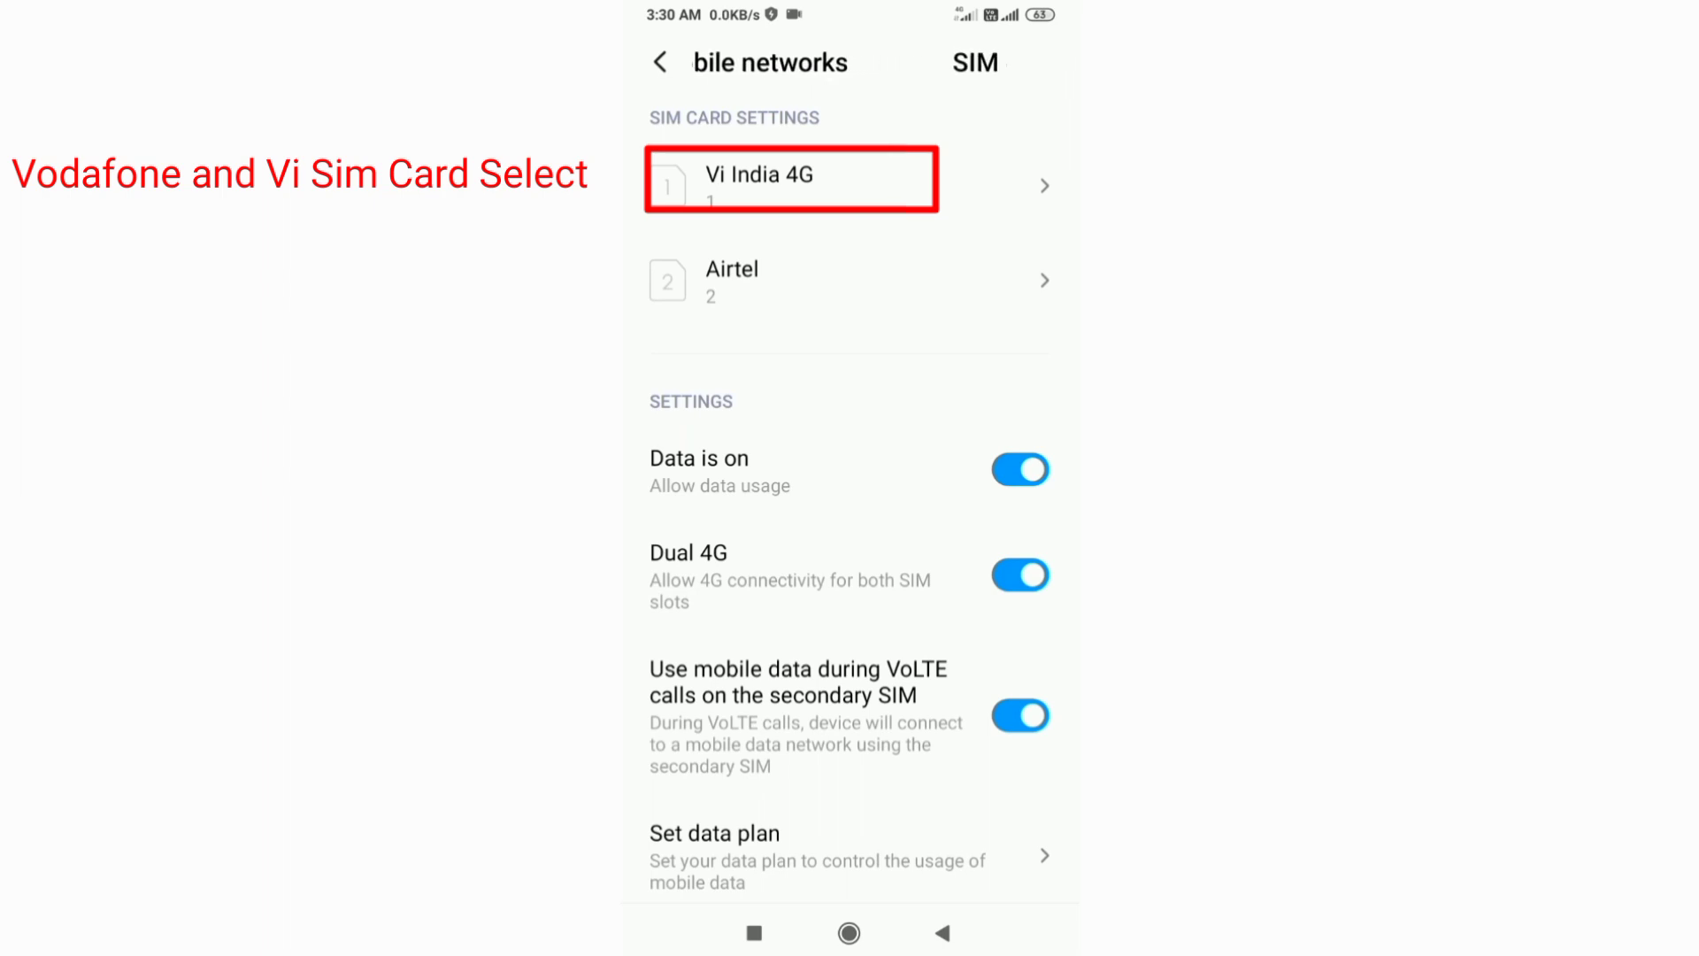
pyautogui.click(791, 179)
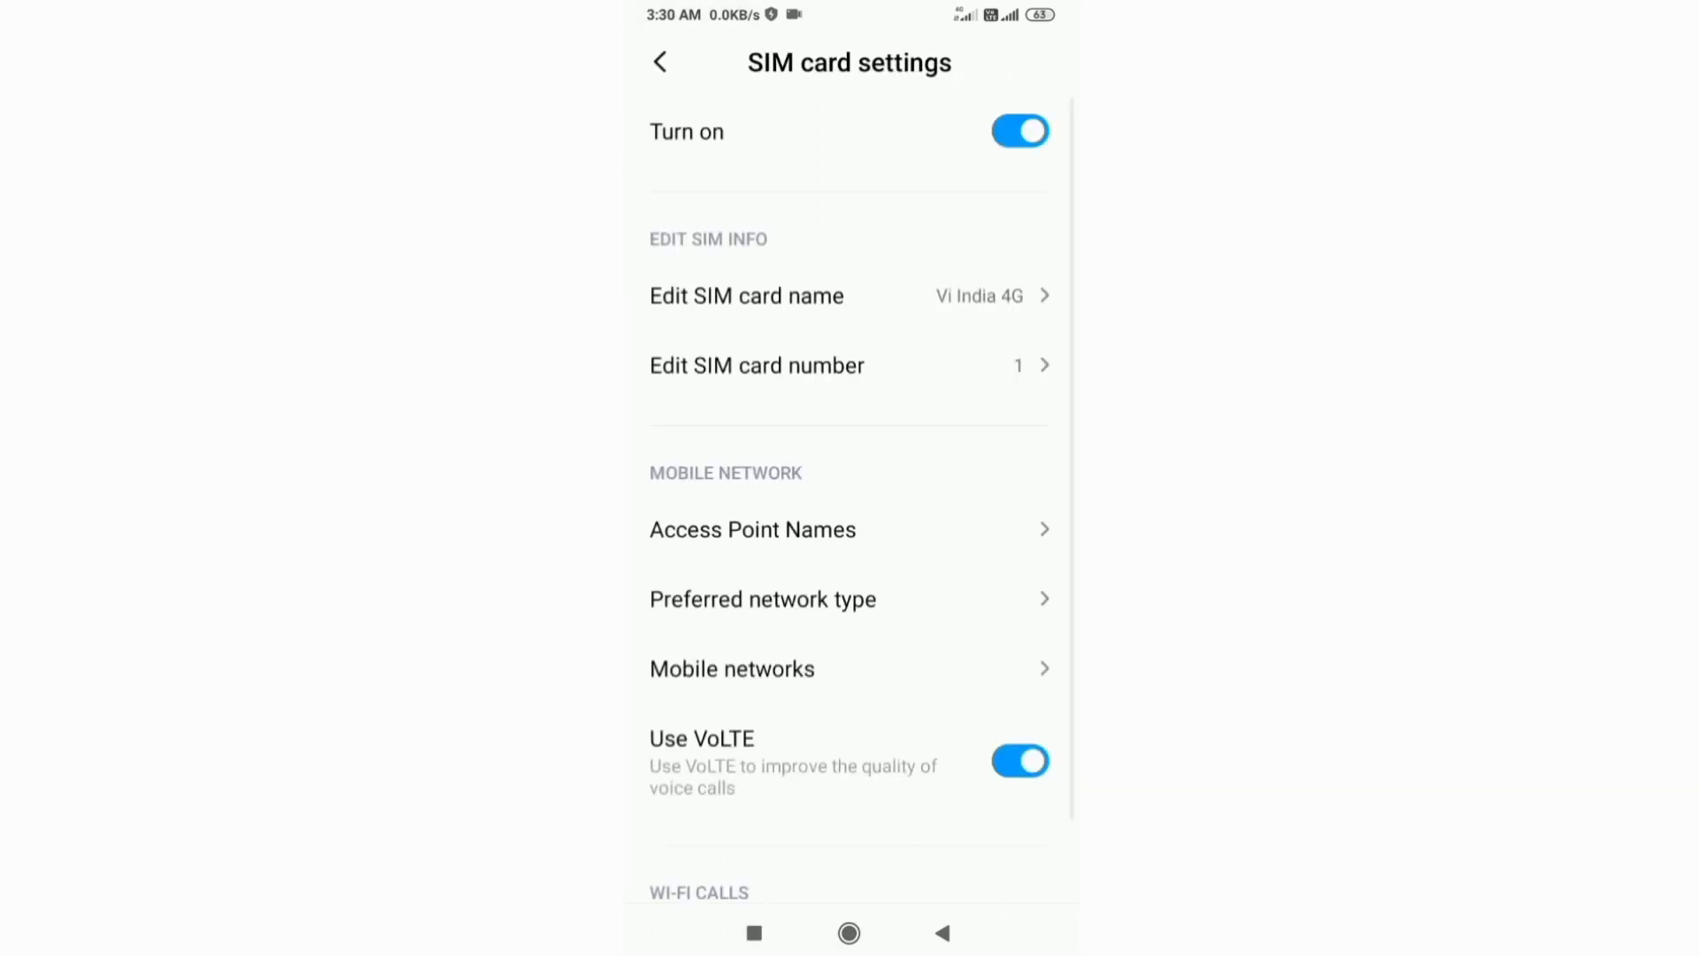
pyautogui.click(752, 530)
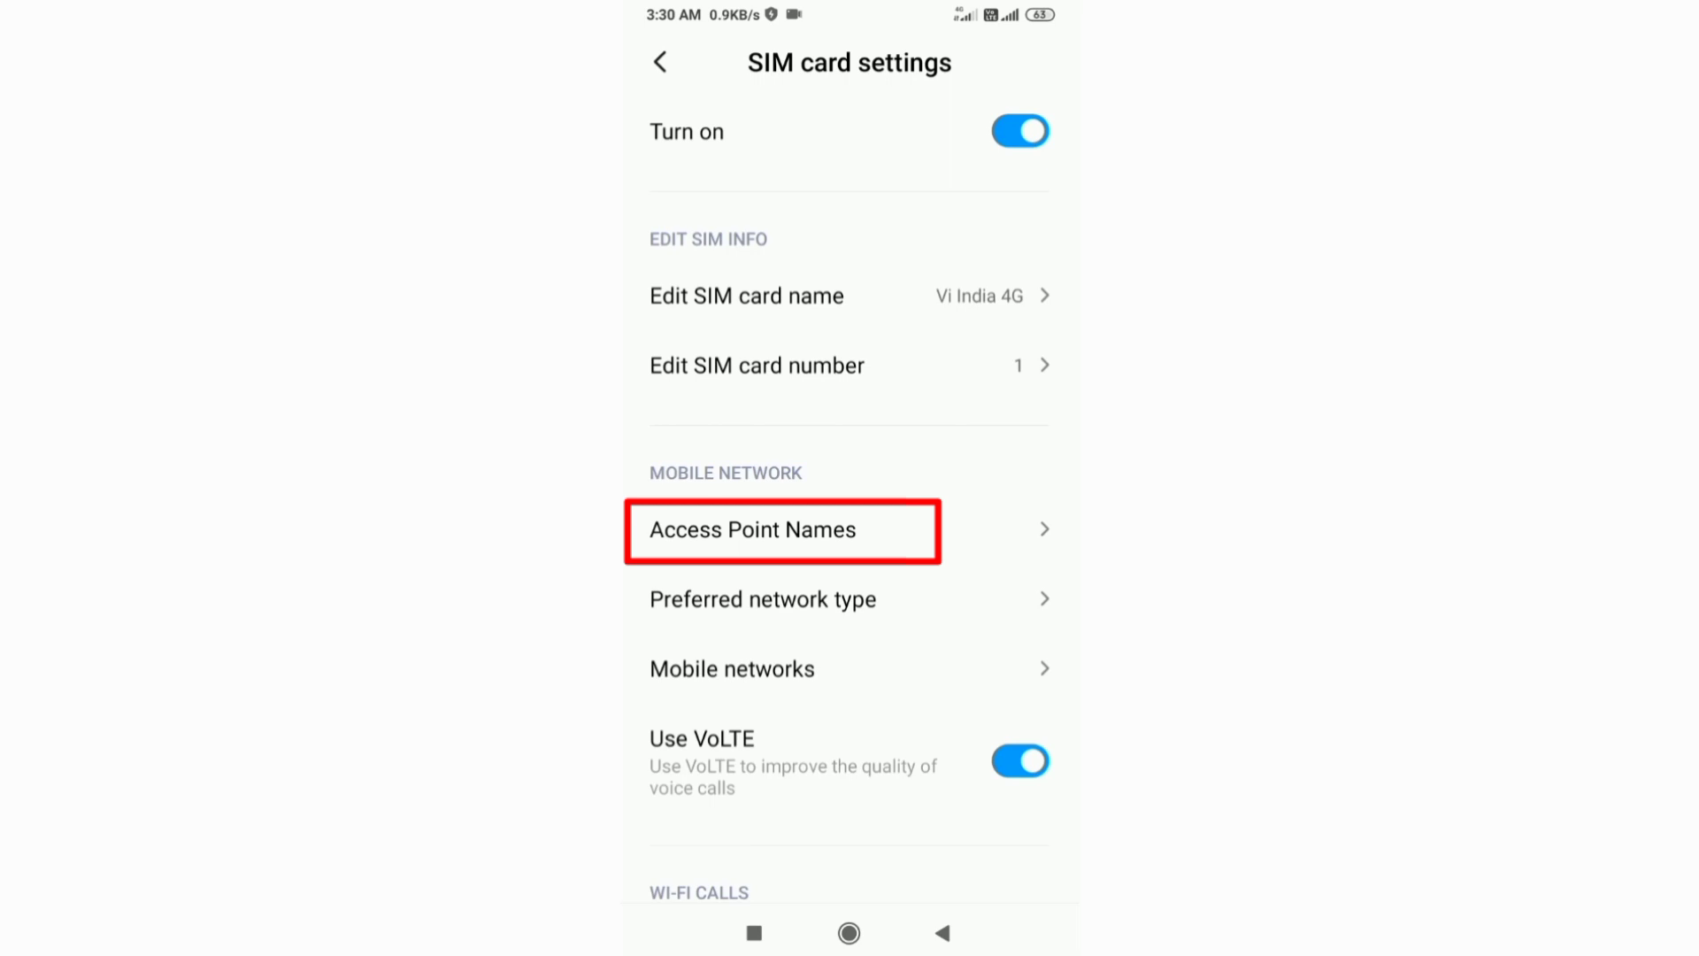
pyautogui.click(751, 530)
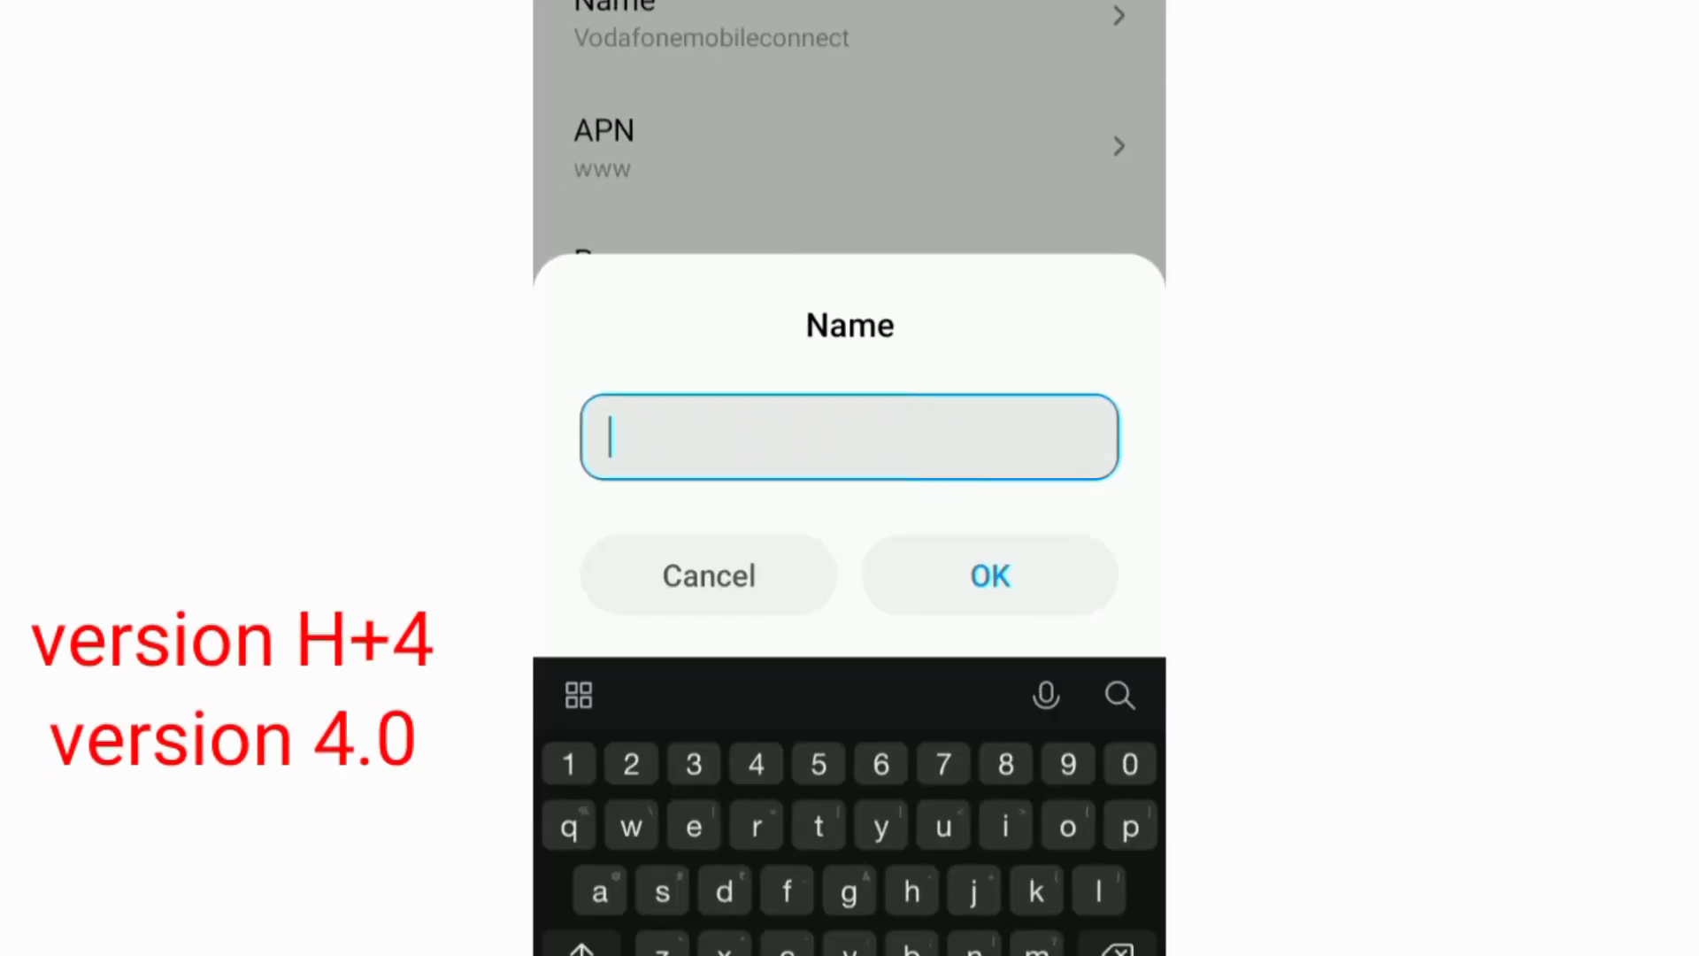
# Name the access point 'Vodafone vs Vi'
pyautogui.write('Vodafone vs')
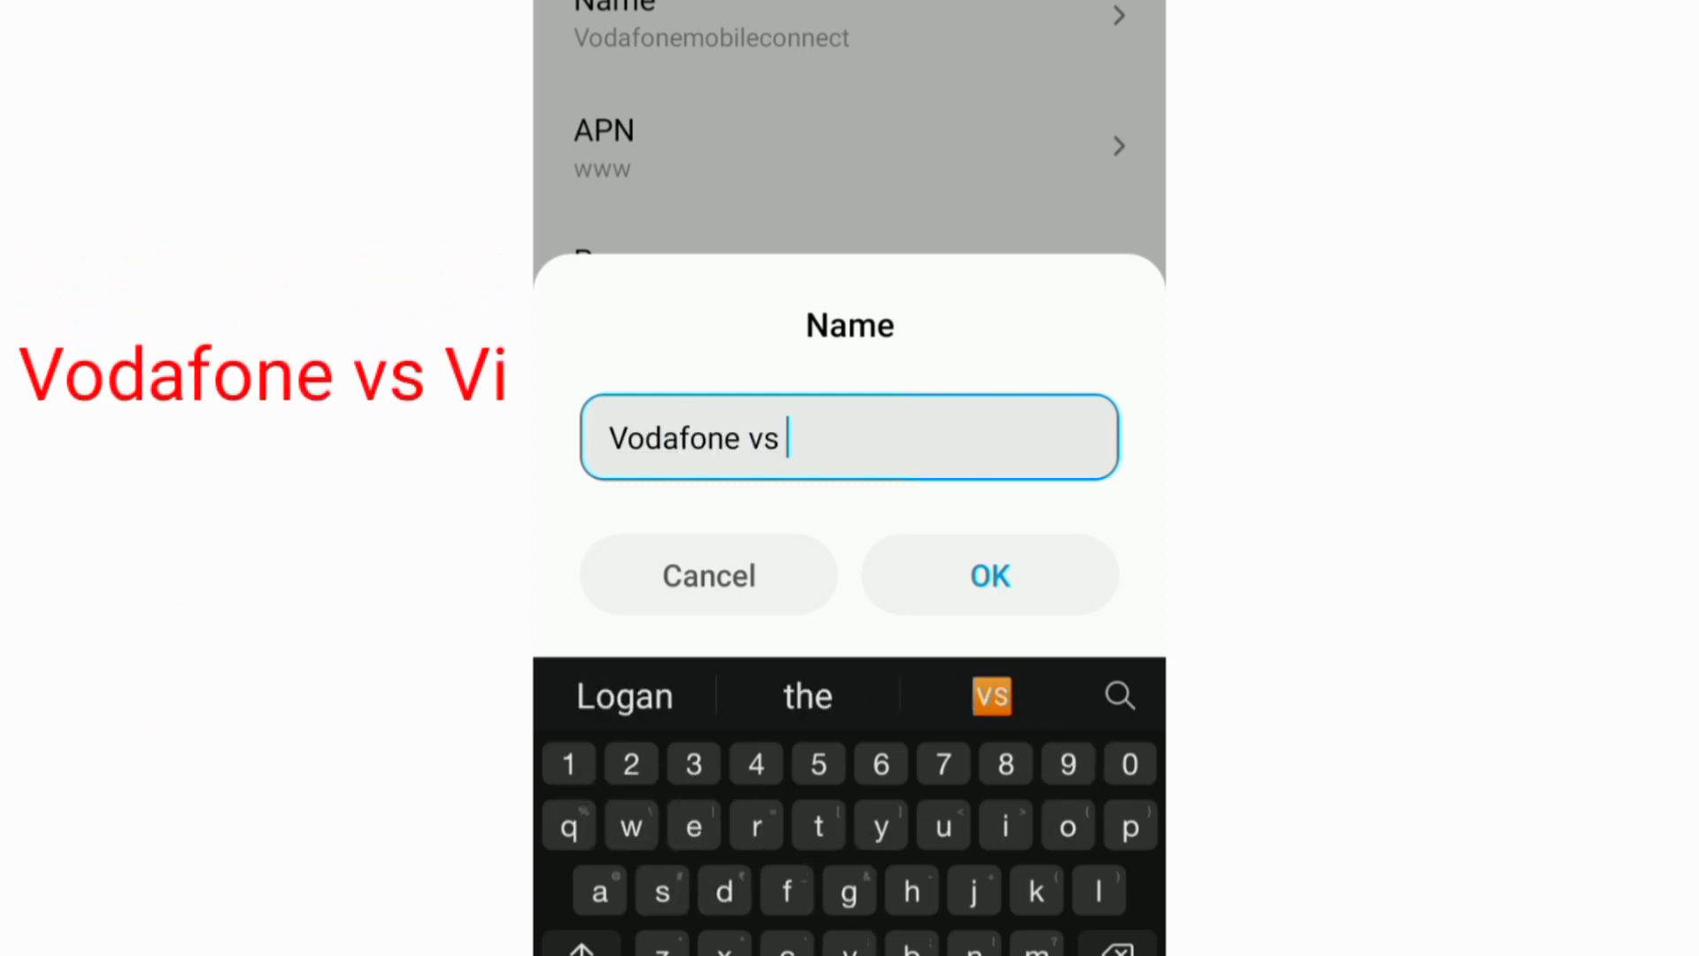
pyautogui.write('Vi')
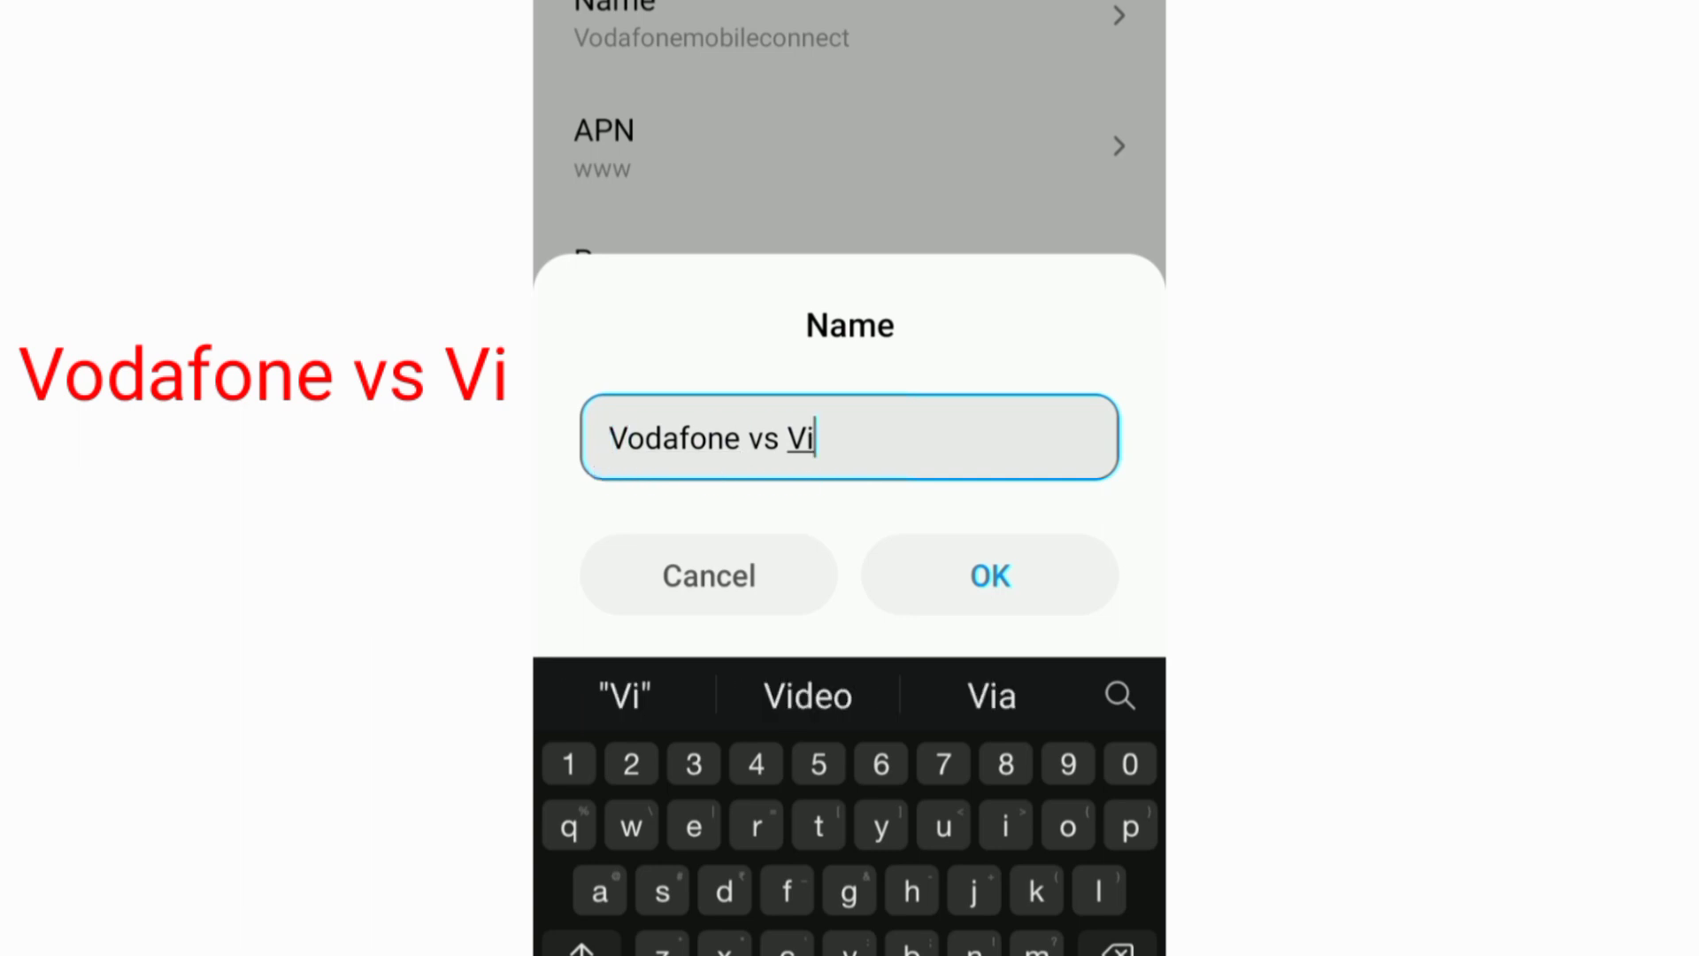
pyautogui.click(988, 574)
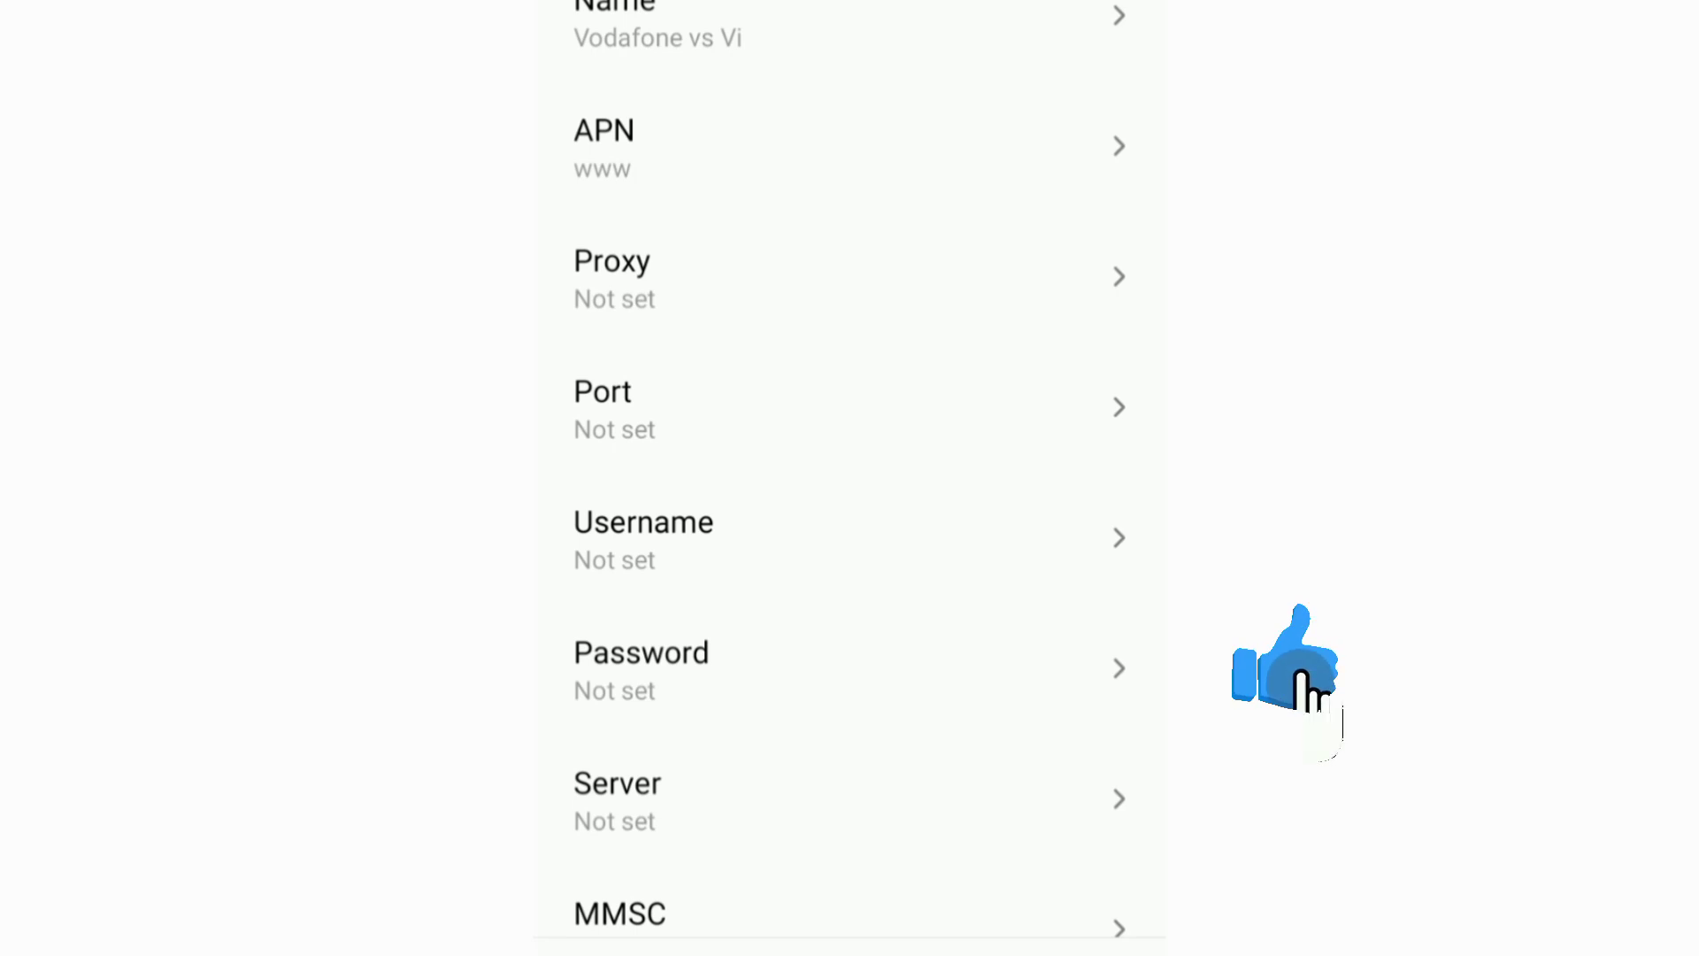
pyautogui.moveTo(1462, 813)
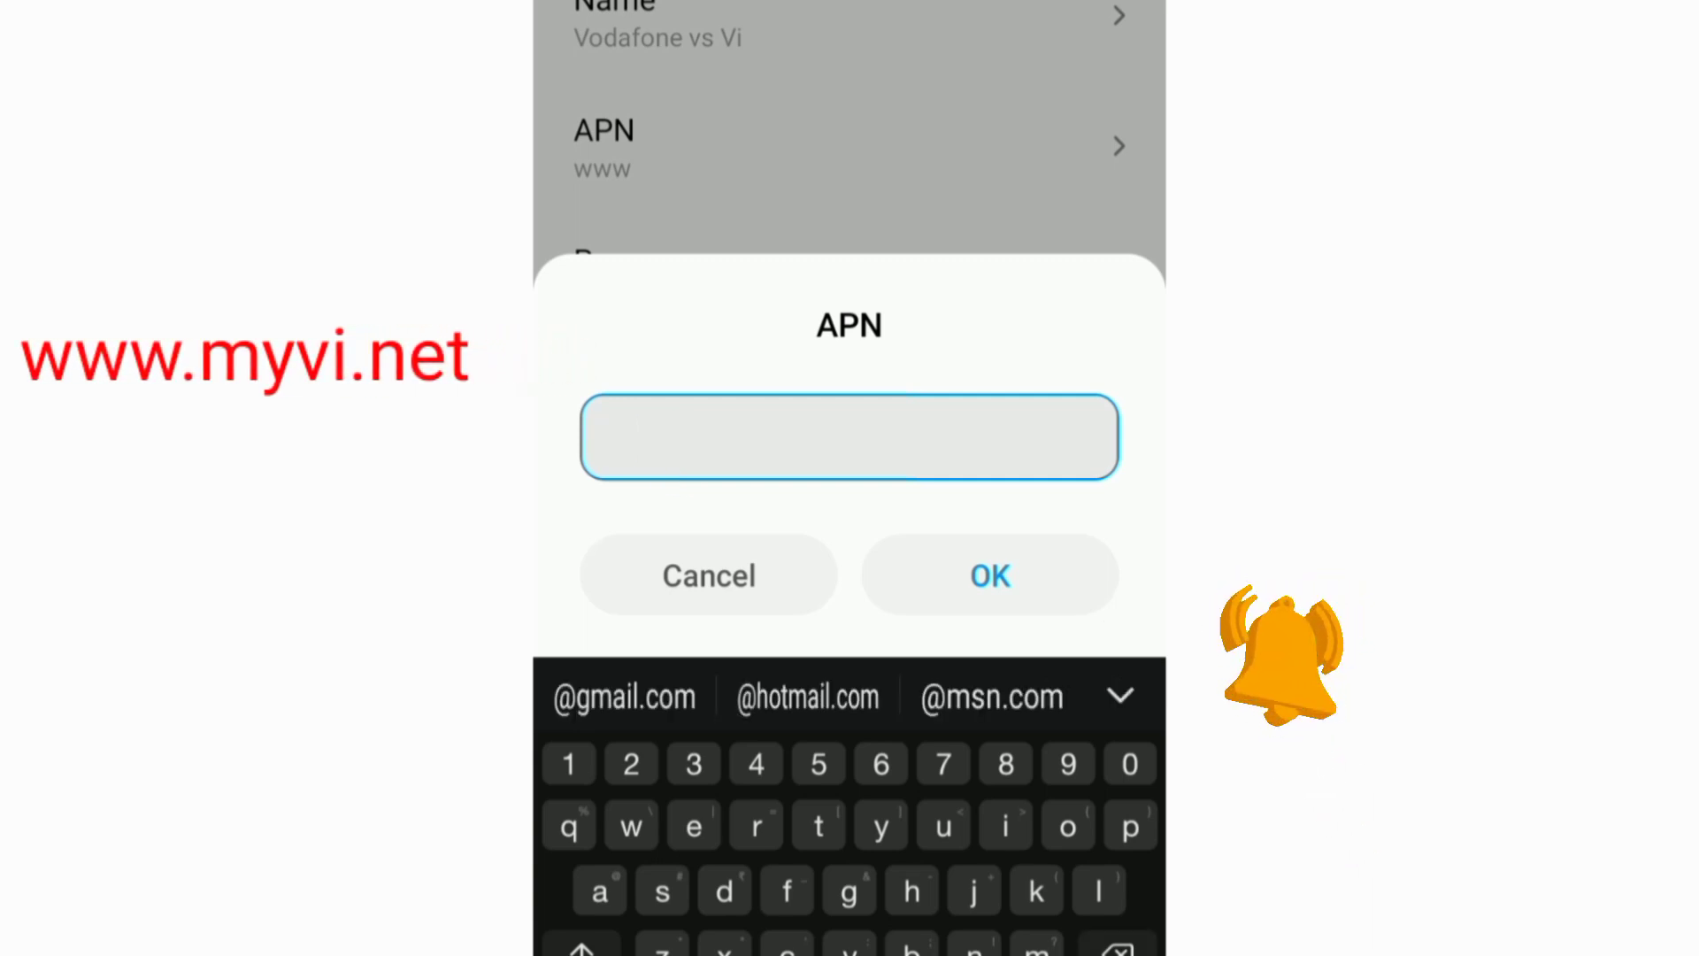
pyautogui.write('www.')
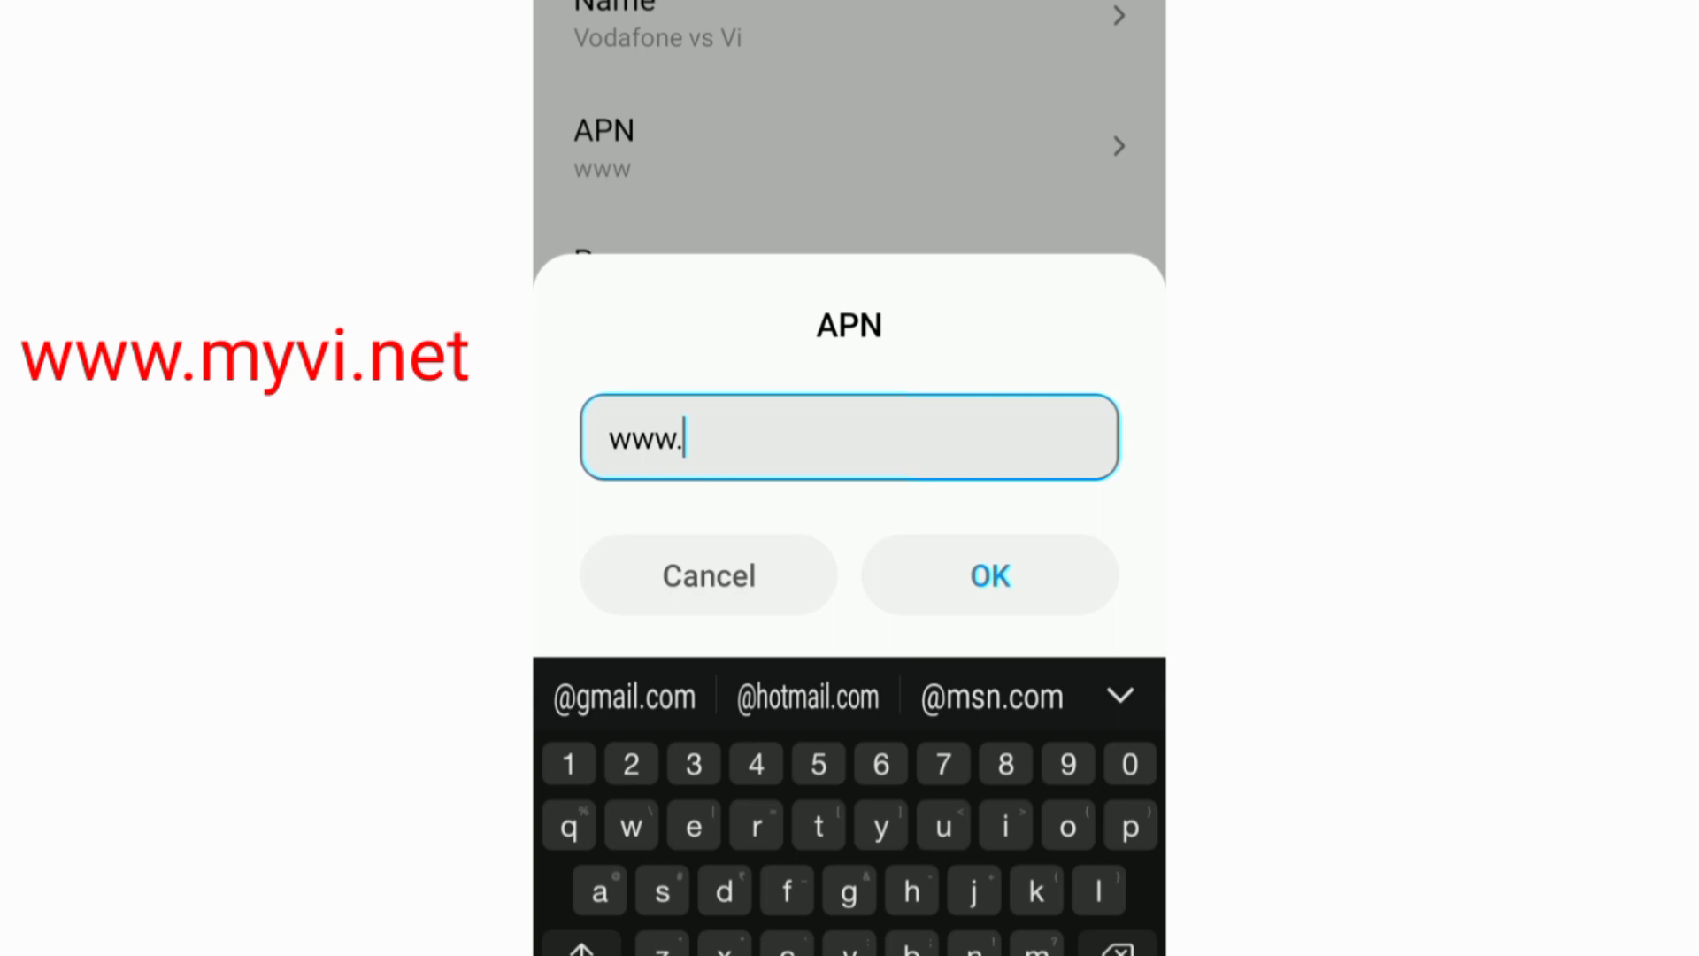
pyautogui.write('my')
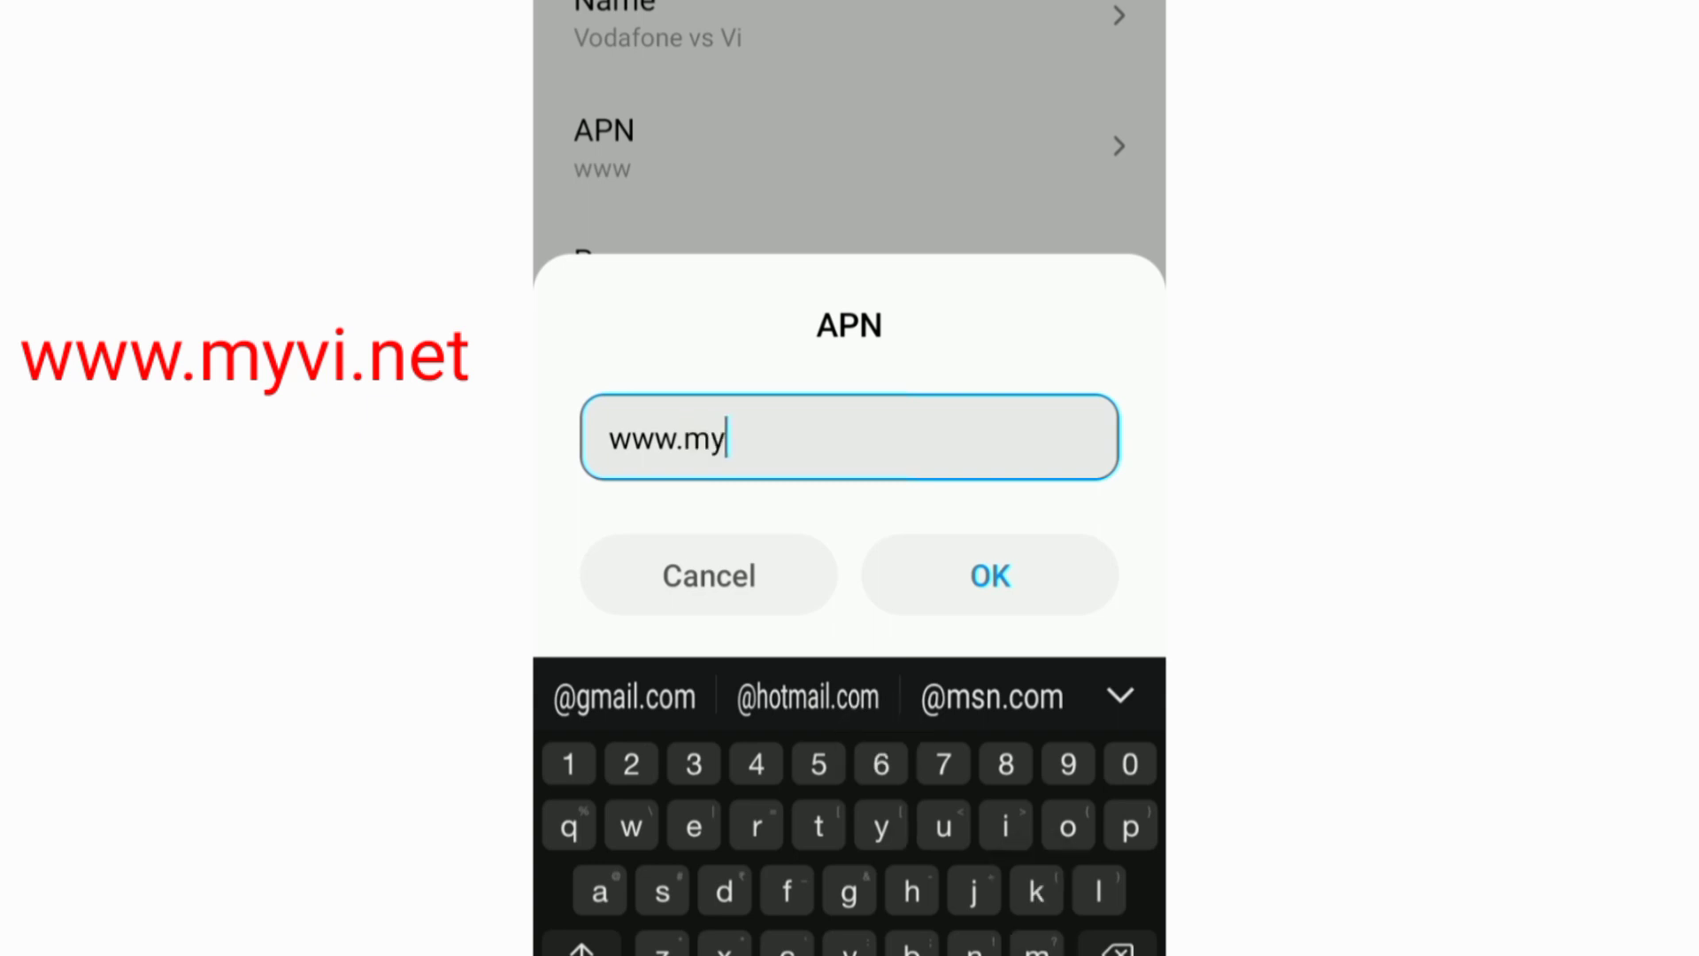
pyautogui.write('vi.')
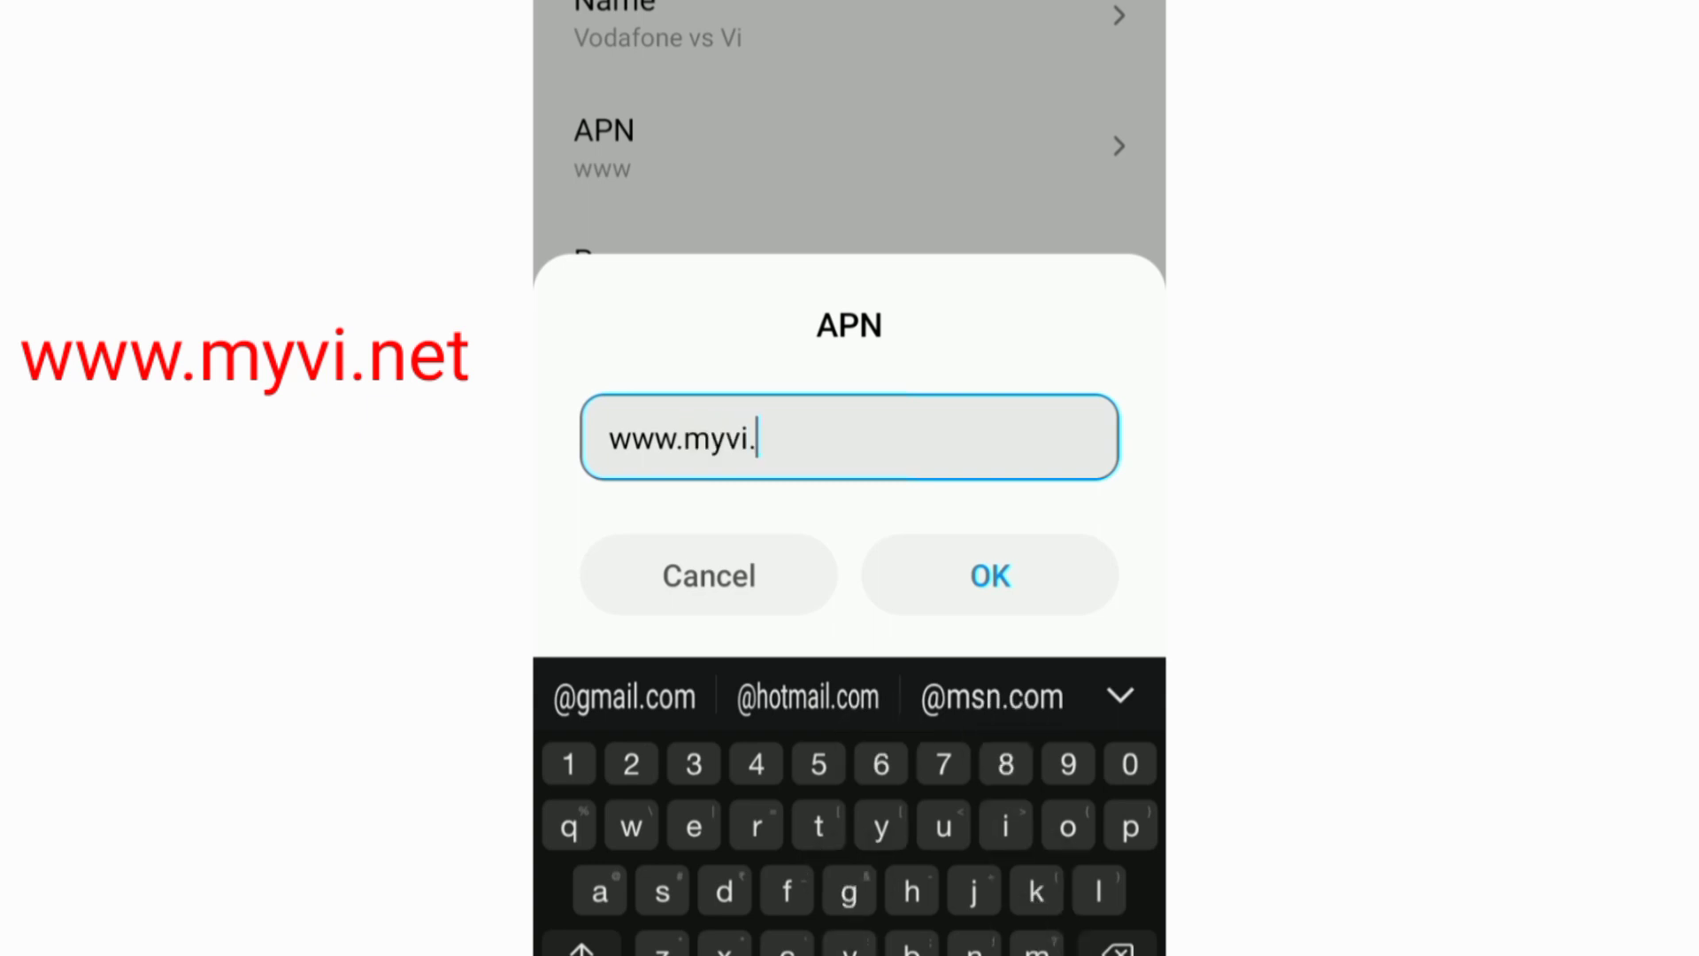
pyautogui.write('net')
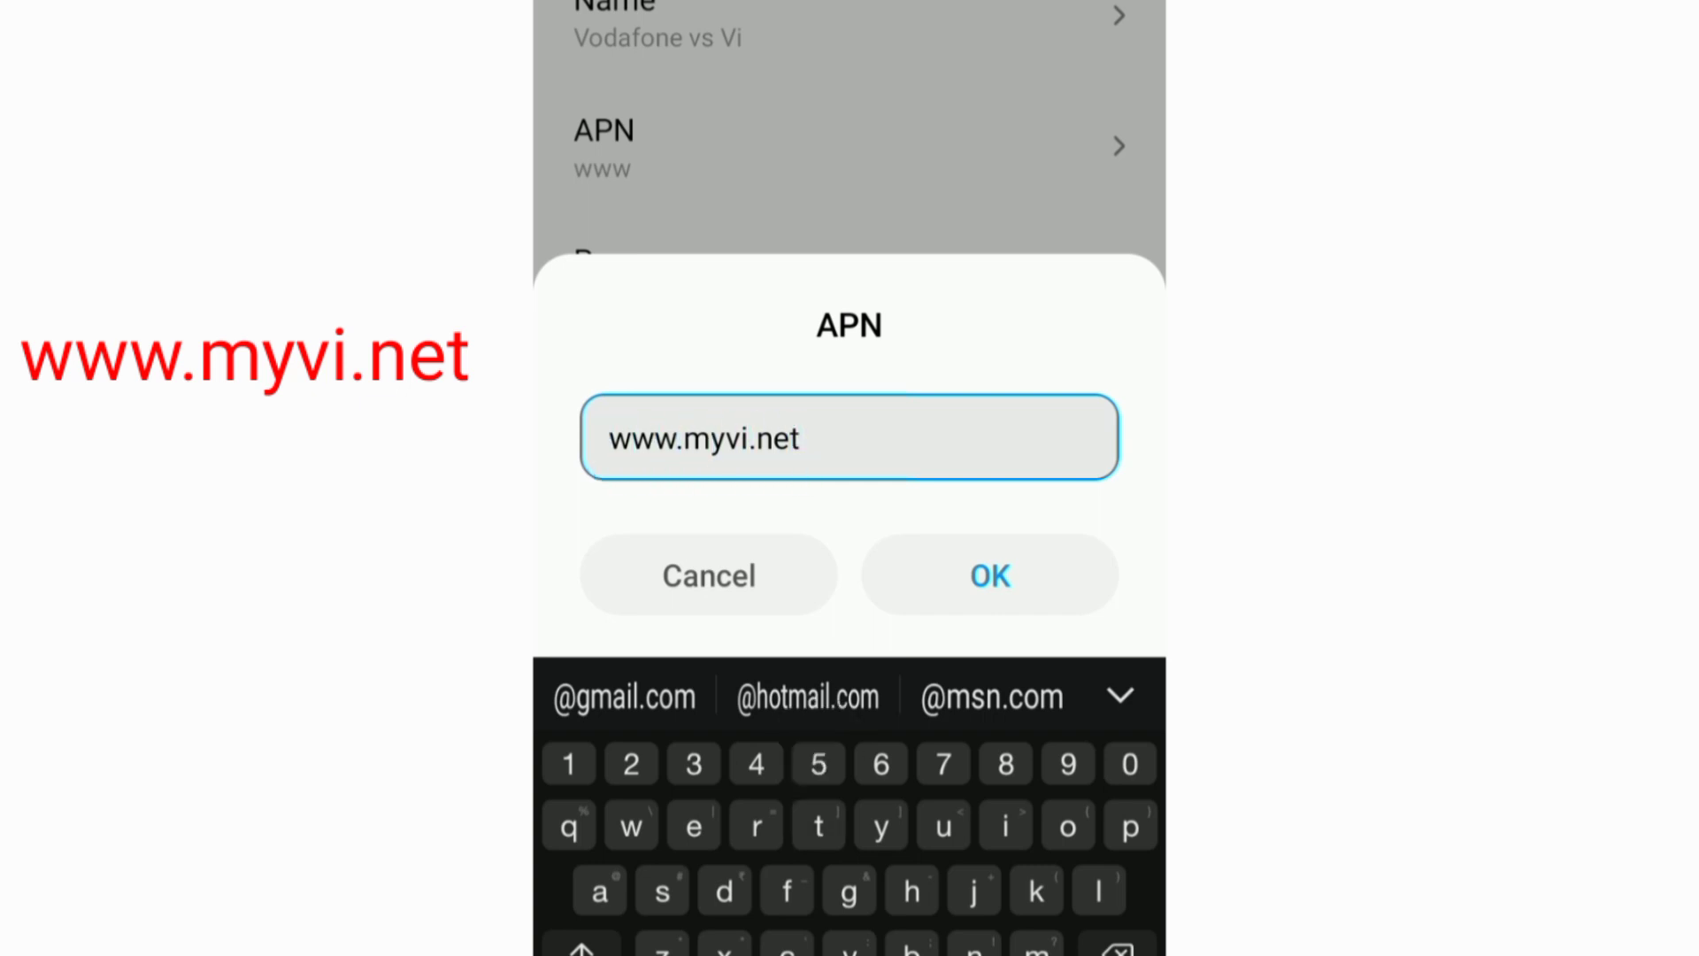
pyautogui.click(987, 575)
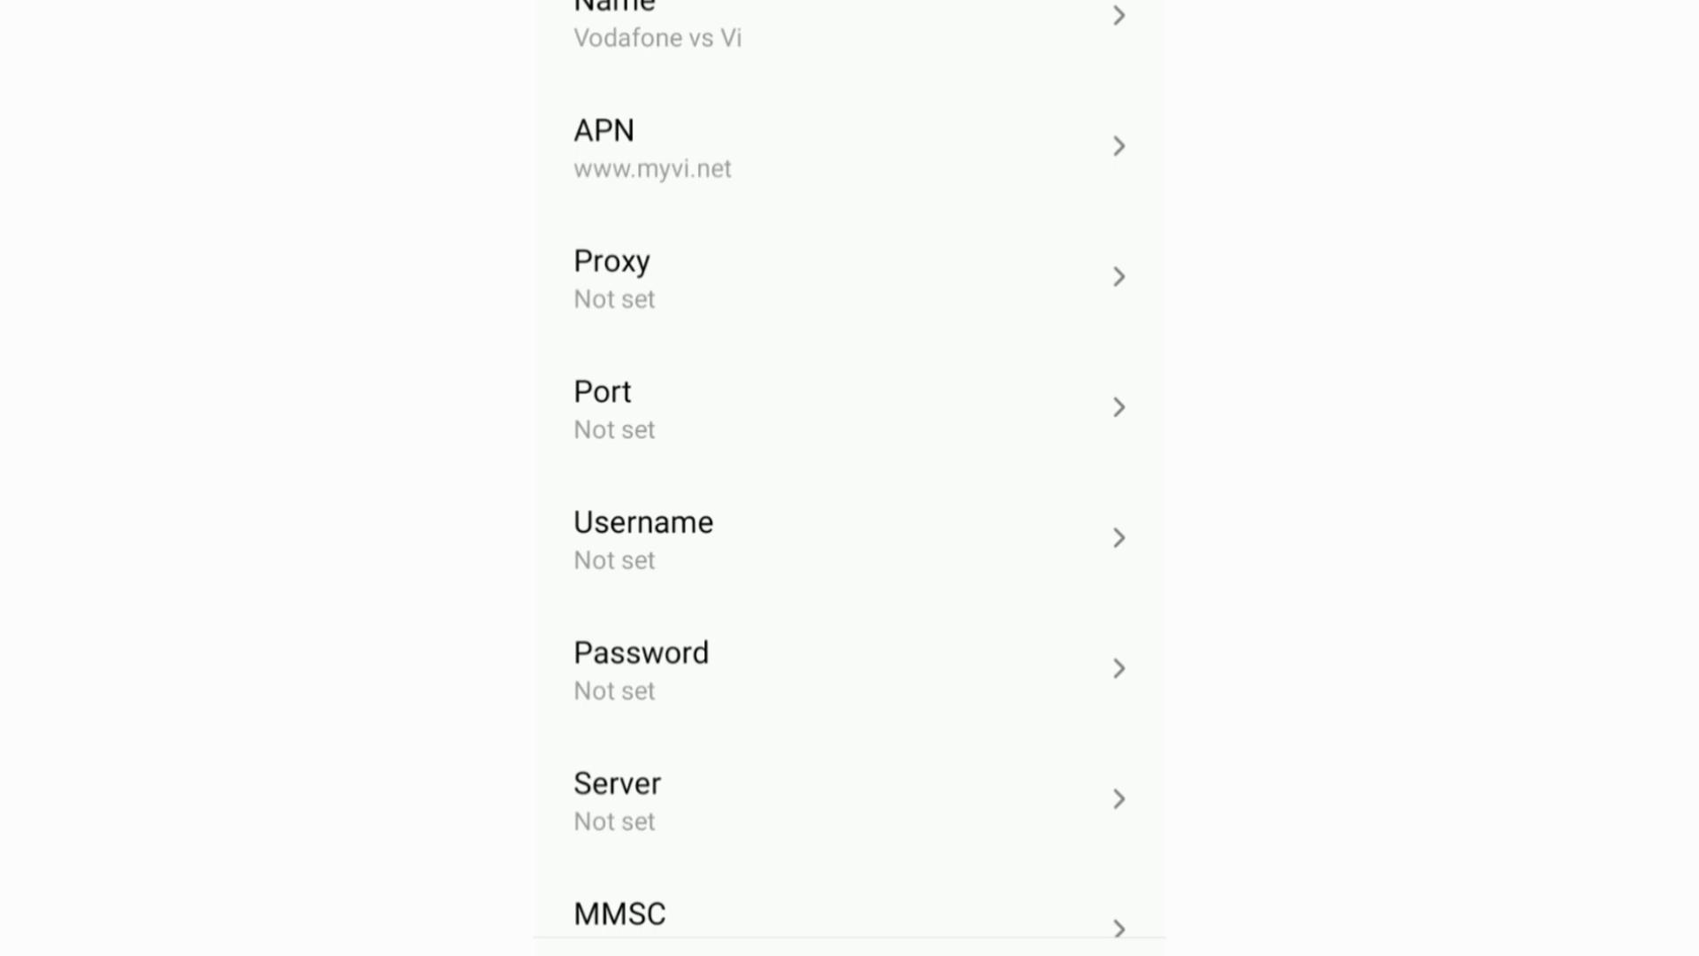
# Set the access point username to vodafone.vi
pyautogui.click(848, 539)
pyautogui.write('vodafon')
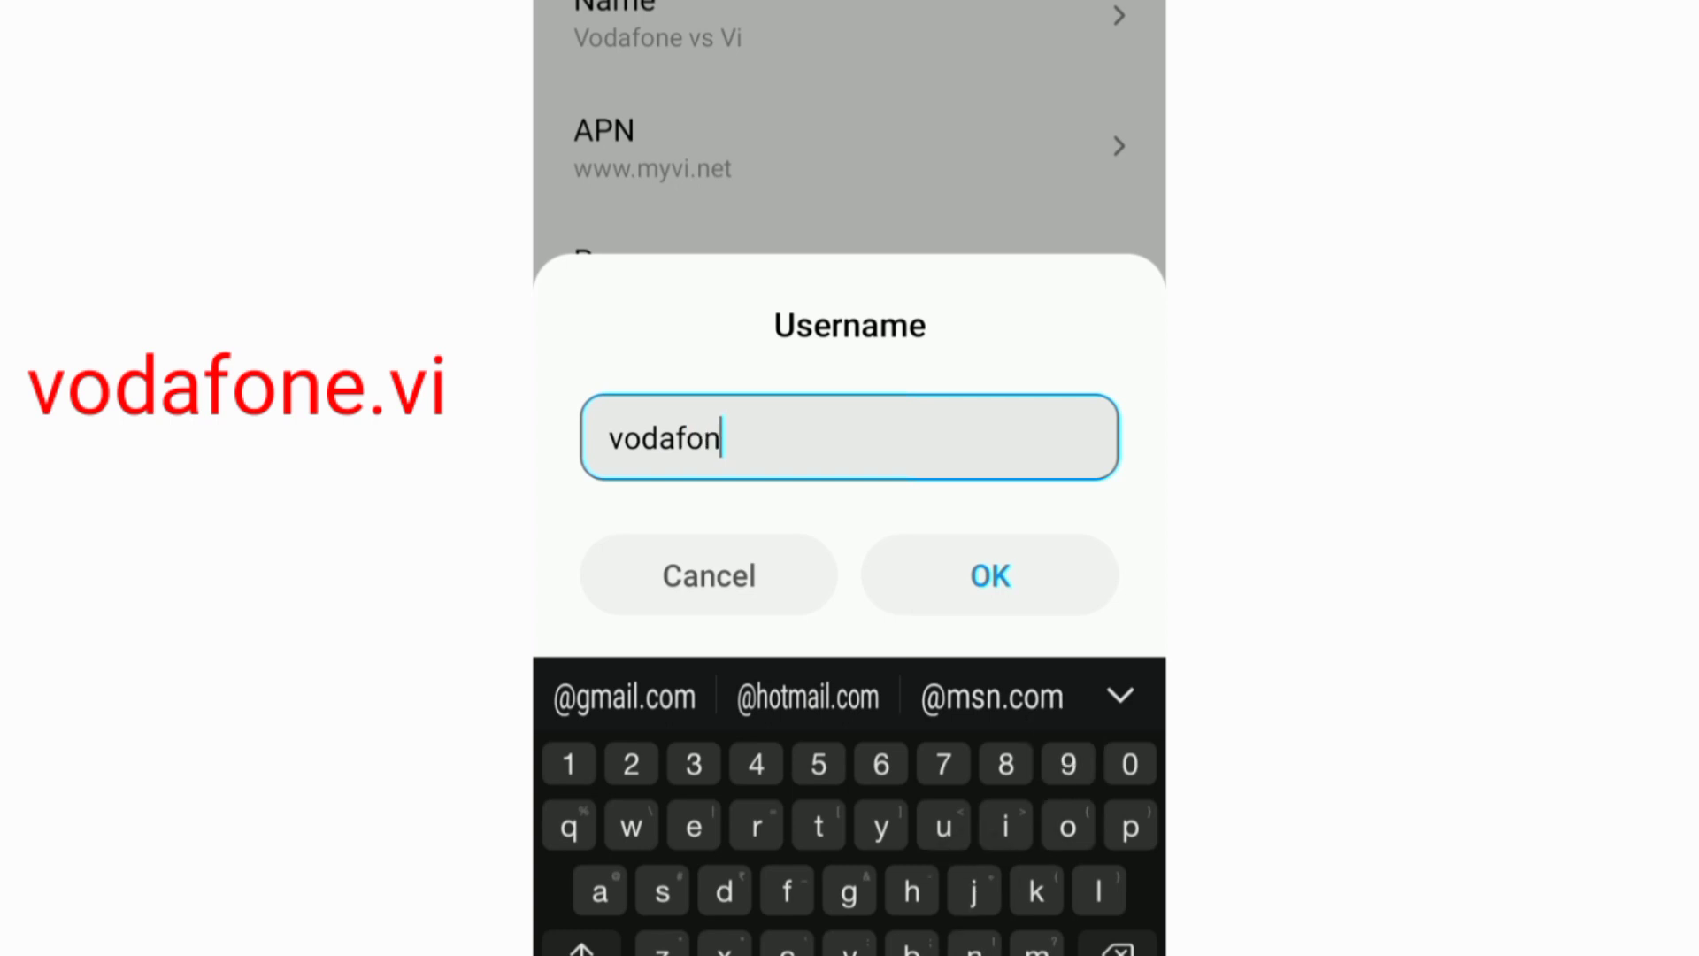
pyautogui.write('e.')
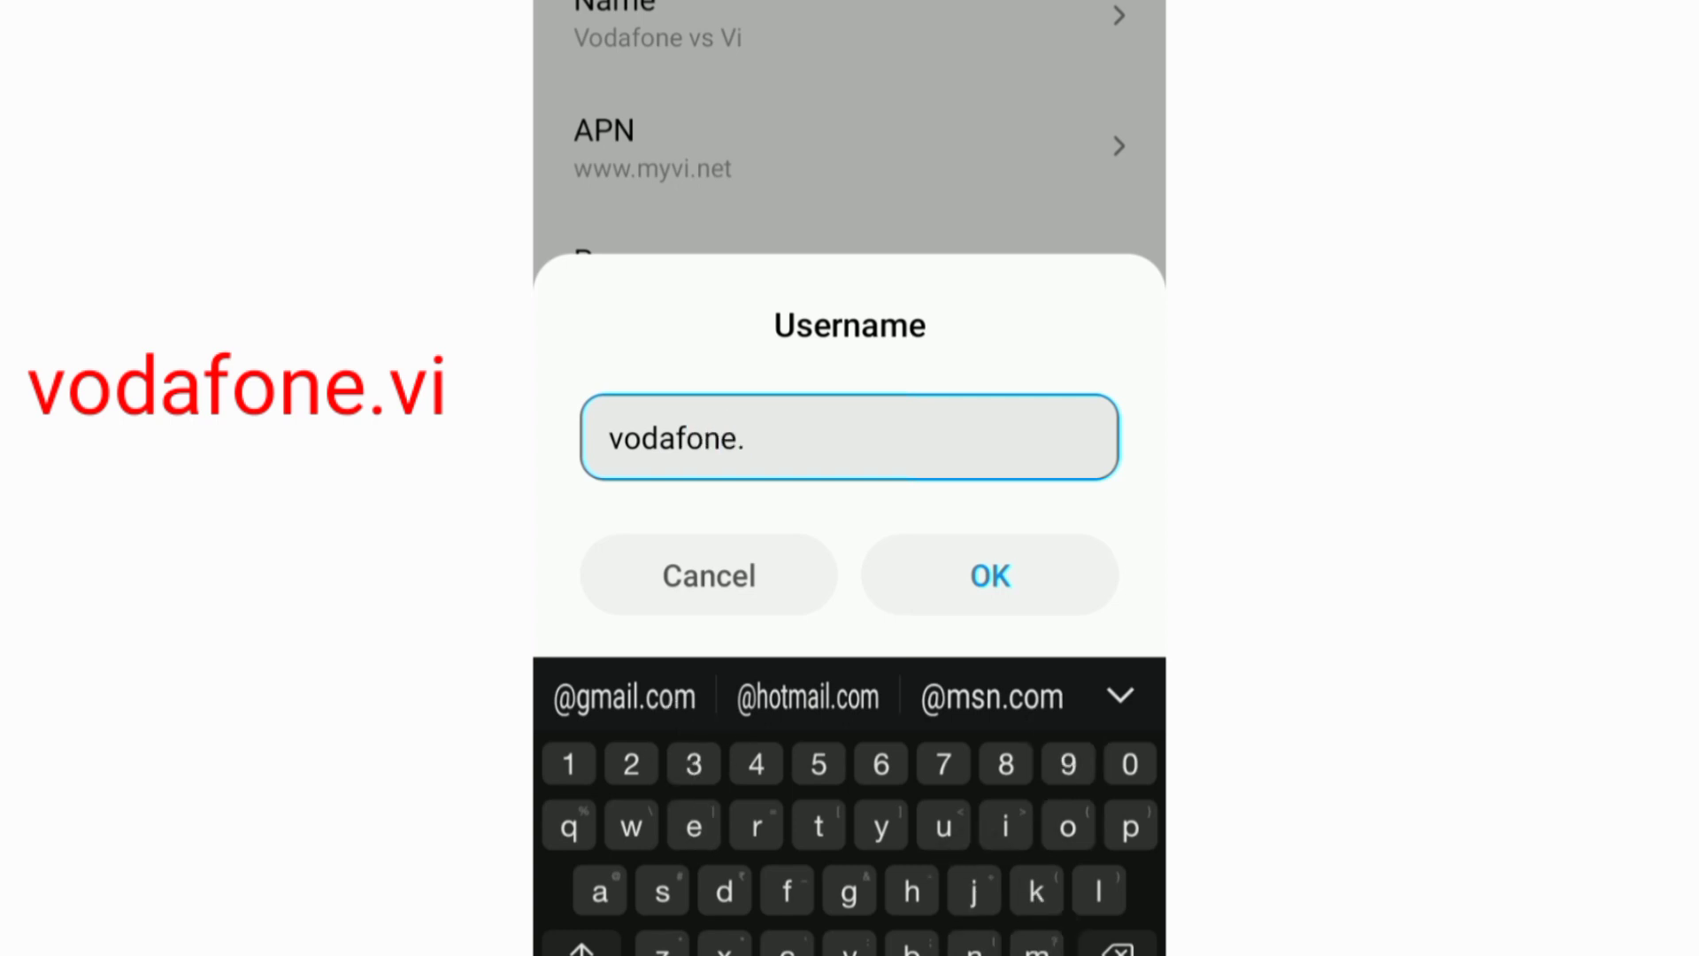
pyautogui.write('vi')
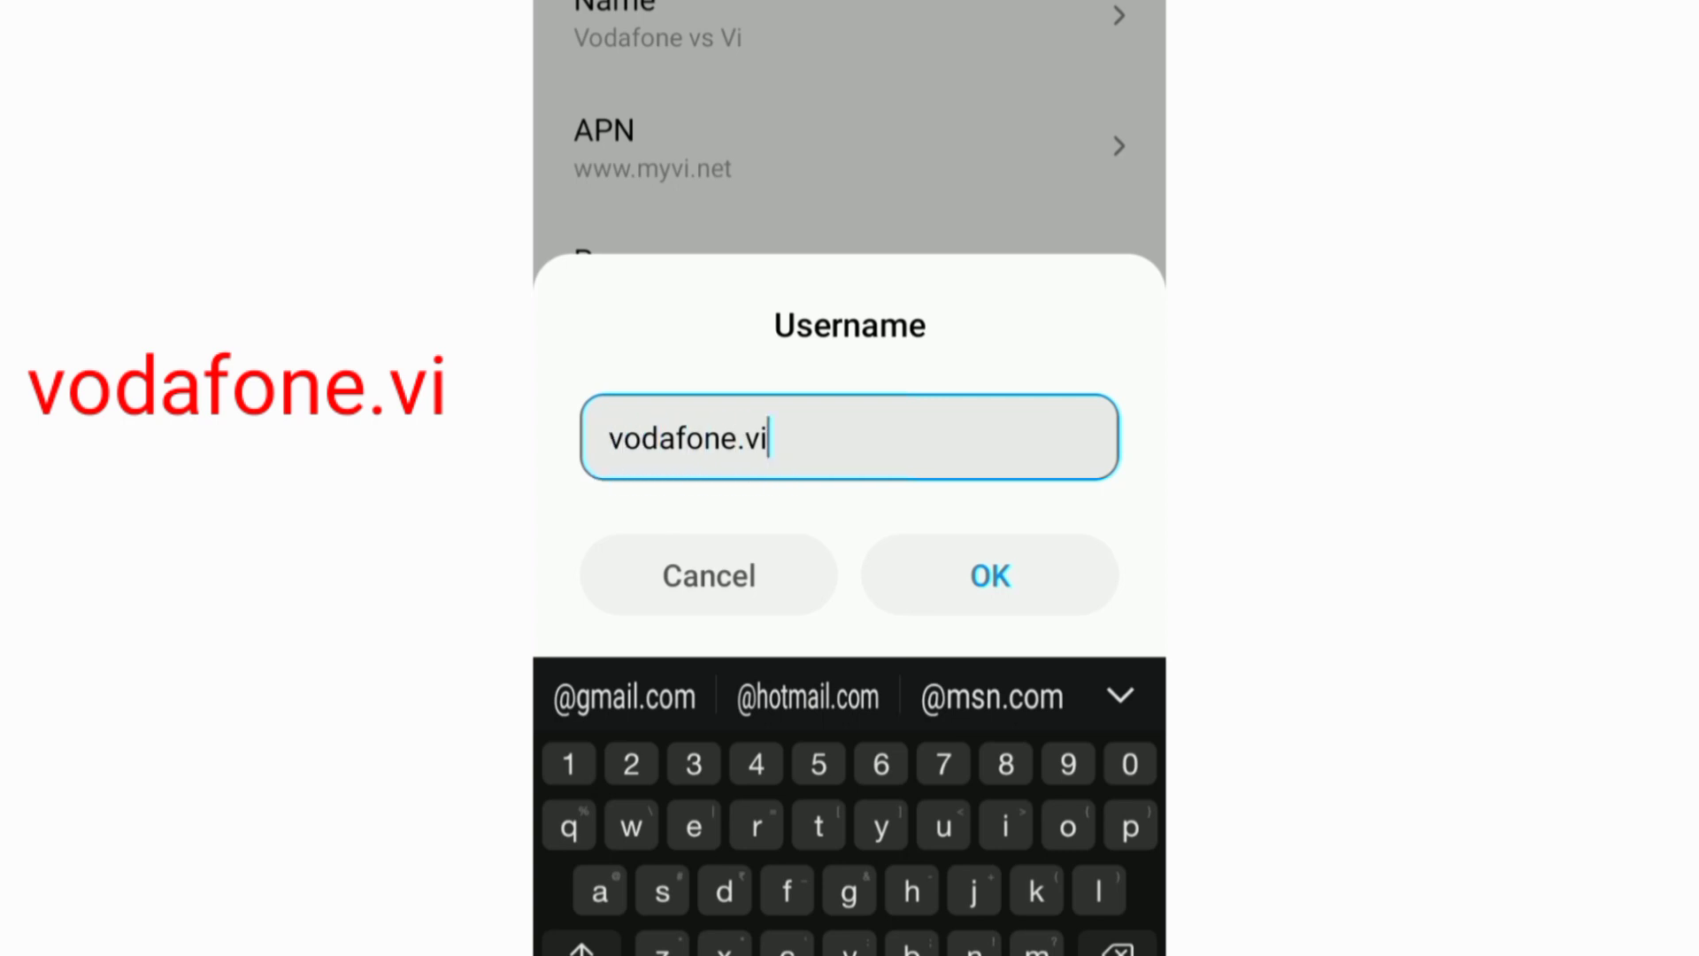
pyautogui.click(986, 574)
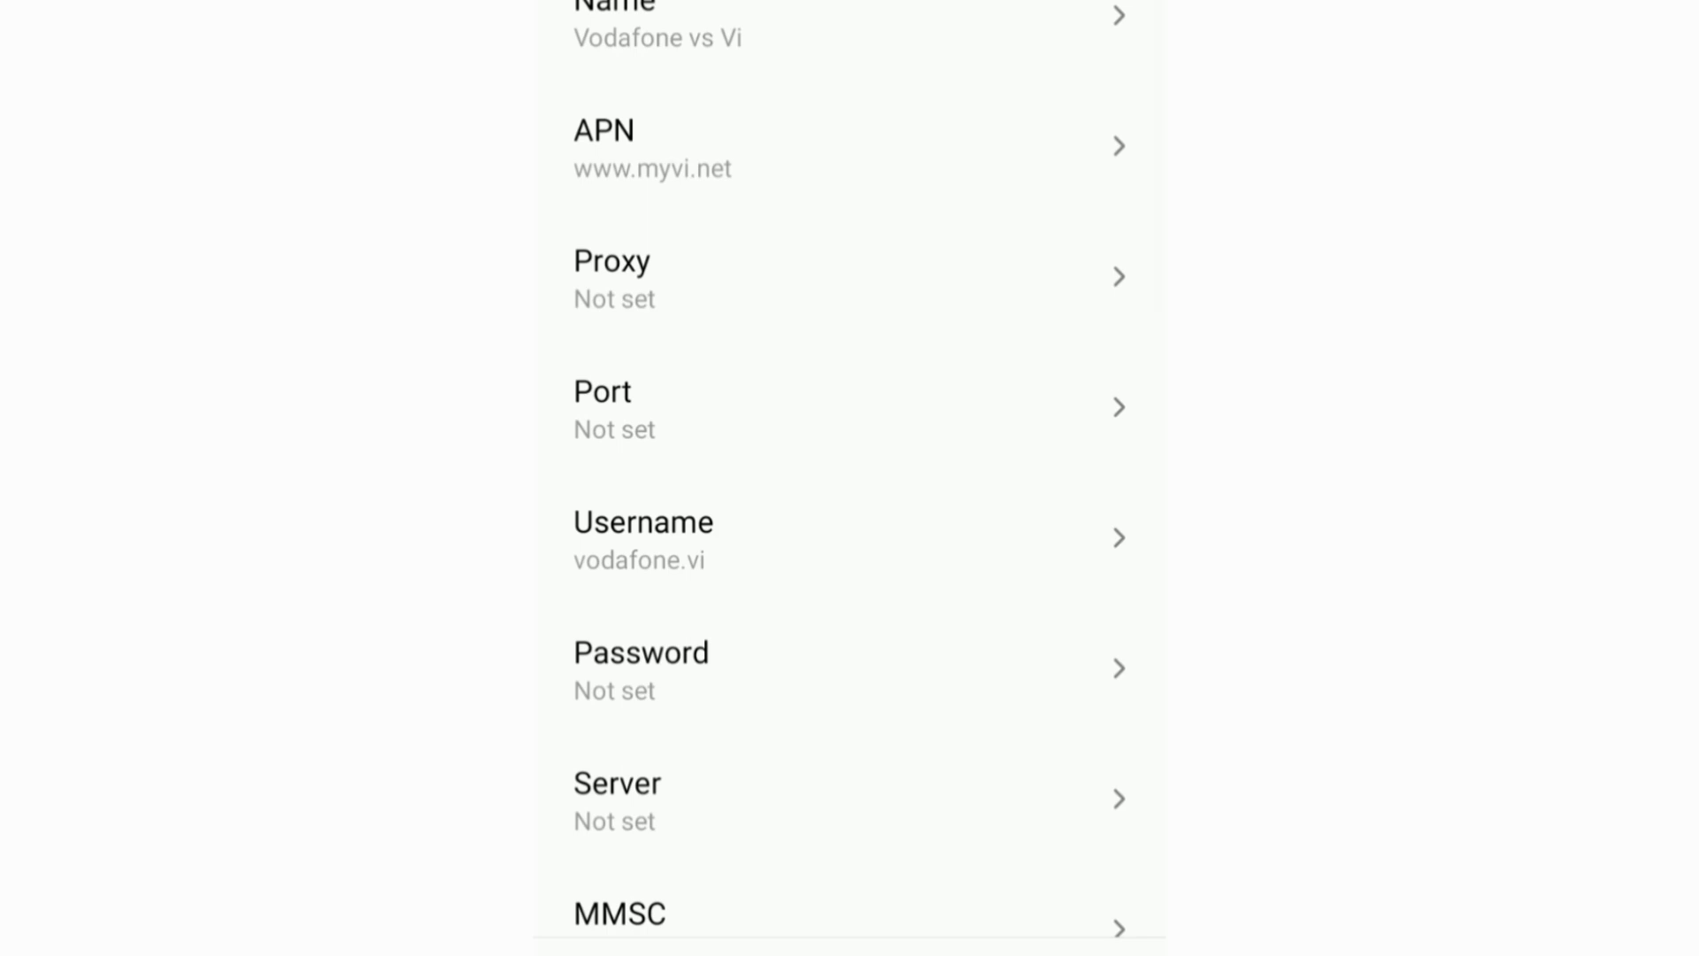
# Scroll down and enter default,supl as the APN type
pyautogui.scroll(-3)
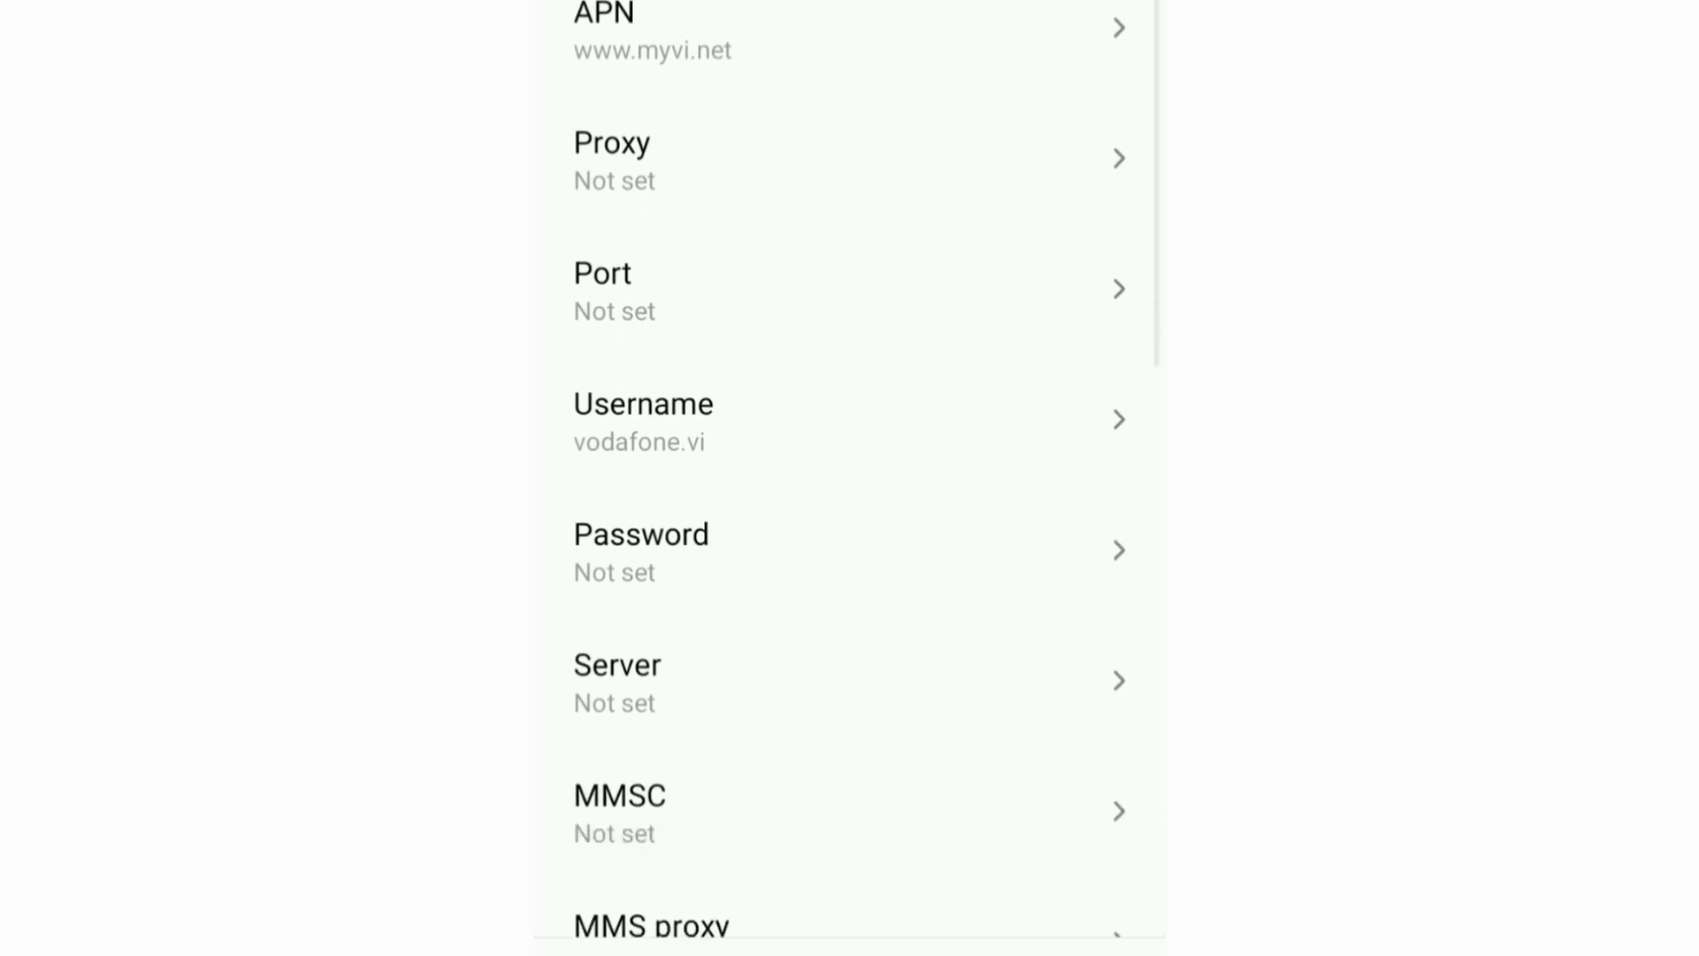
pyautogui.scroll(-3)
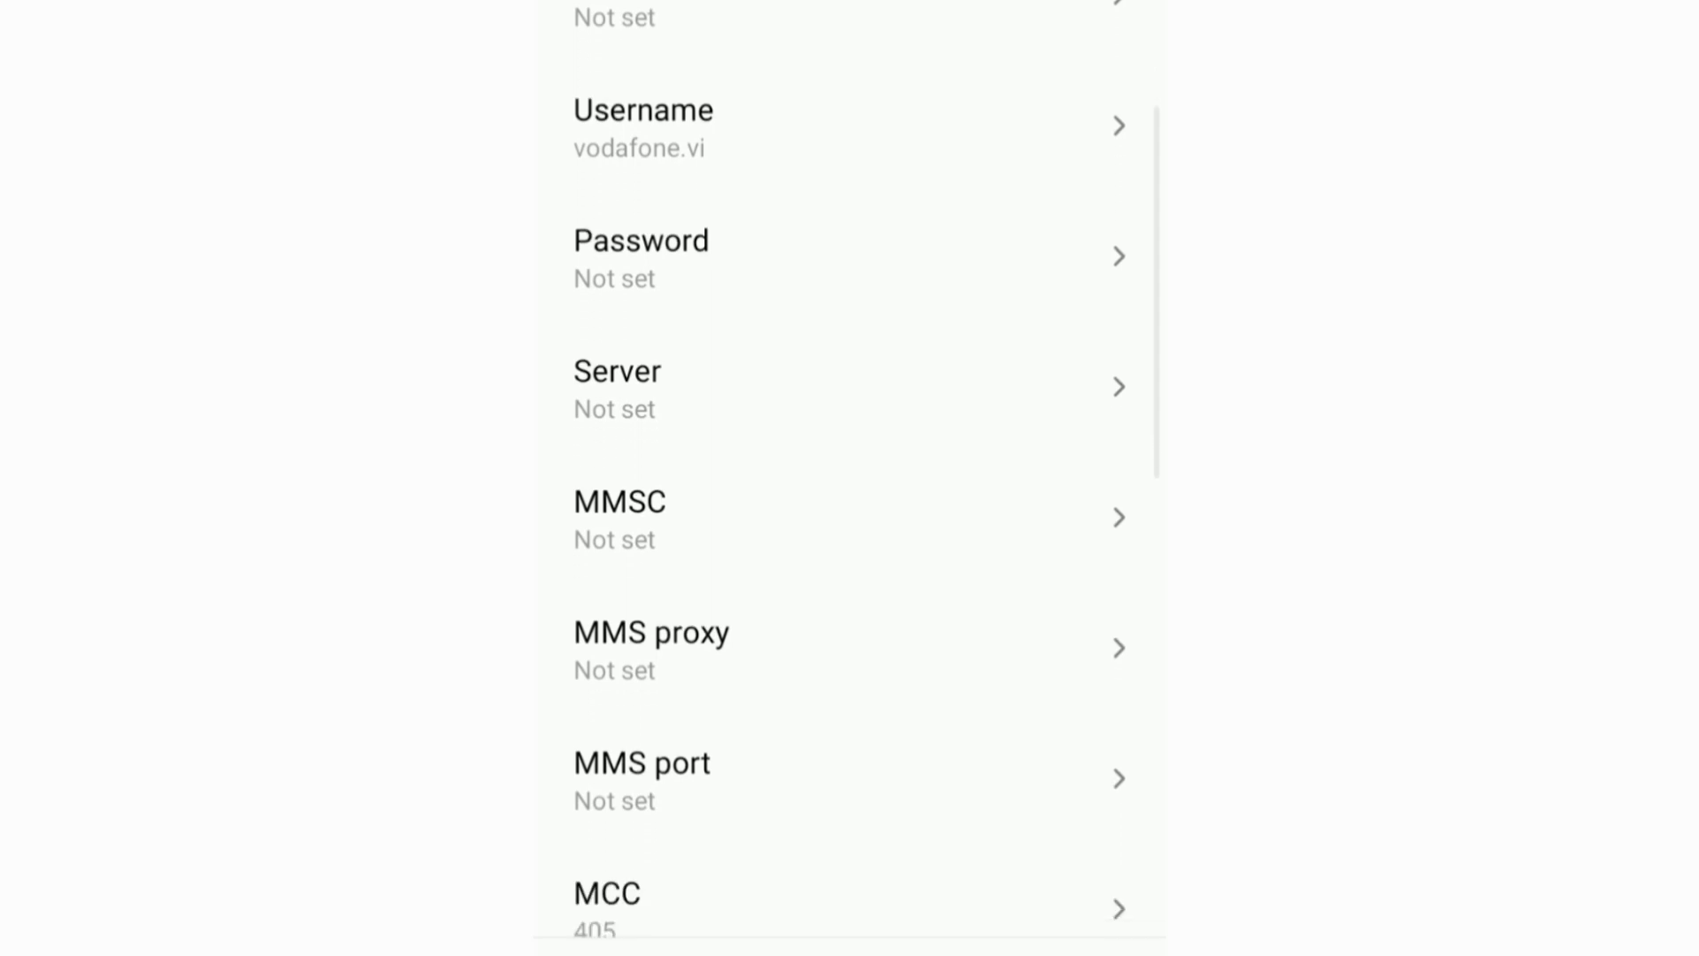
pyautogui.scroll(-3)
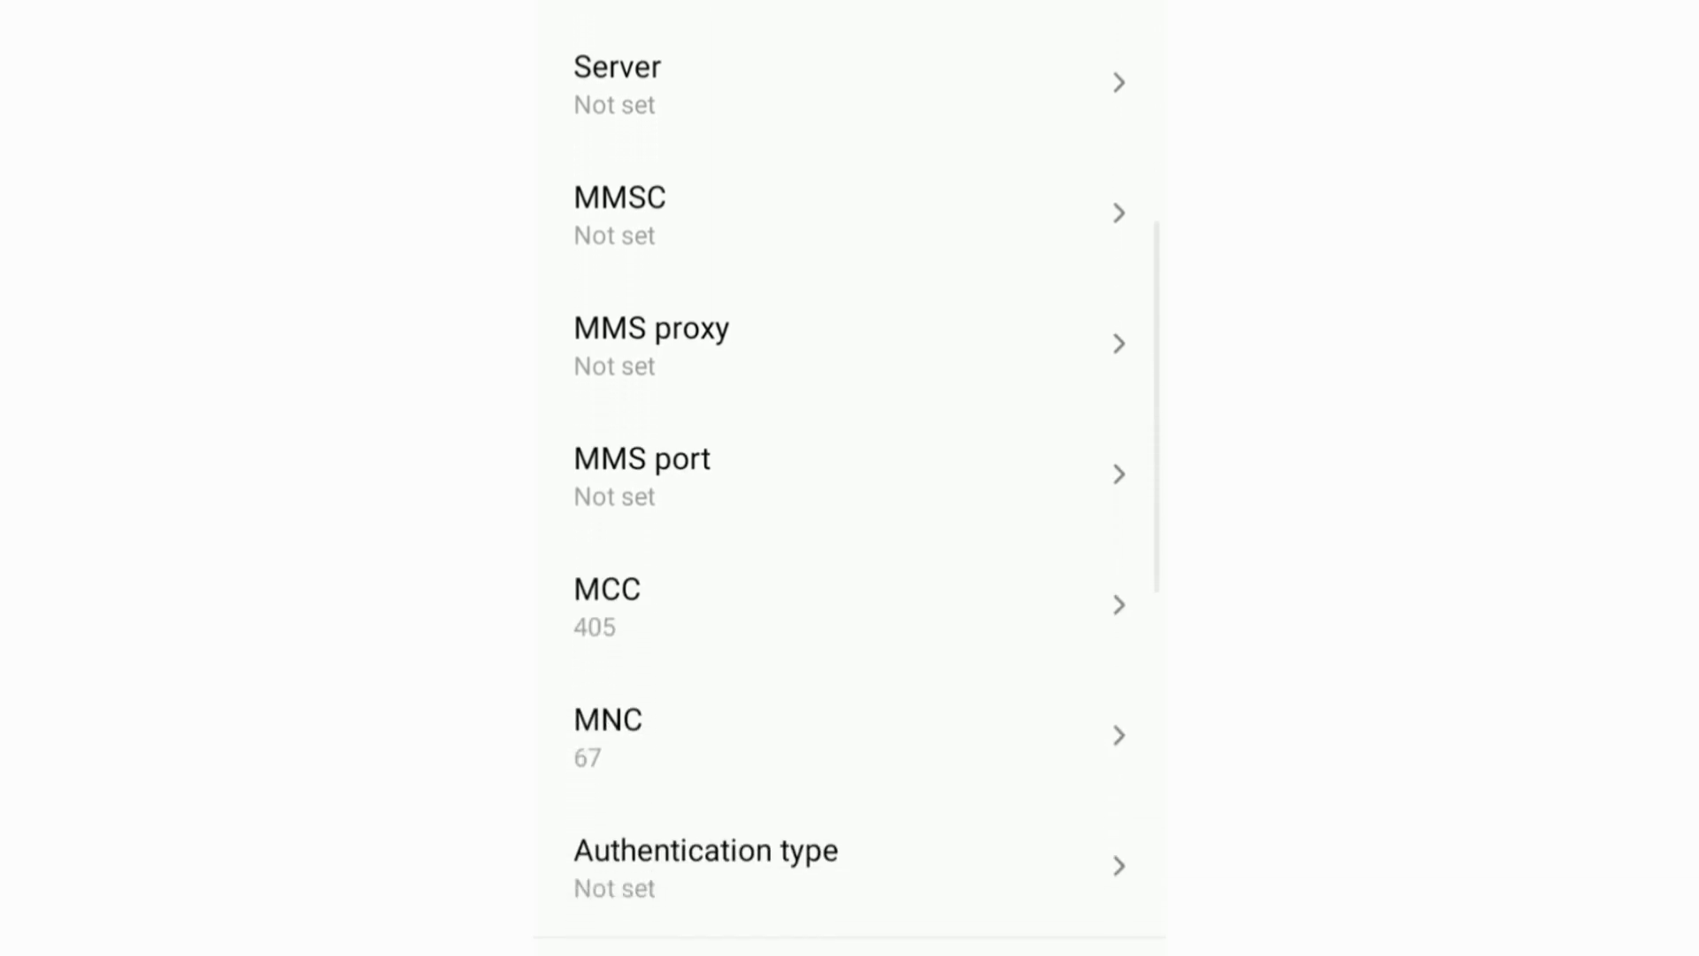
pyautogui.scroll(-3)
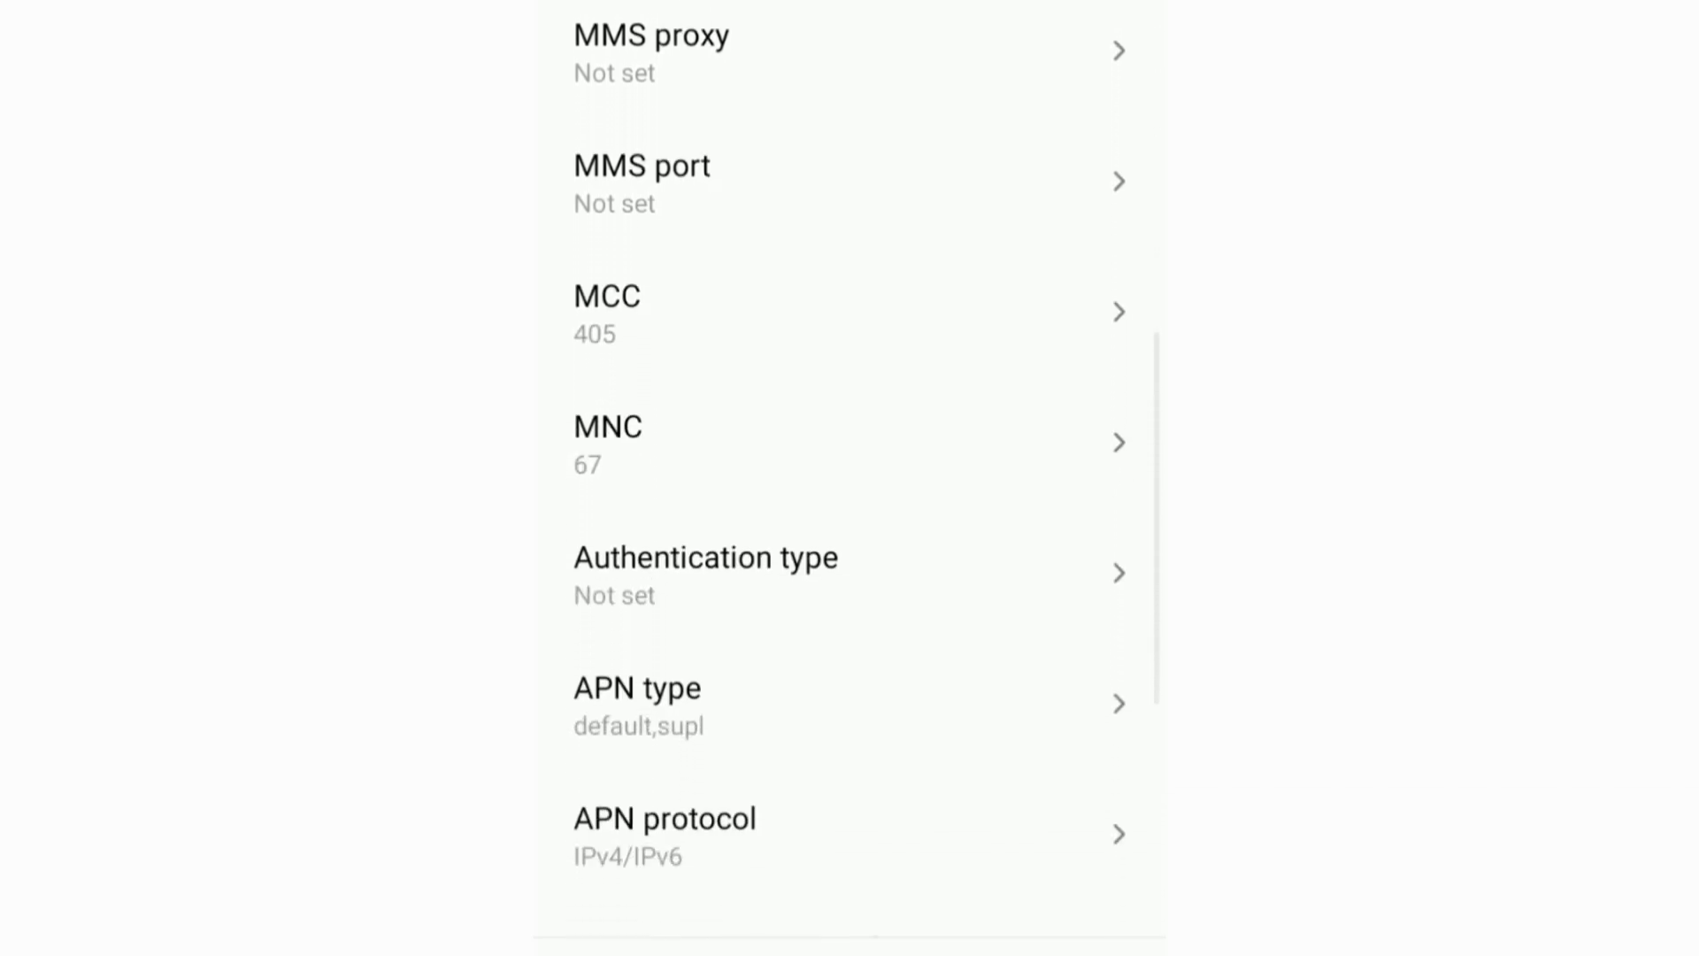
pyautogui.scroll(-3)
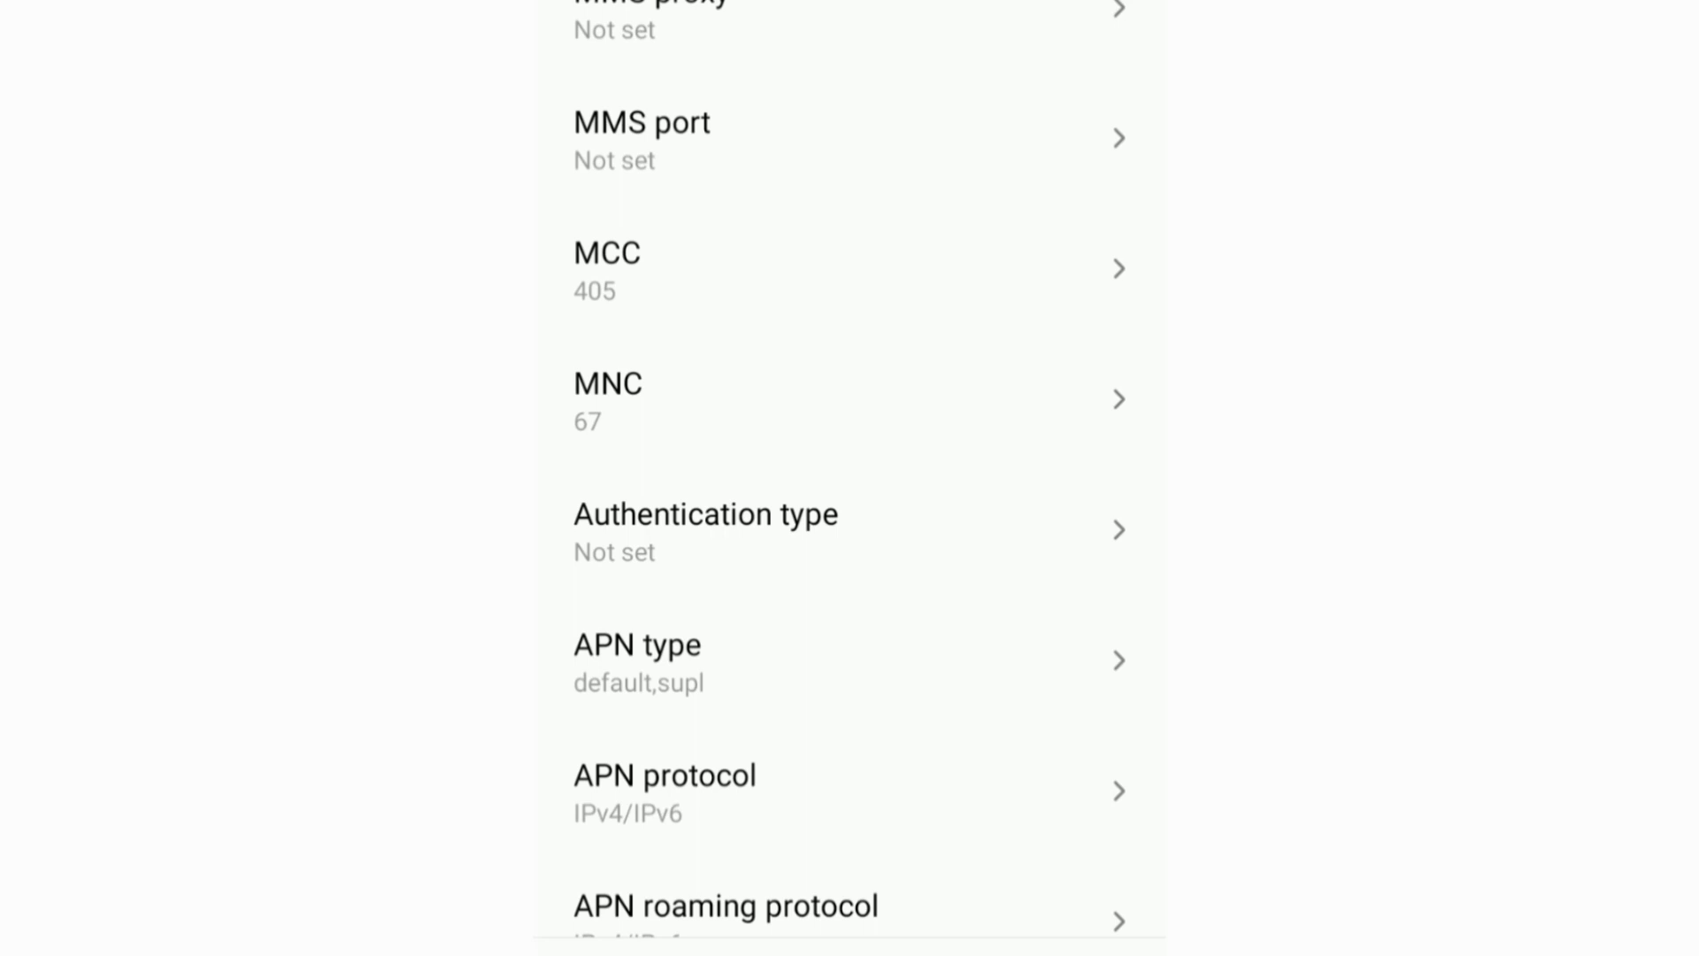
pyautogui.click(637, 645)
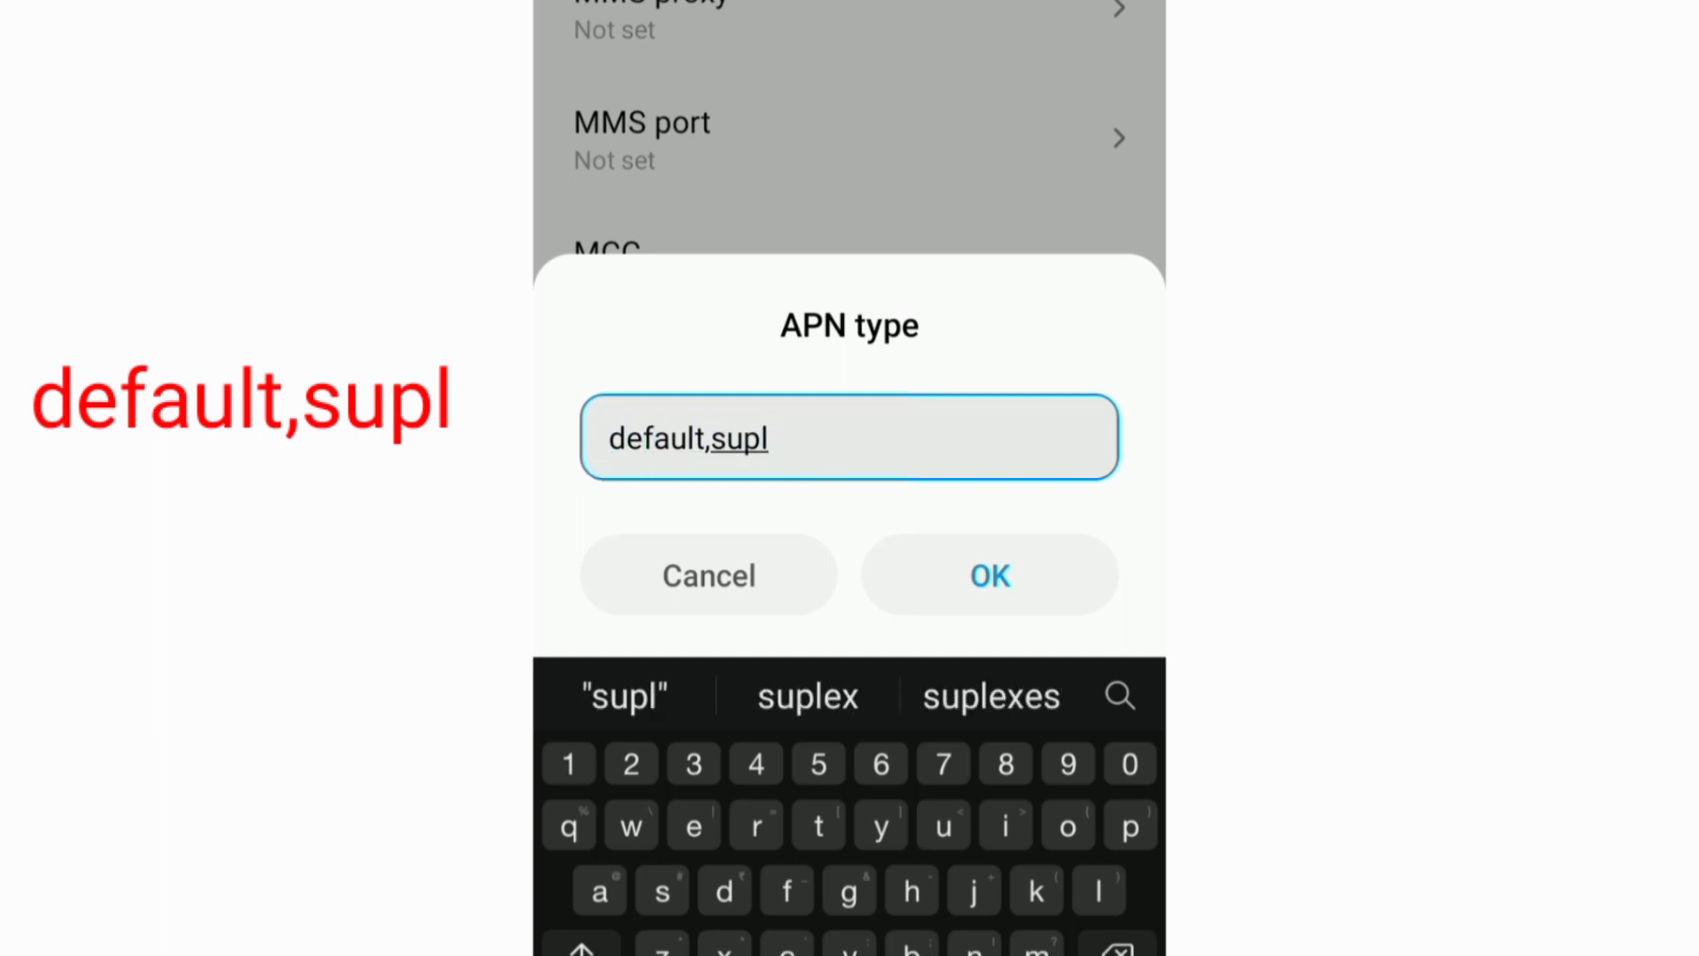
# Save APN type default,supl and set APN and roaming protocols to IPv4/IPv6
pyautogui.click(987, 574)
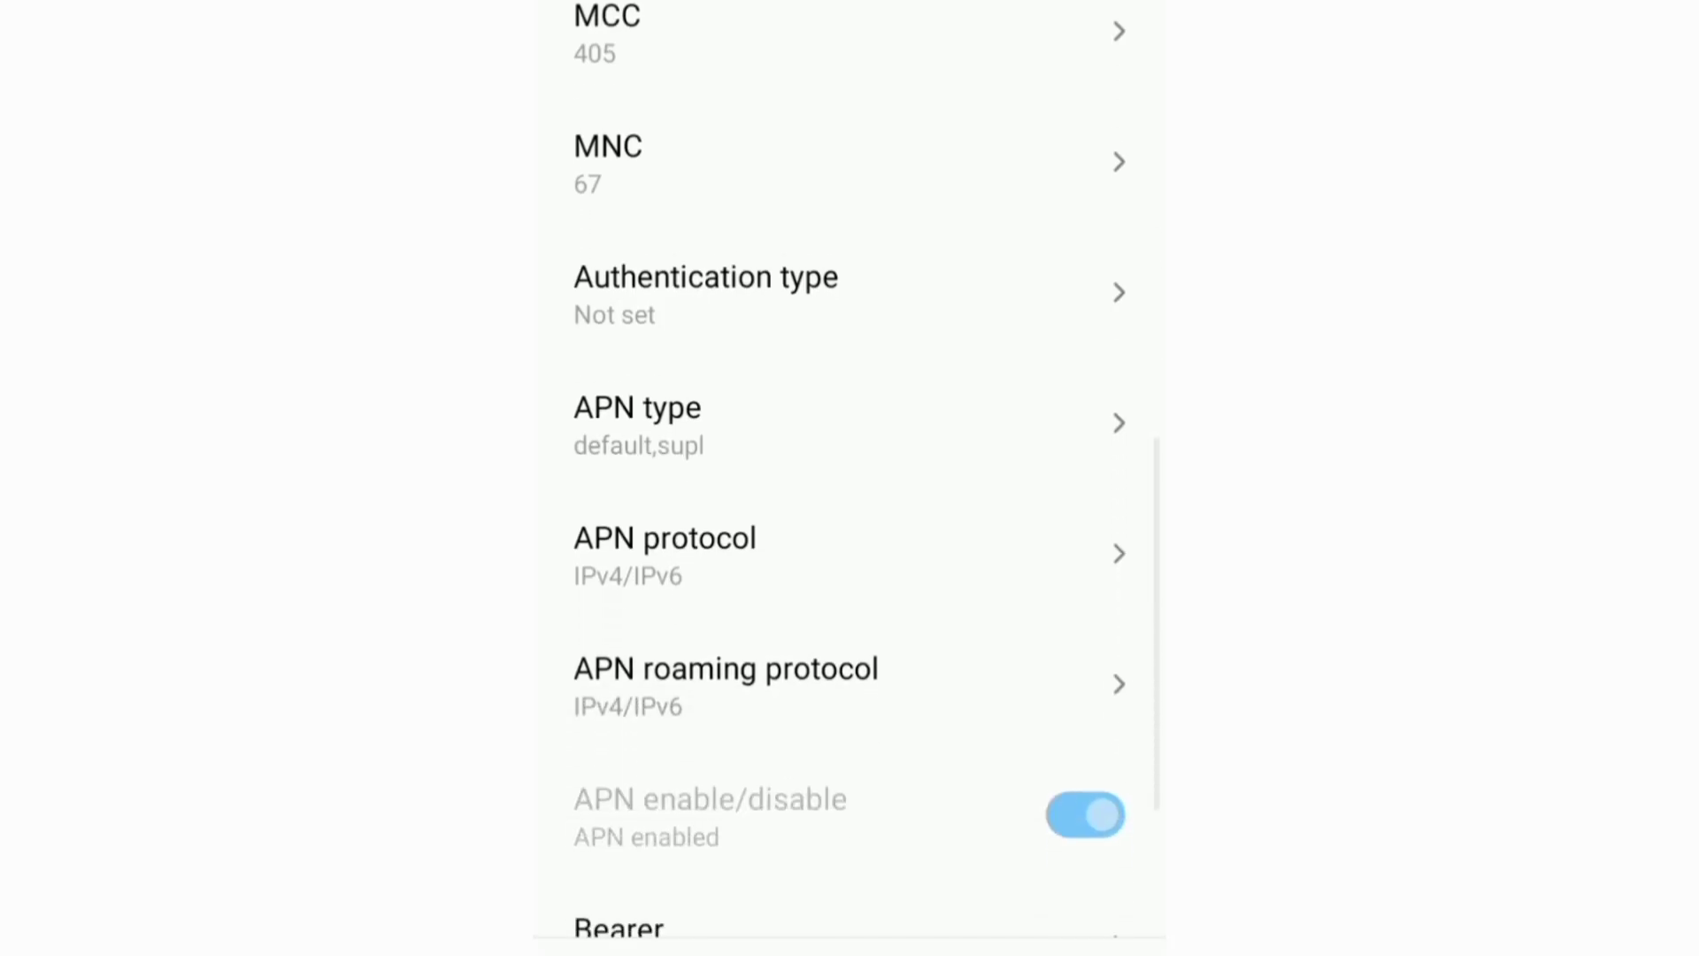
pyautogui.scroll(-3)
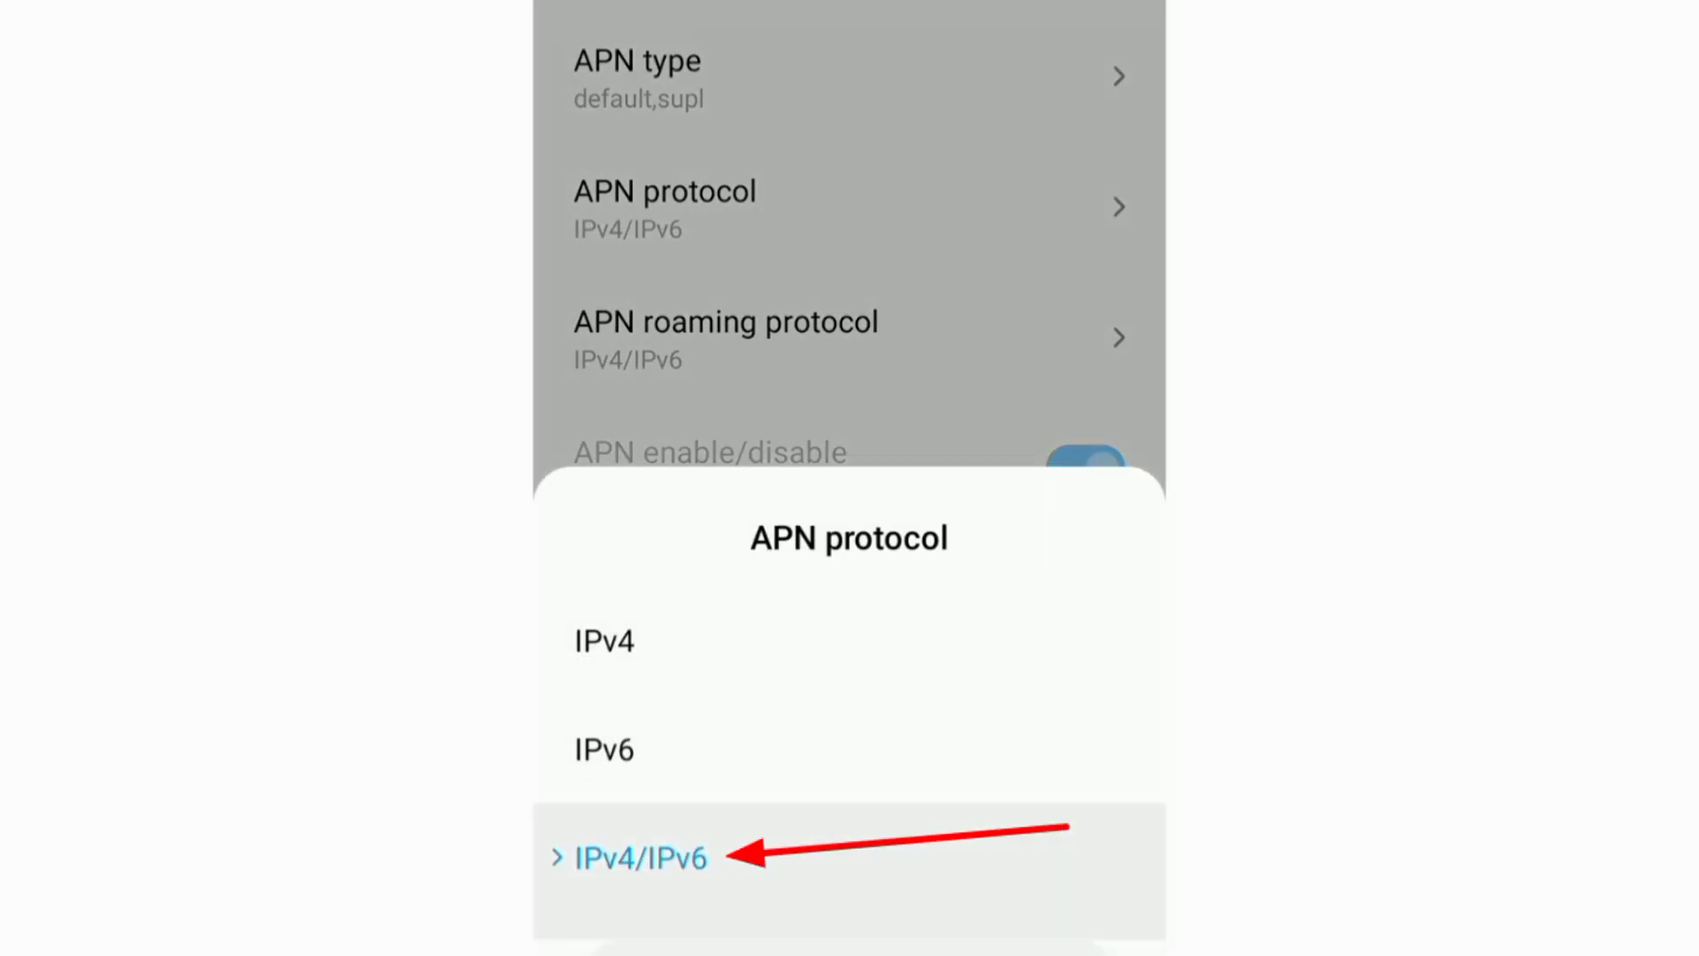
pyautogui.click(637, 856)
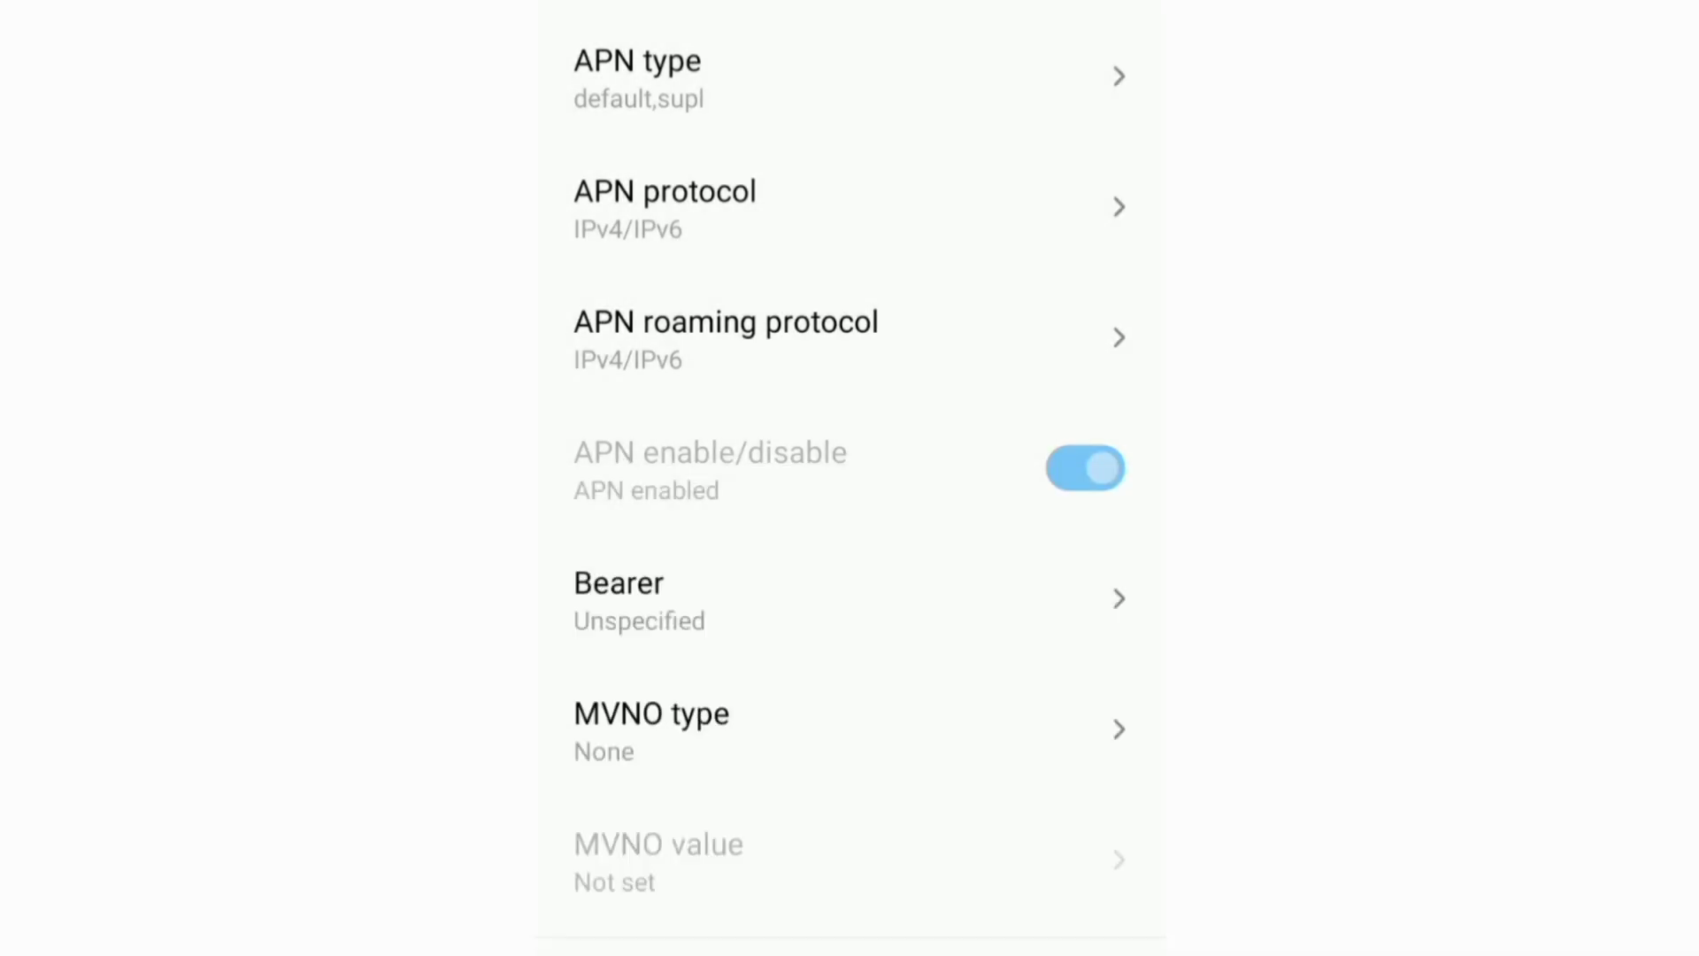
pyautogui.click(726, 337)
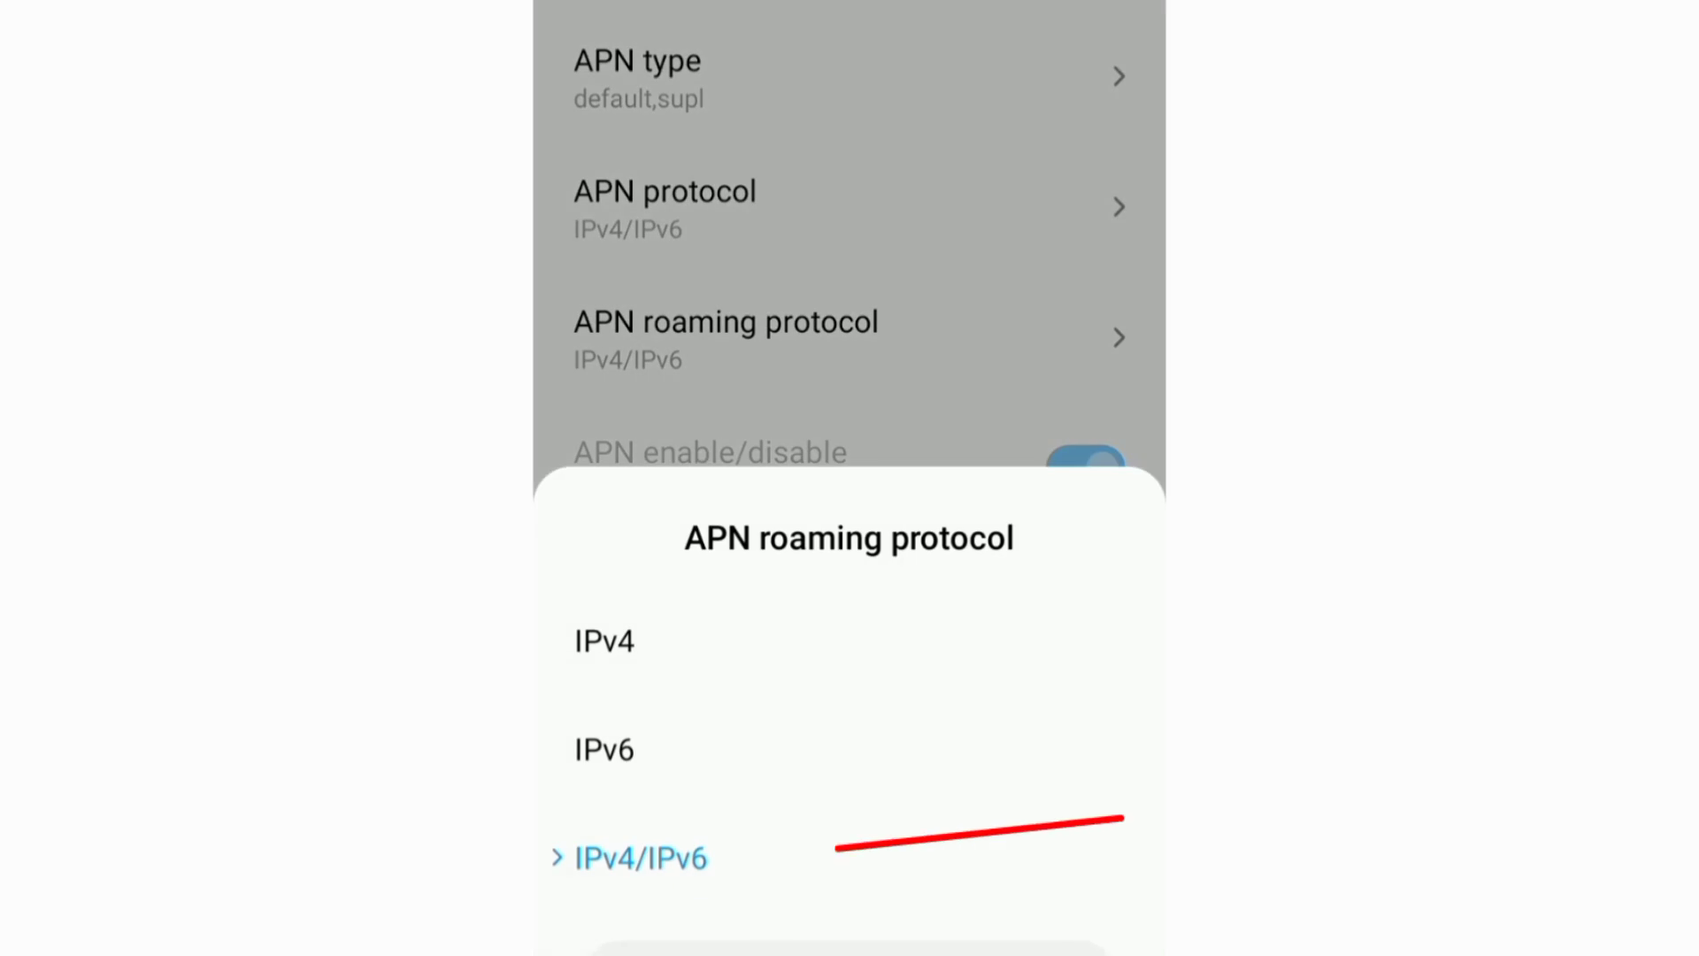
pyautogui.click(645, 857)
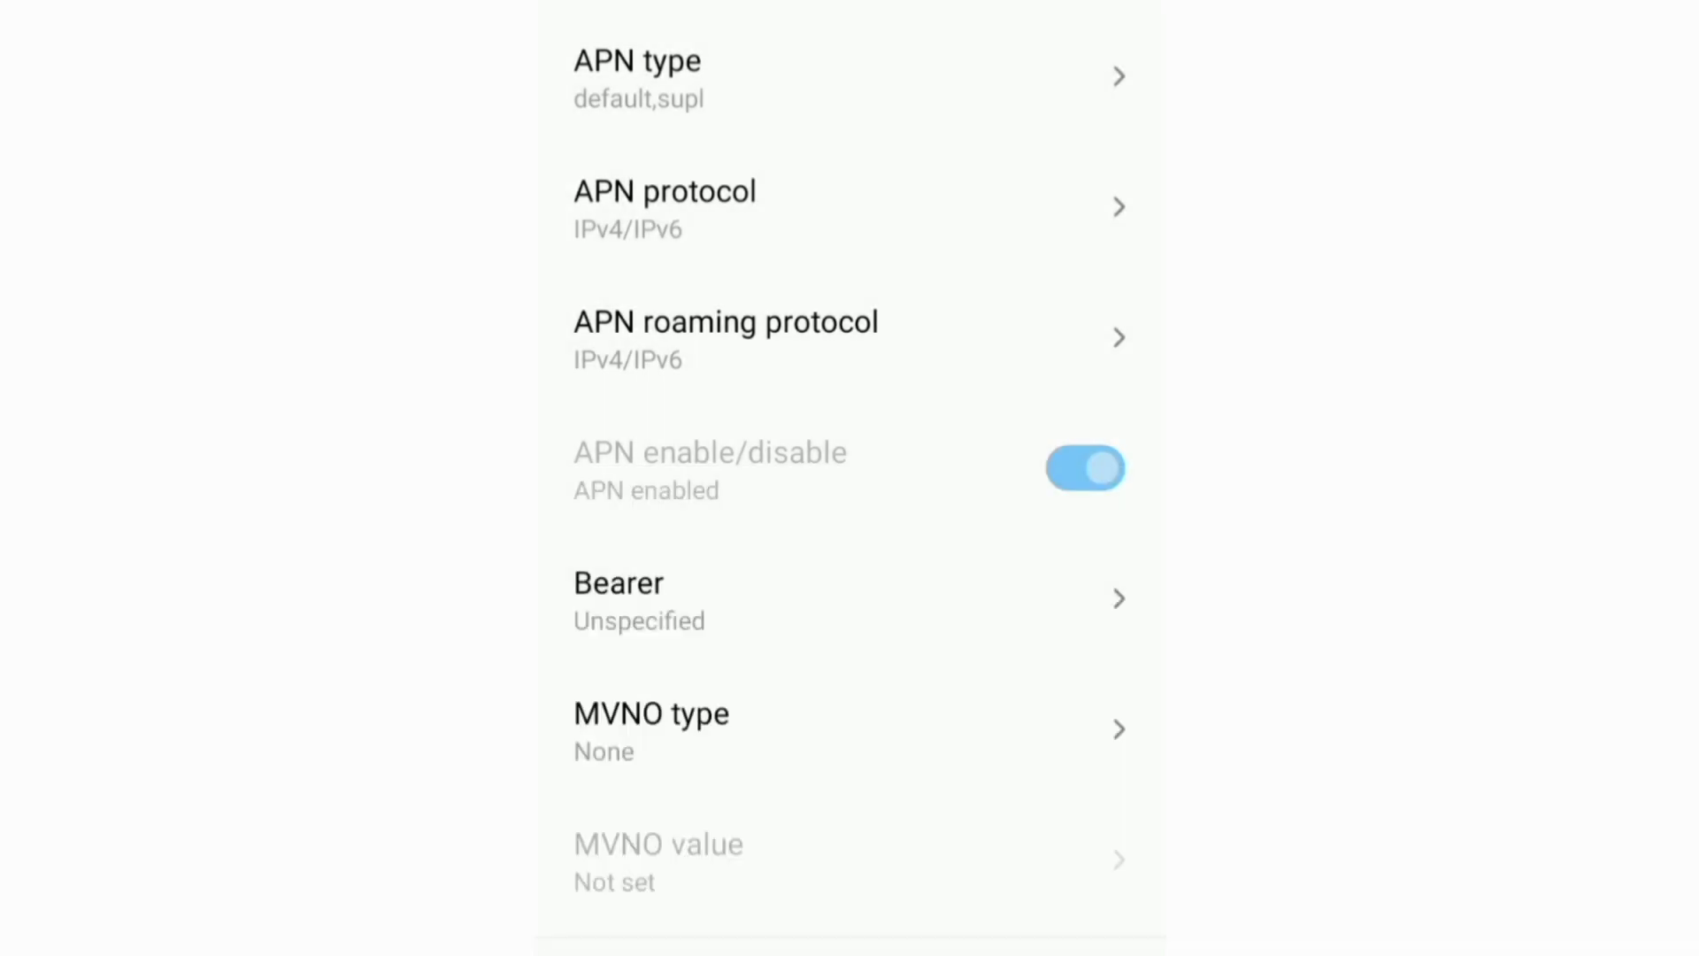
pyautogui.click(845, 597)
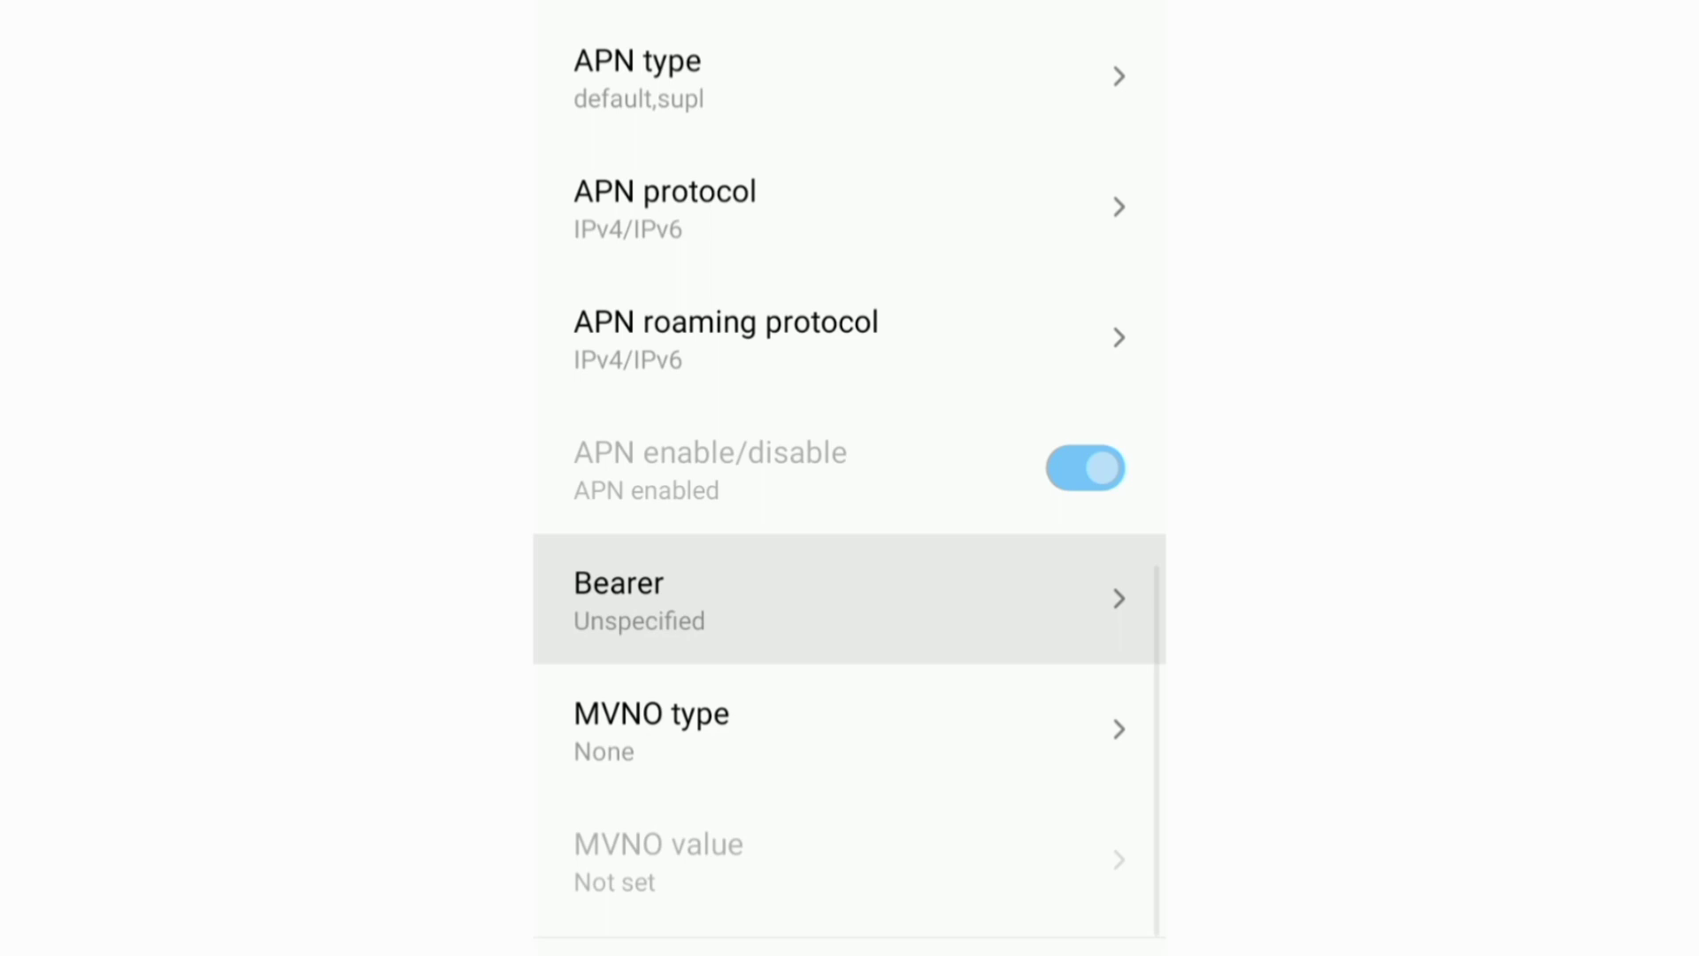
# Replace the Unspecified bearer with LTE, HSPA, UMTS and GPRS
pyautogui.click(848, 599)
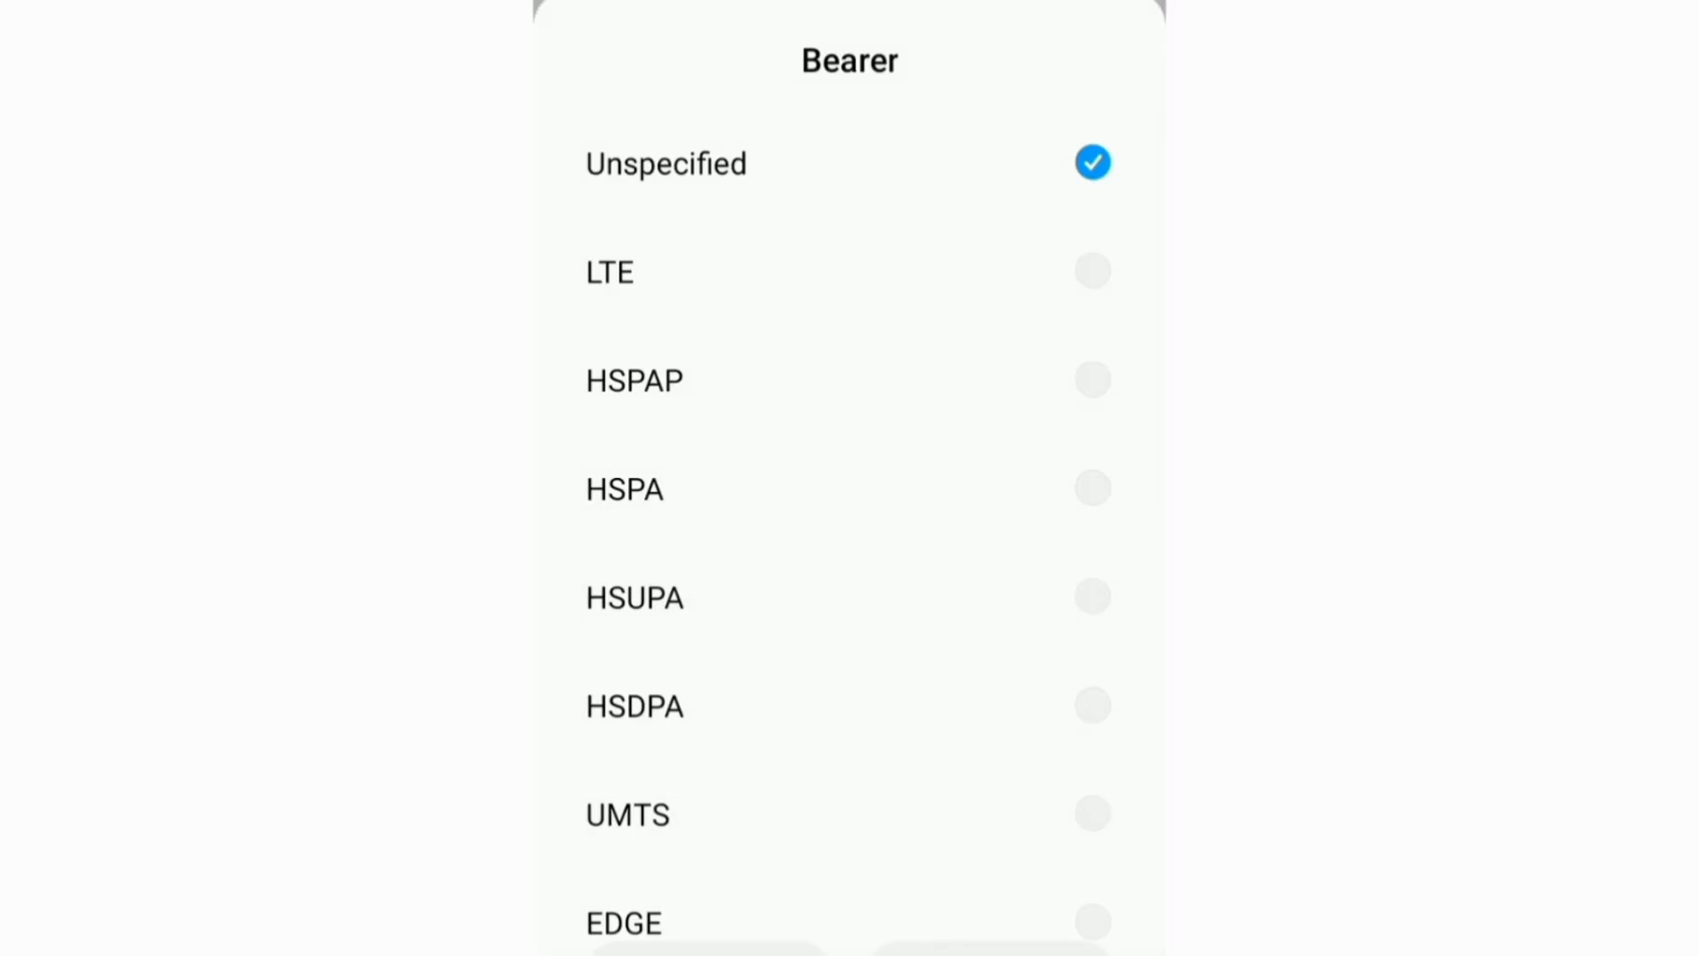
pyautogui.click(1090, 163)
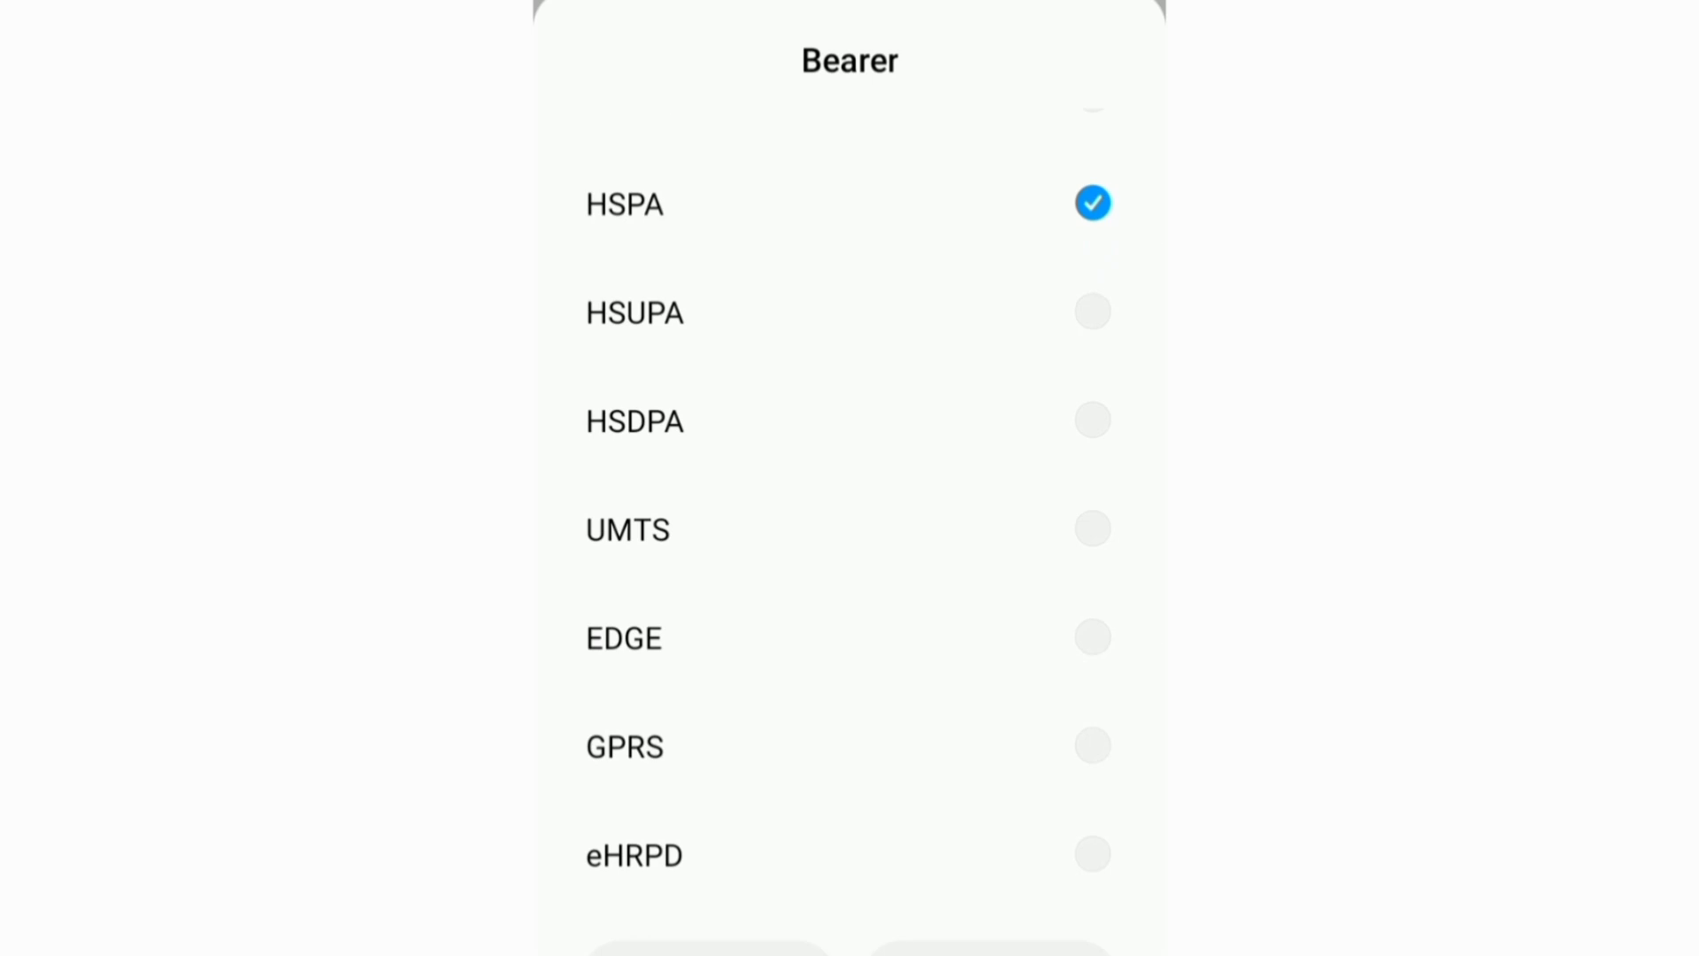
pyautogui.click(1091, 529)
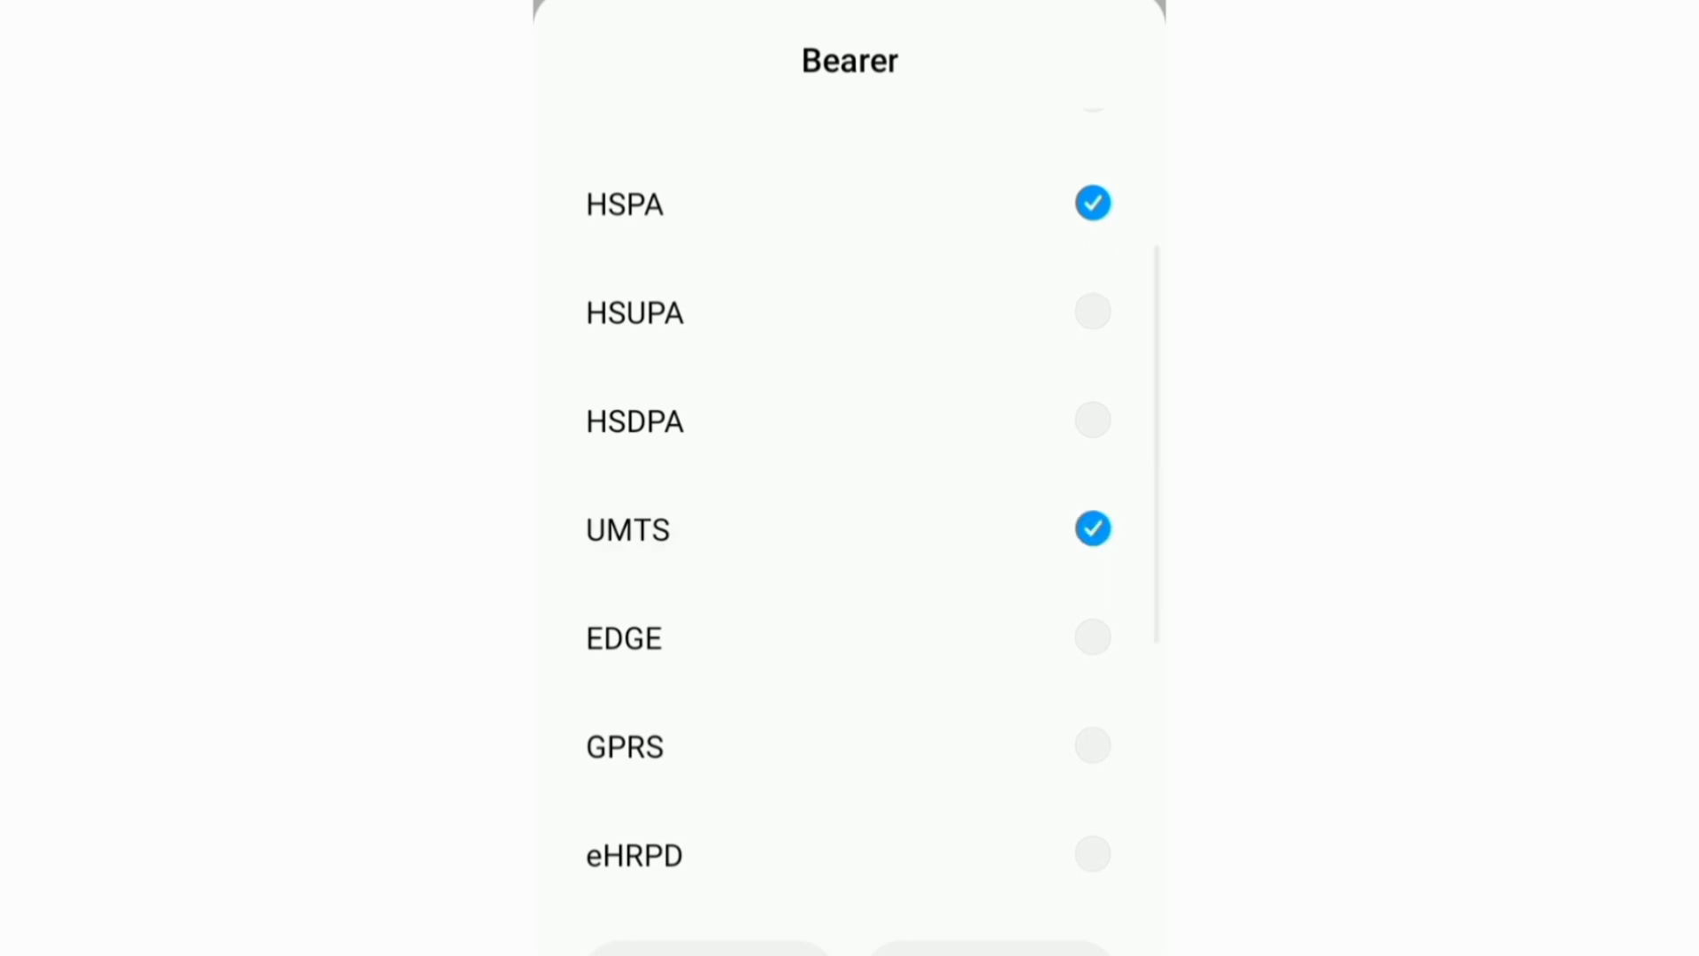
pyautogui.click(1091, 745)
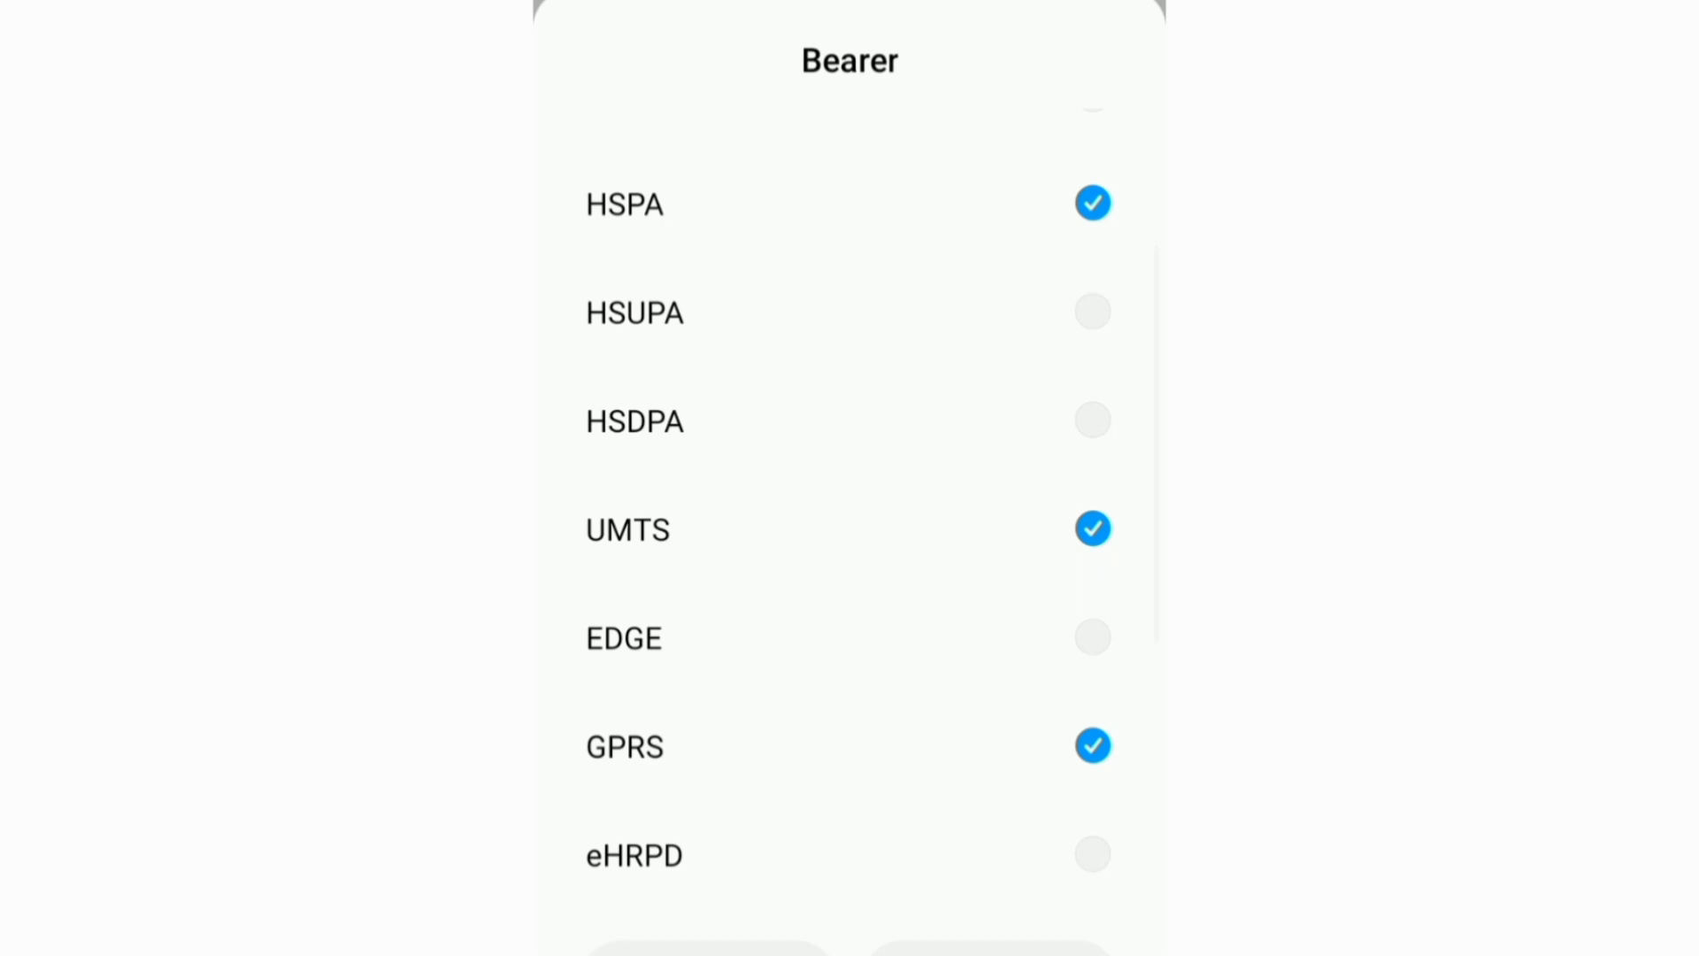
pyautogui.scroll(-3)
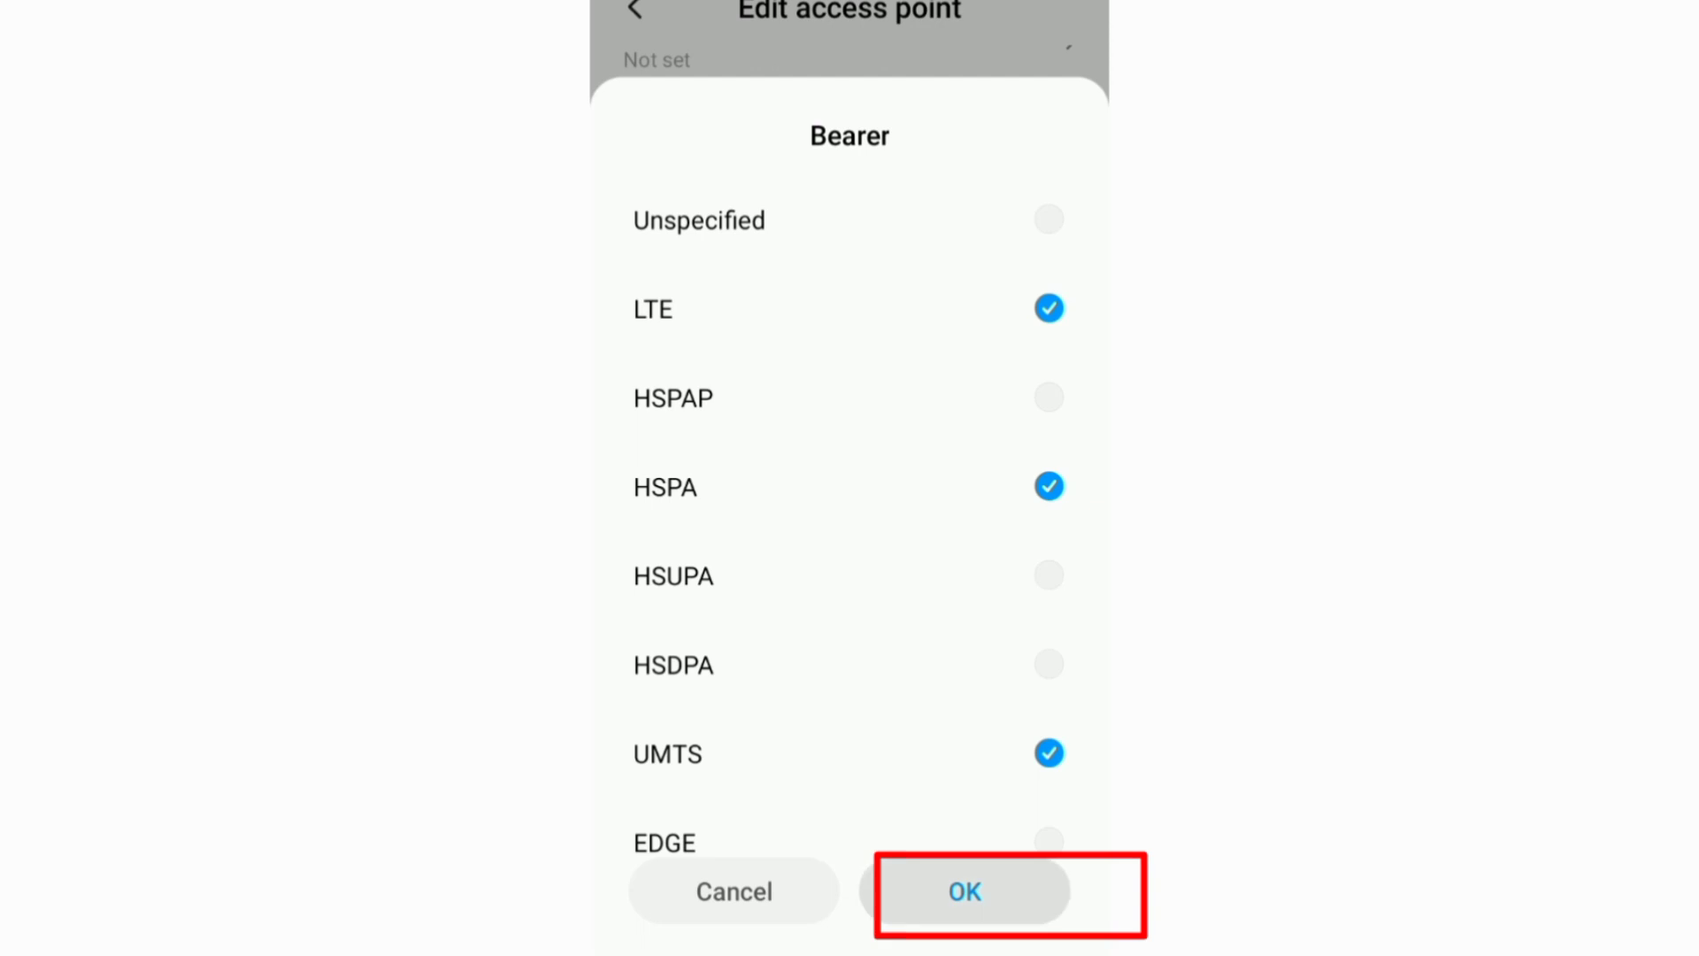
pyautogui.click(964, 891)
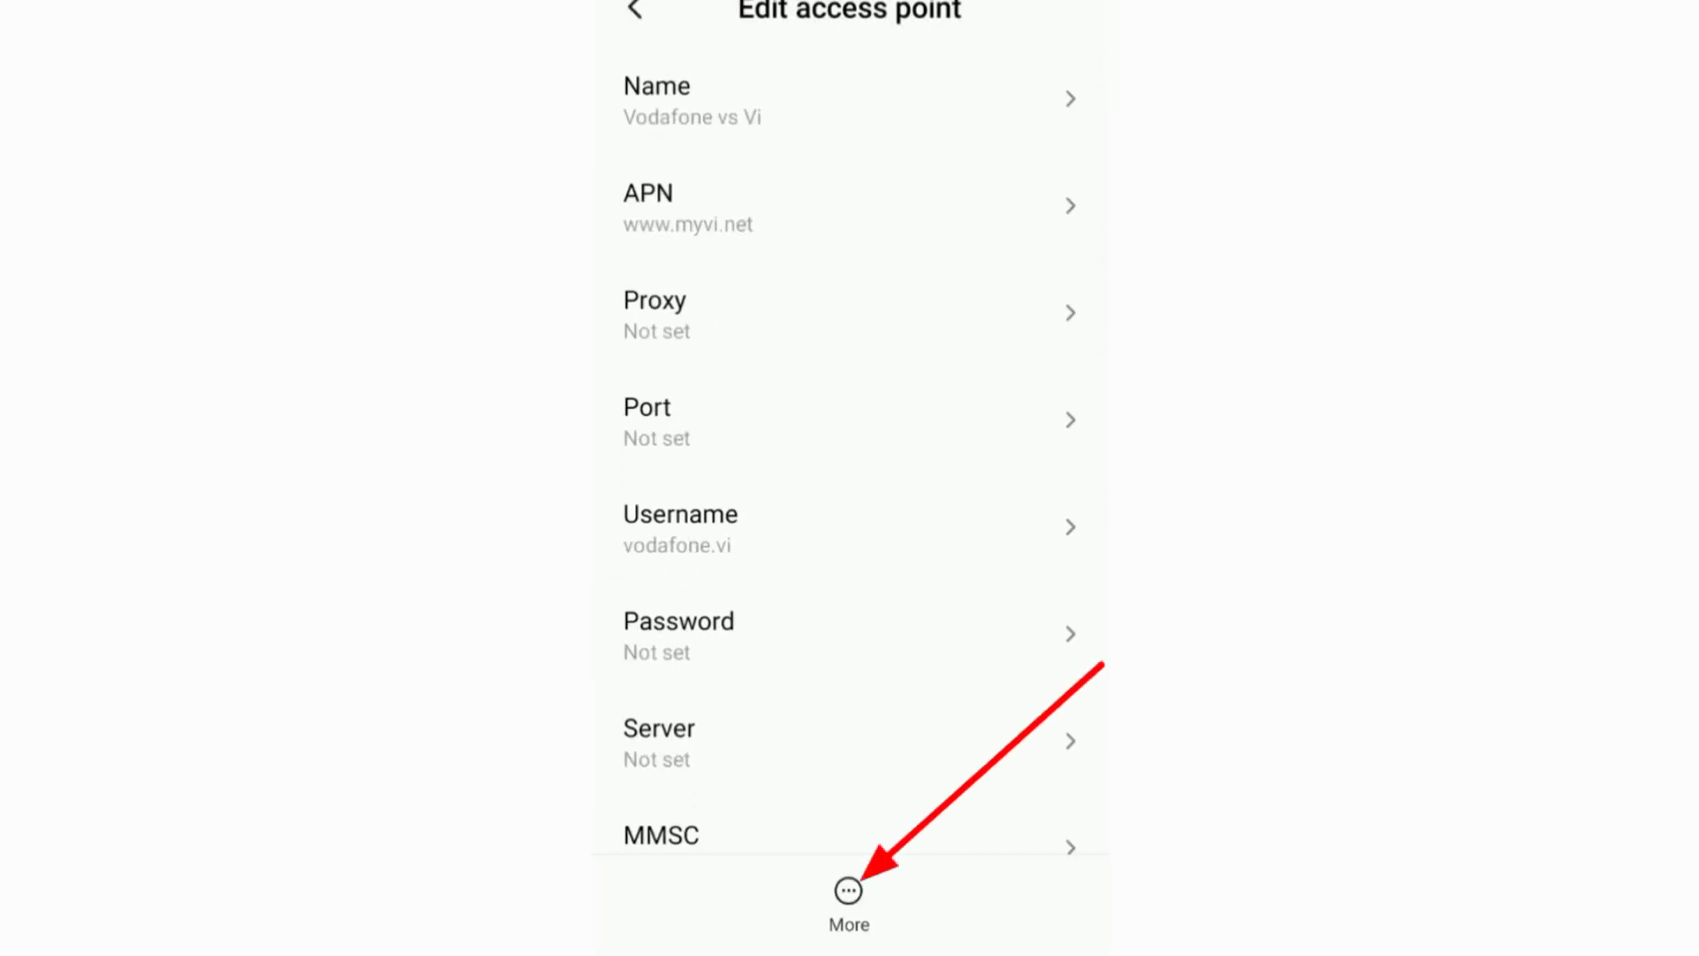
# Save the Vodafone vs Vi access point from the More menu
pyautogui.click(848, 889)
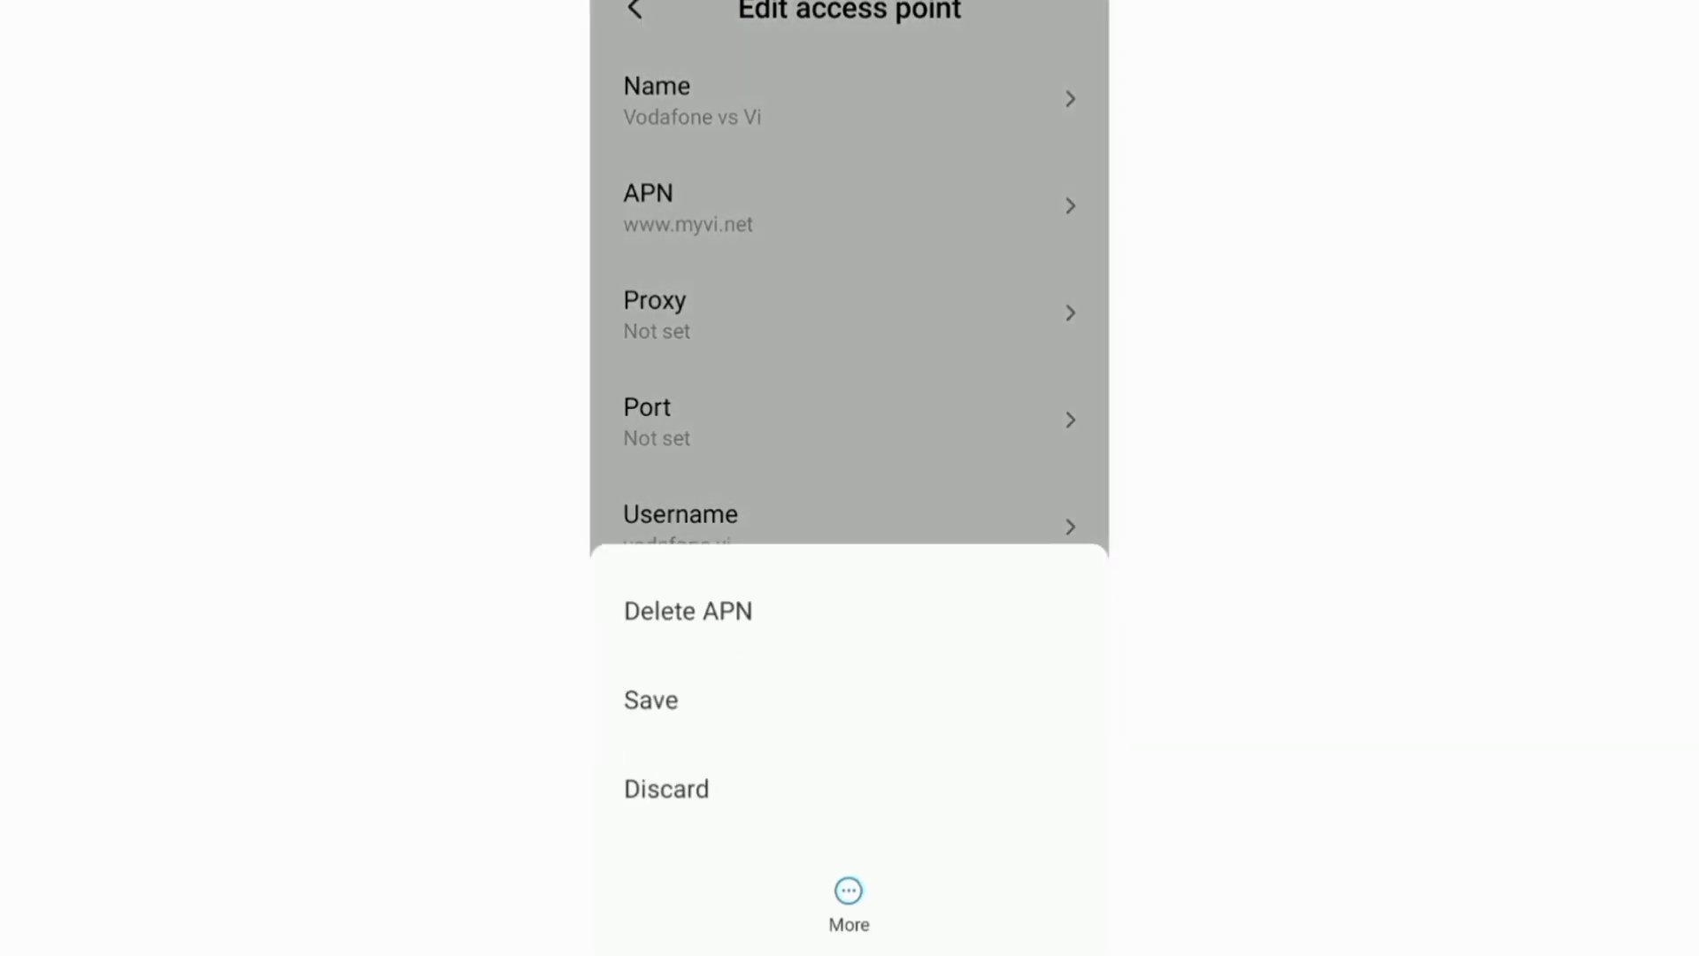
pyautogui.click(650, 699)
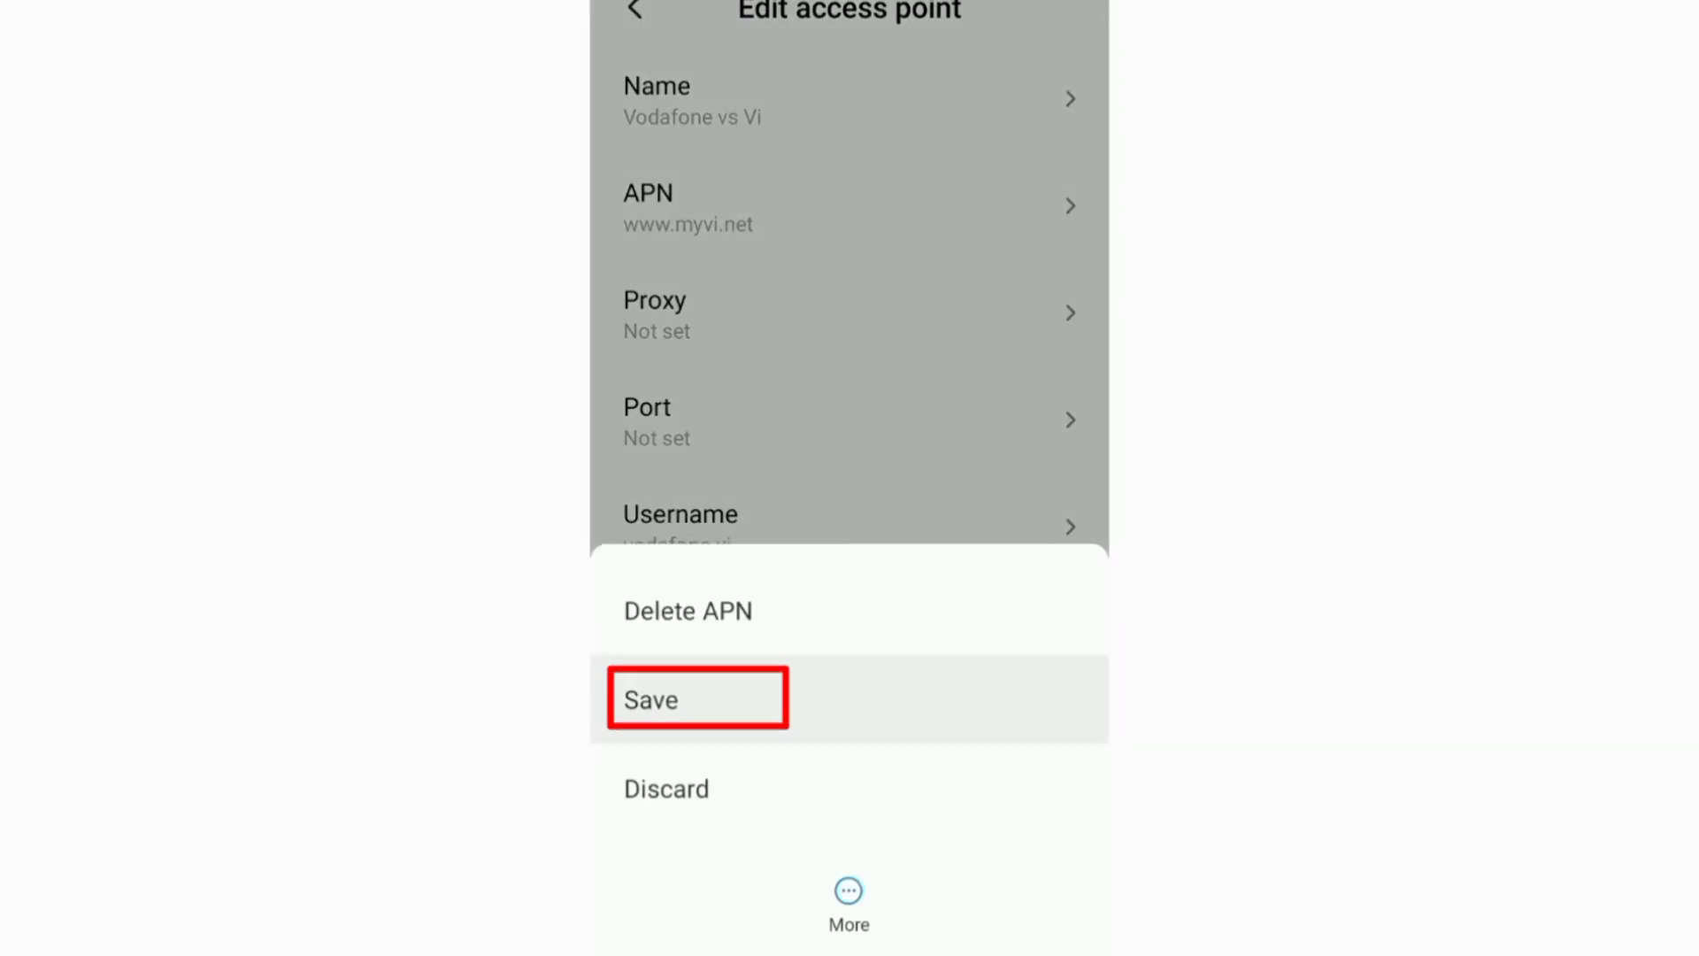
pyautogui.click(696, 699)
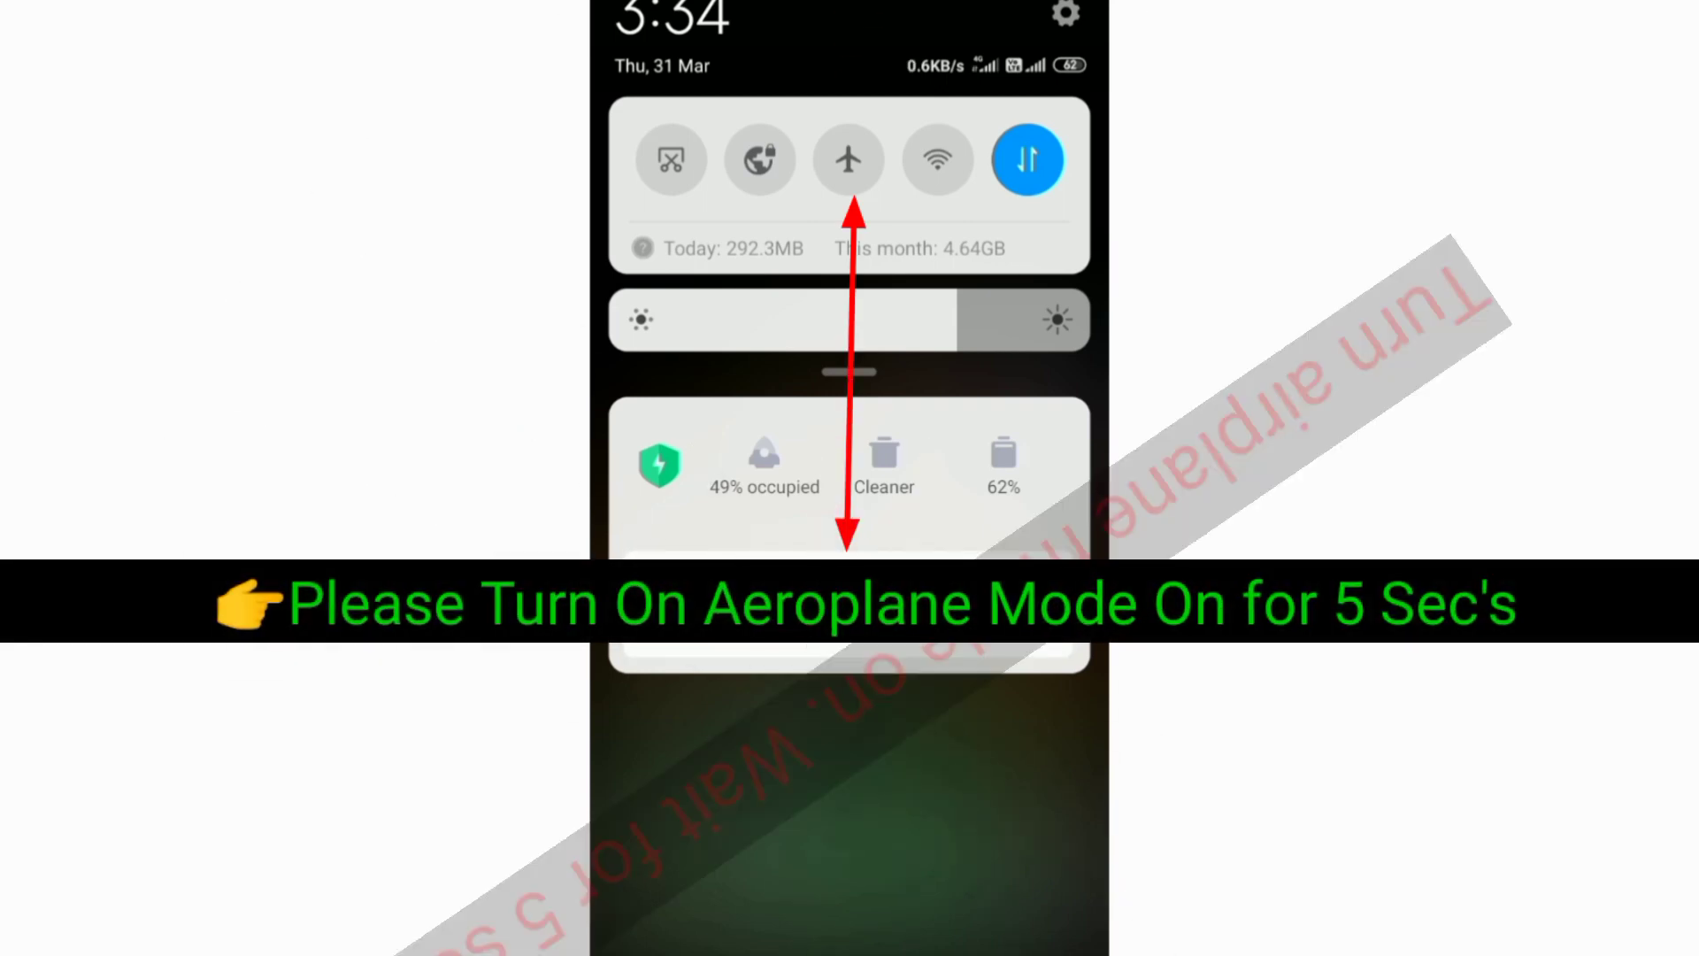
# Toggle airplane mode on, then back off to reconnect mobile data
pyautogui.click(849, 160)
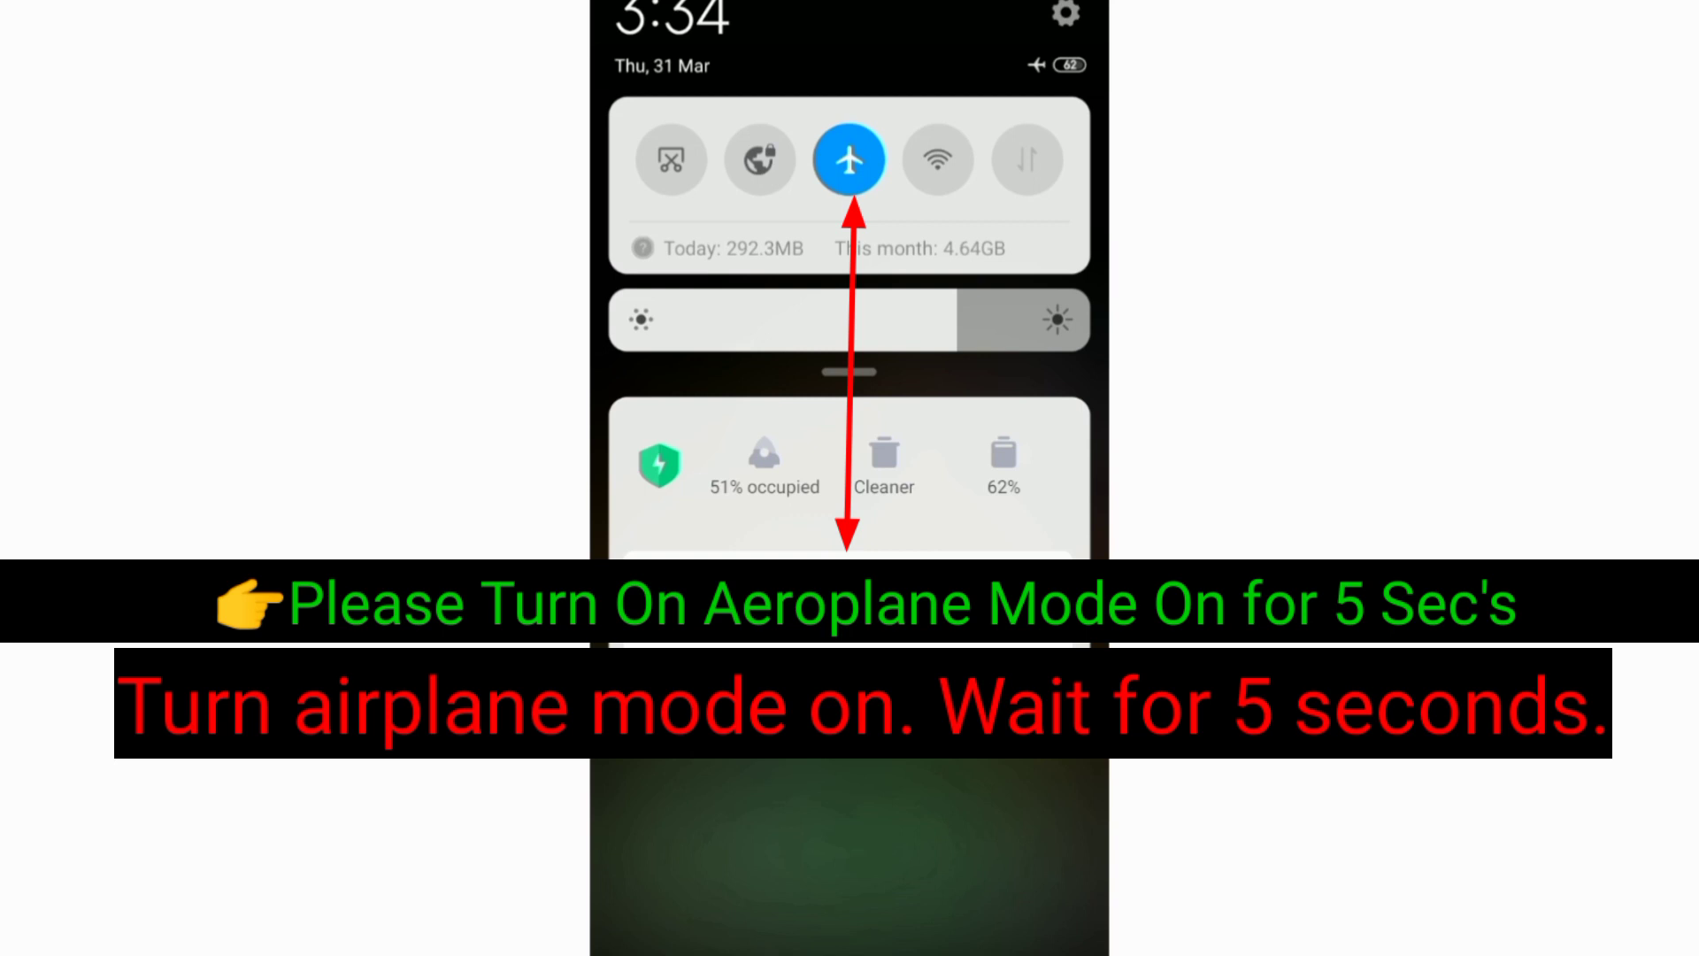
pyautogui.click(849, 159)
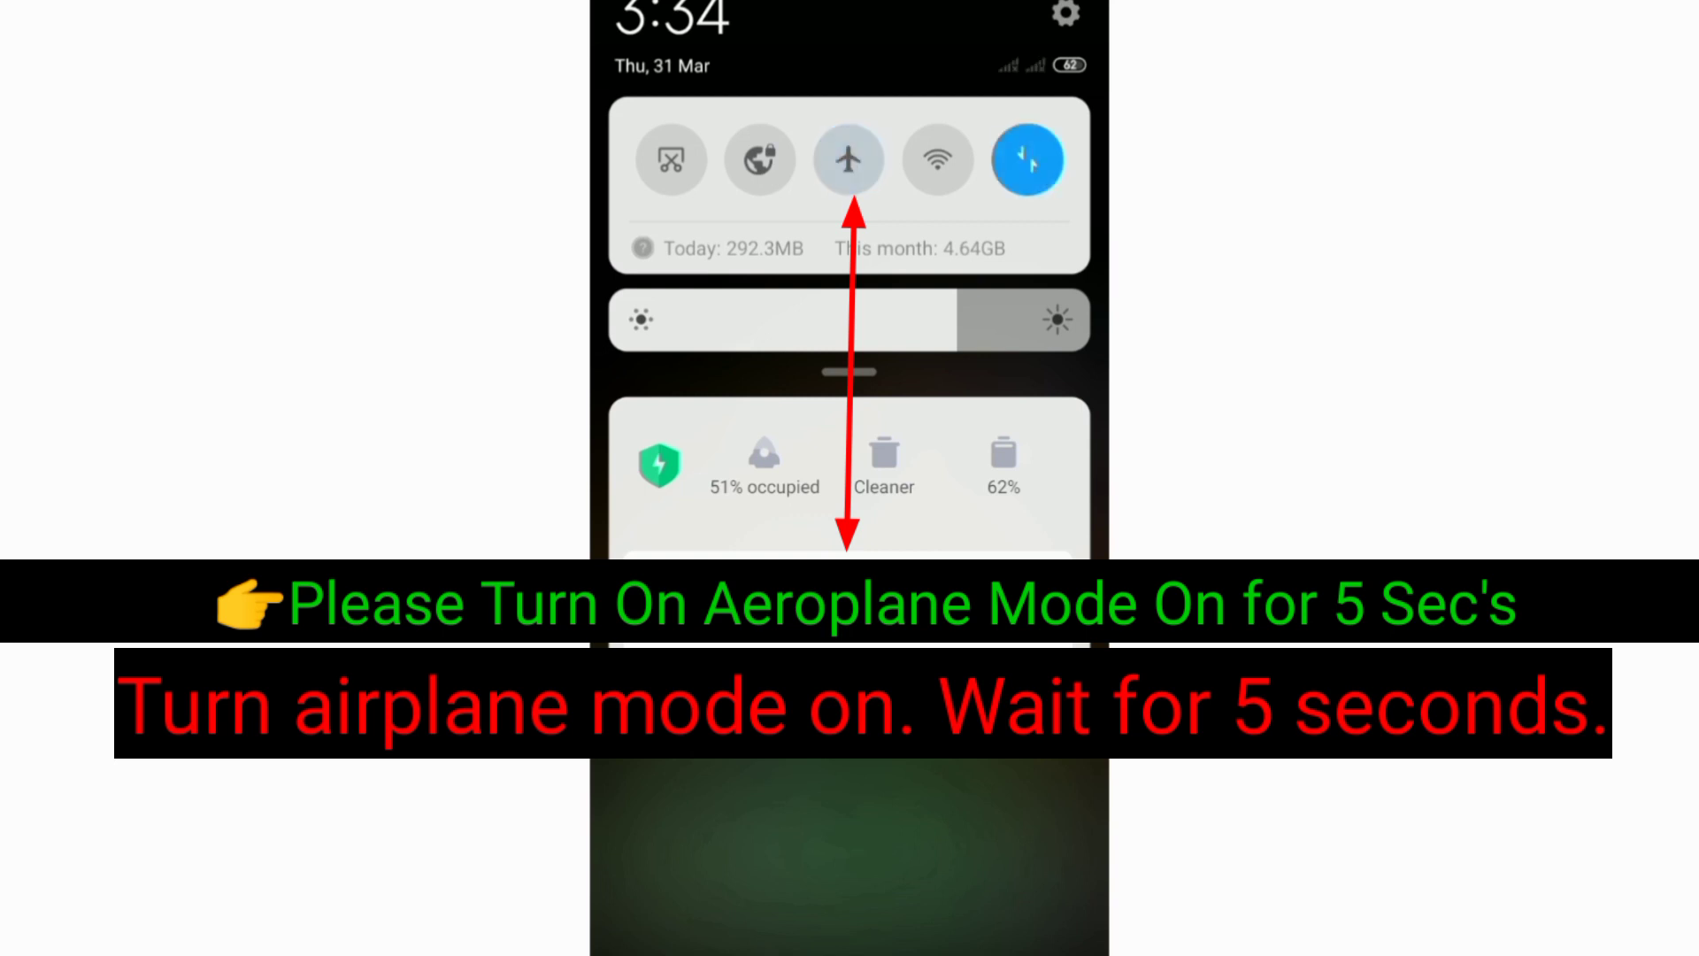
pyautogui.click(849, 159)
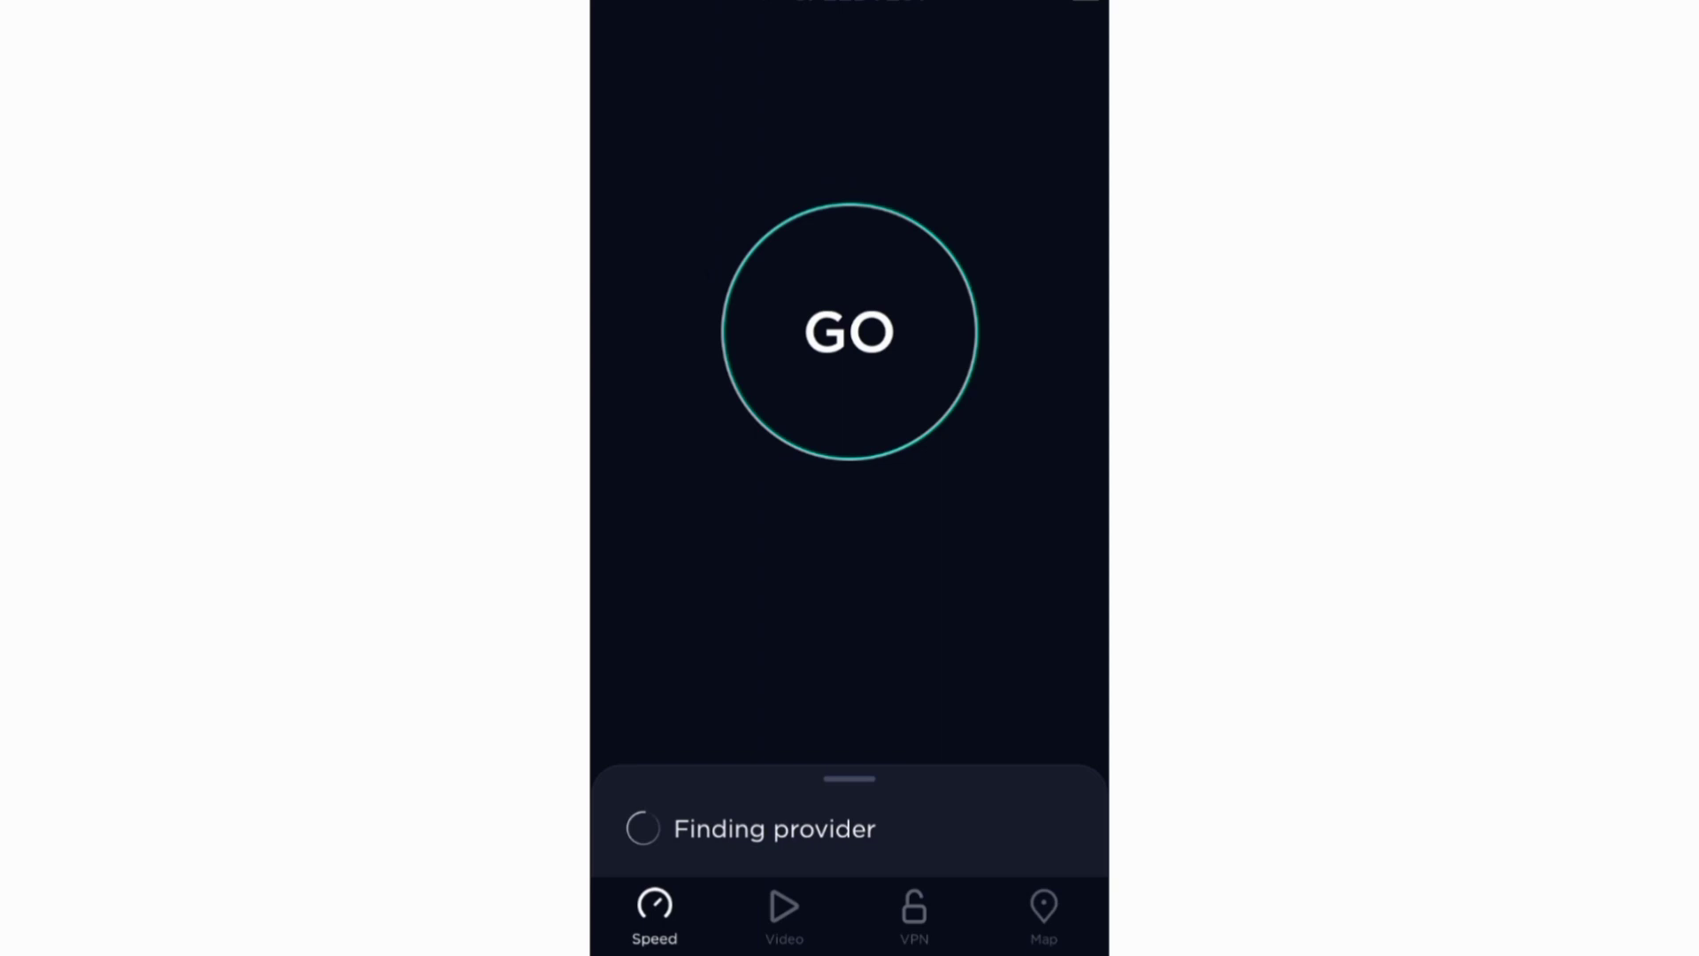
# Run Speedtest (43.8 Mbps down, 5.30 Mbps up), then clear all recent apps
pyautogui.click(849, 331)
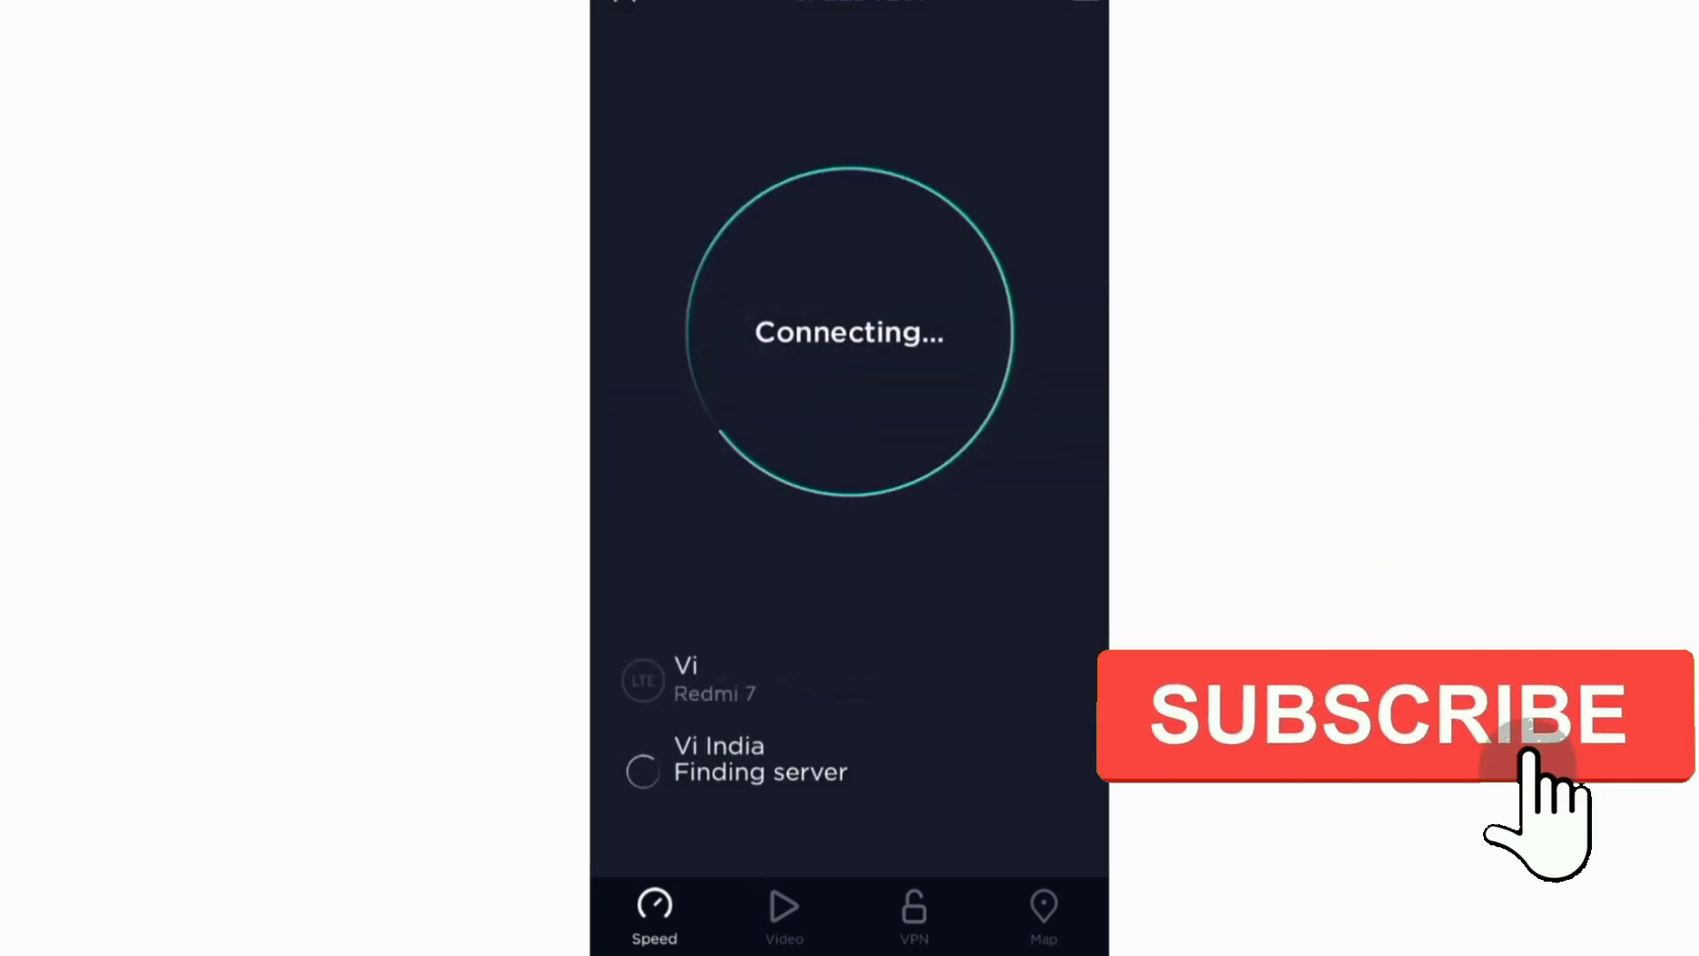
pyautogui.click(1387, 715)
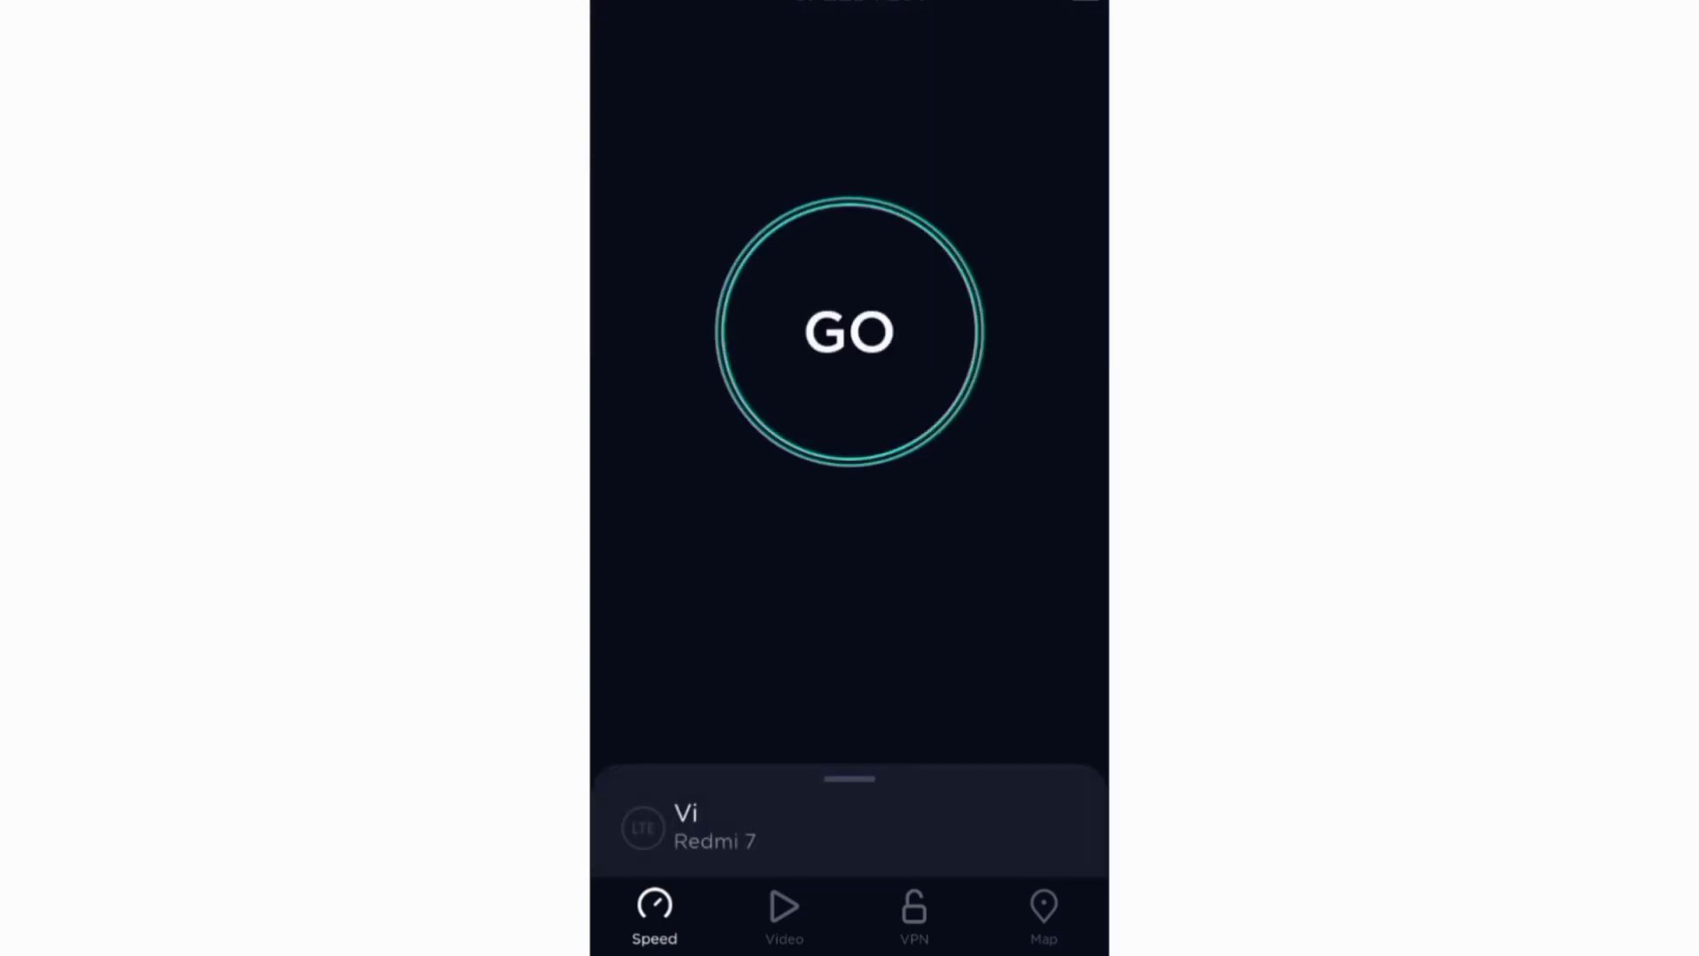
pyautogui.click(848, 332)
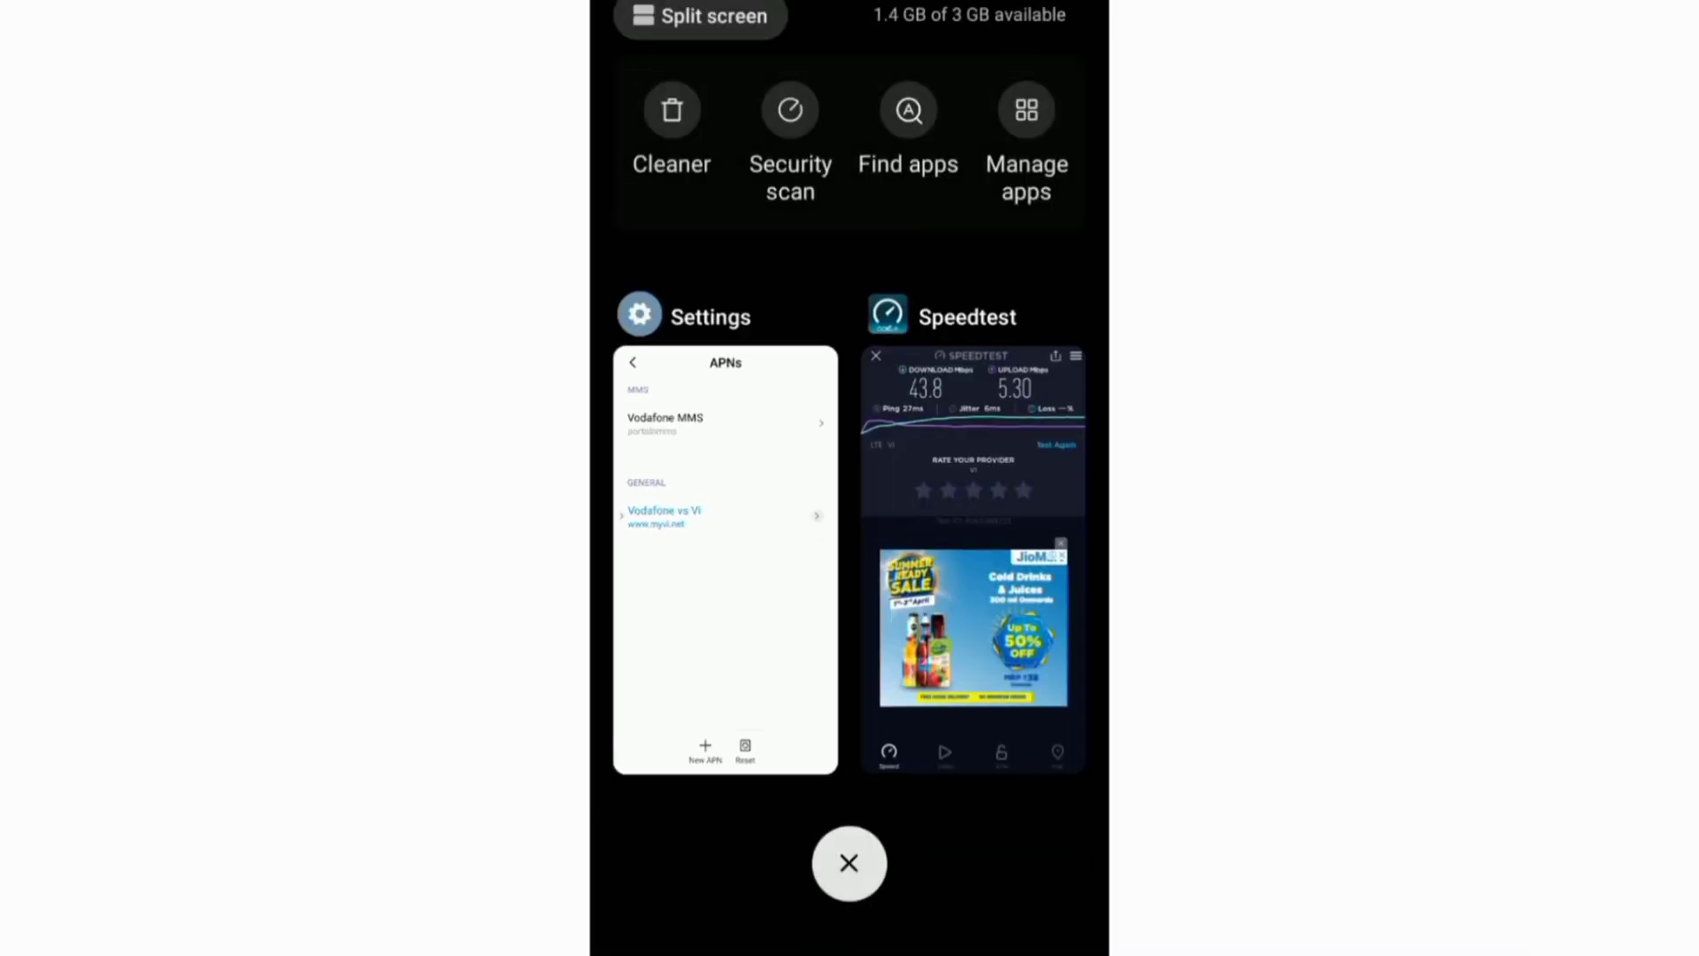
pyautogui.click(848, 863)
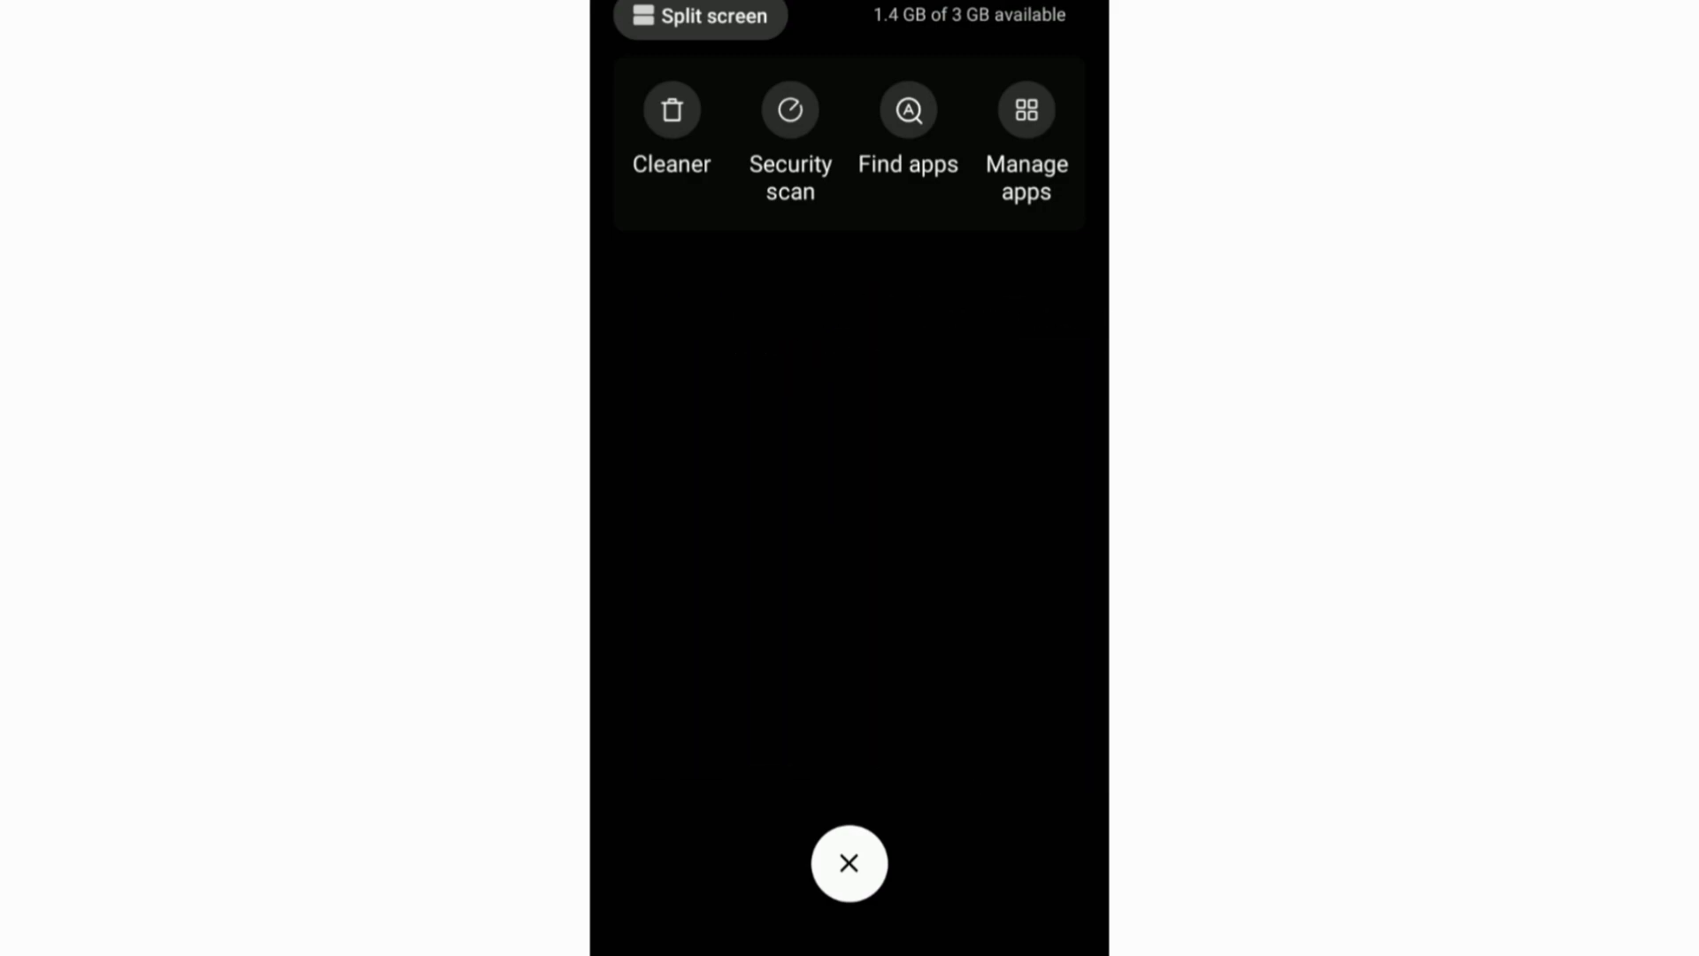